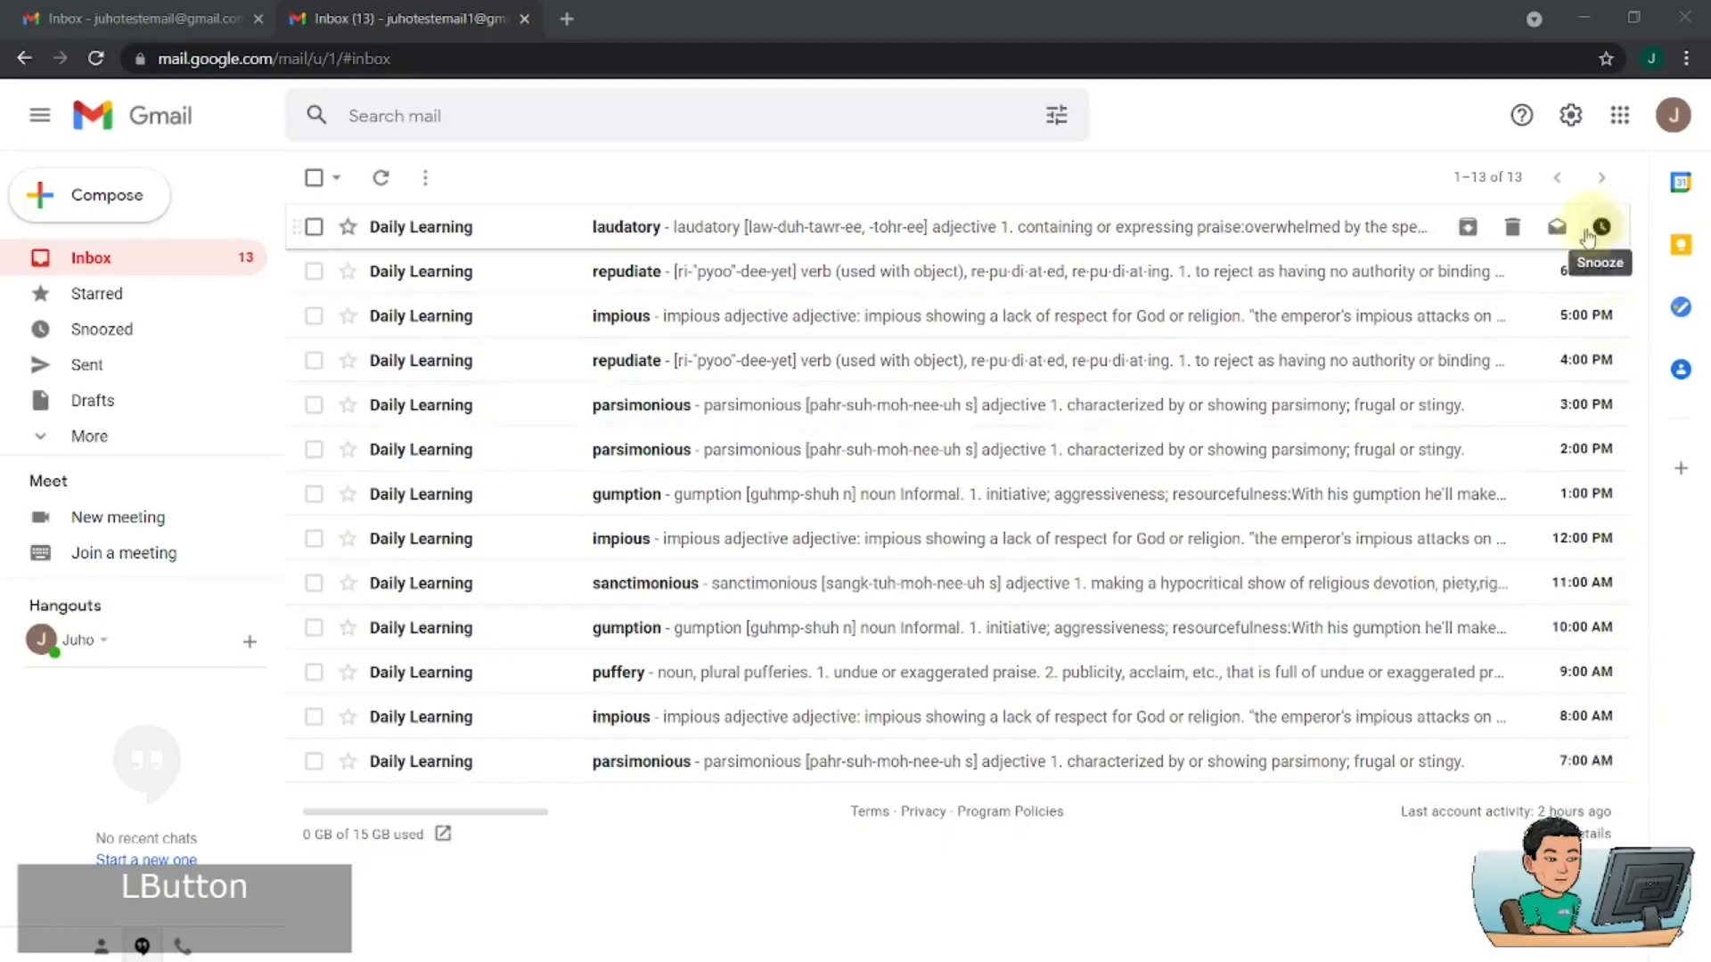
pyautogui.moveTo(971, 238)
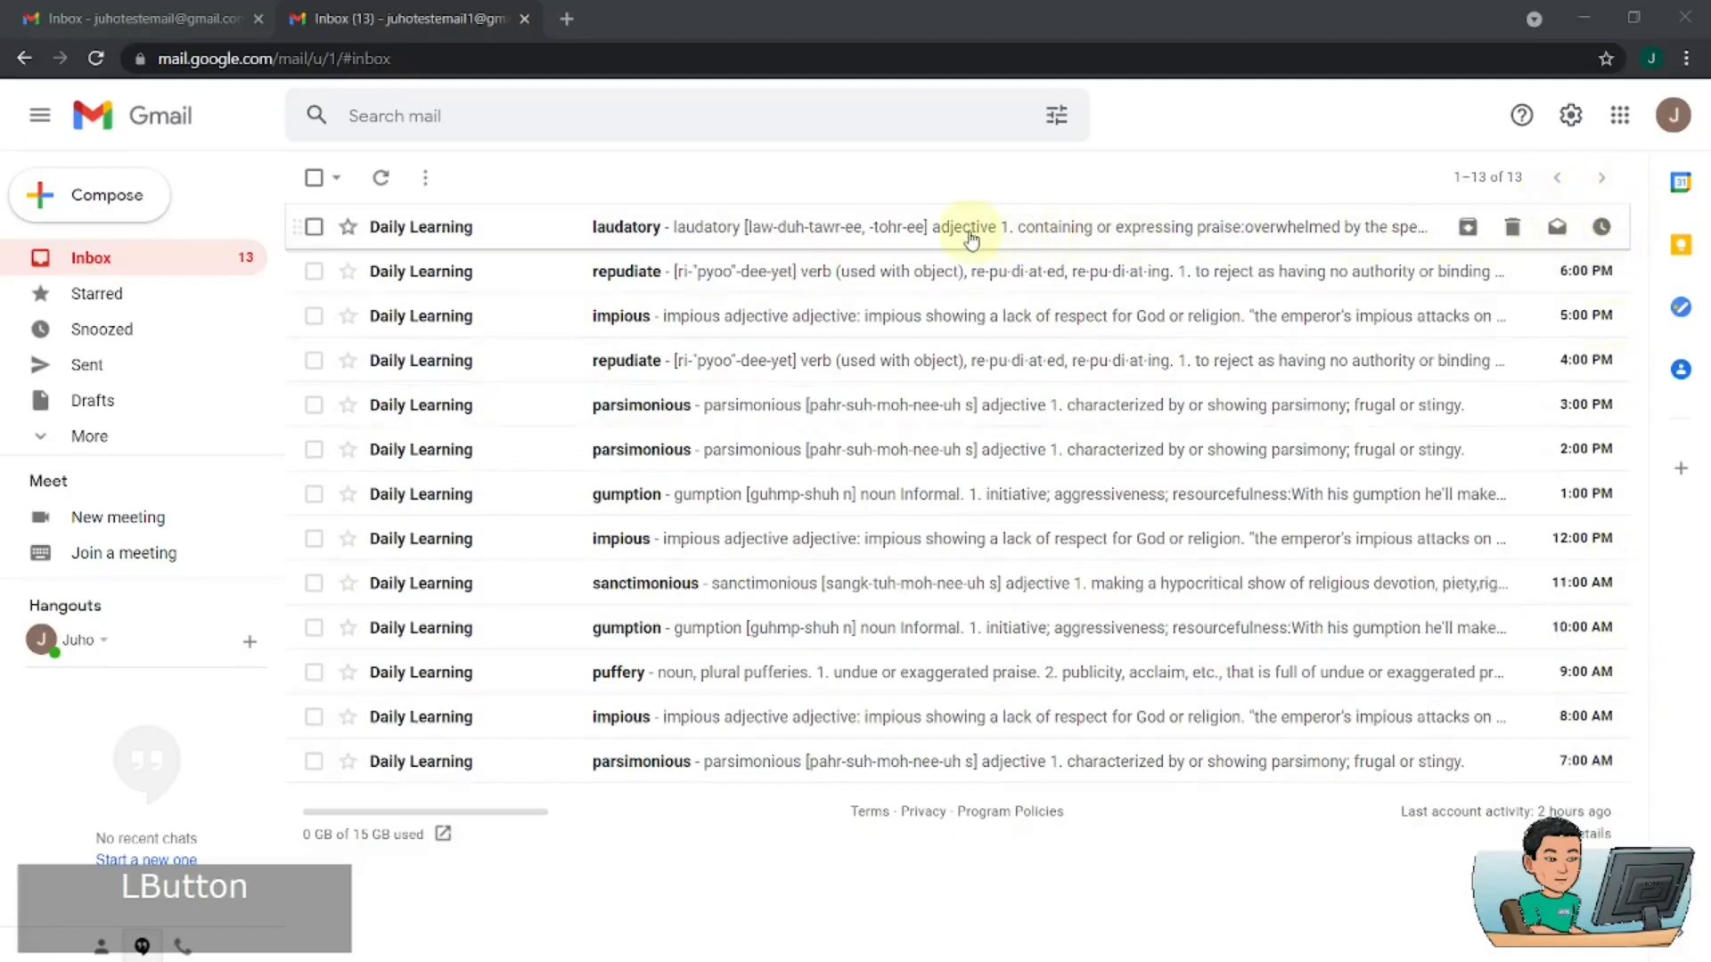
# - Open the 'laudatory' Daily Learning email and select its definition text
pyautogui.click(971, 227)
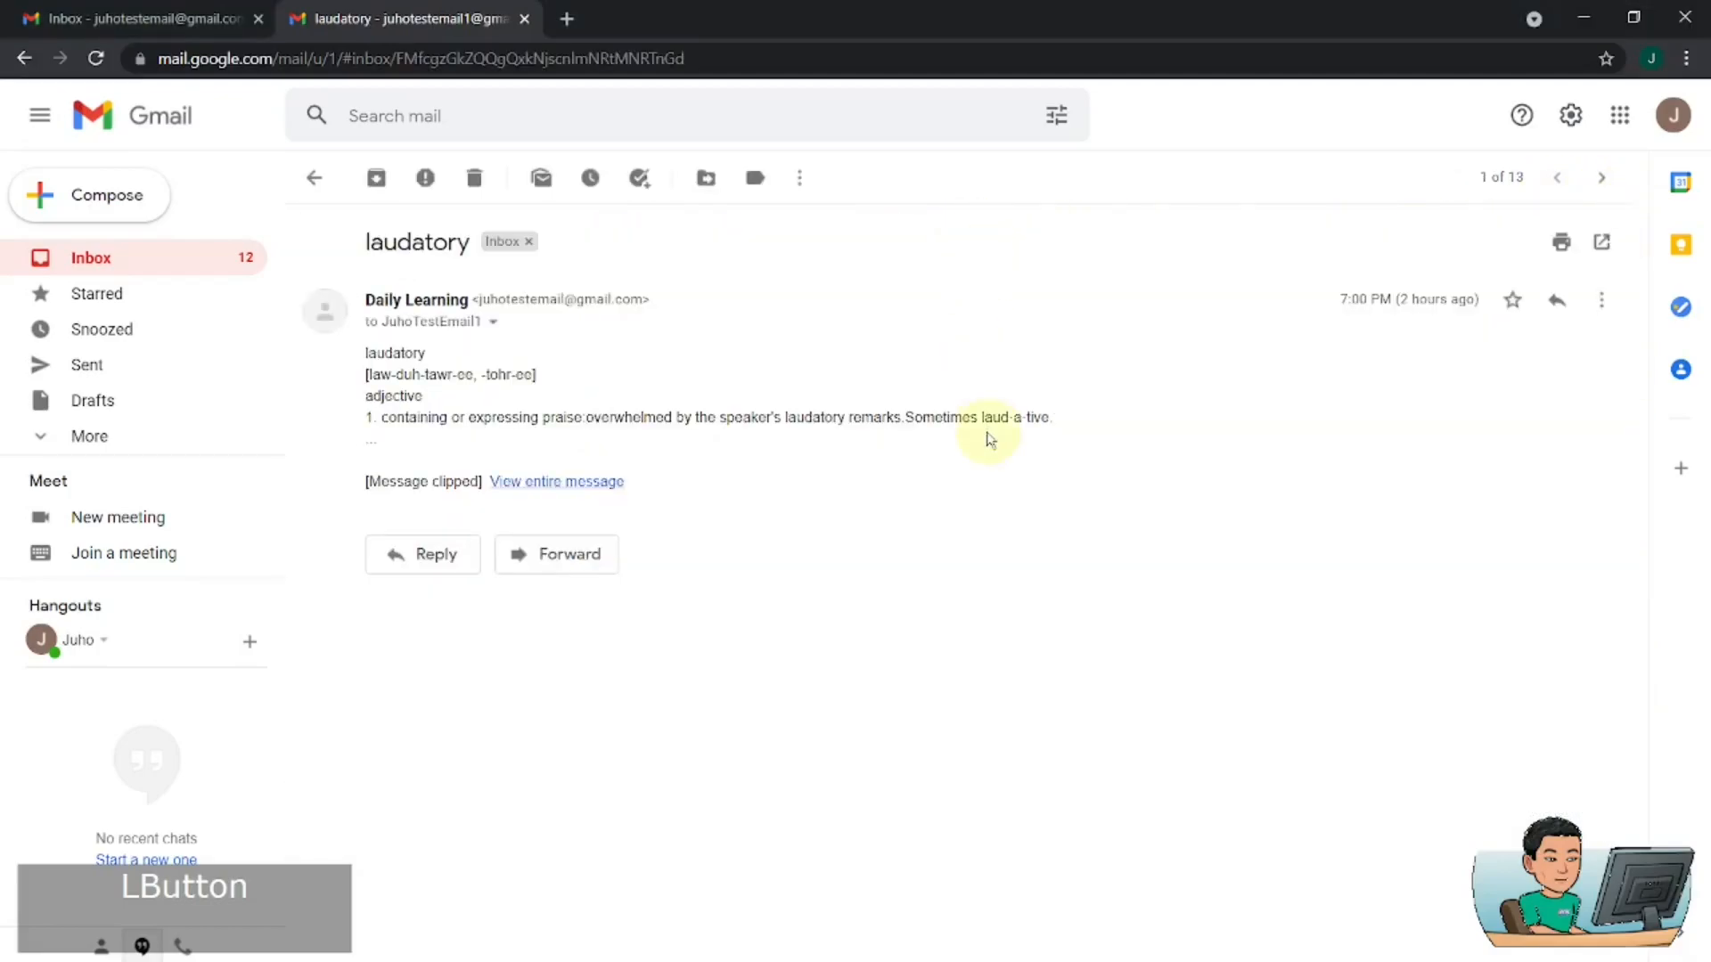
pyautogui.moveTo(389, 351); pyautogui.dragTo(783, 417)
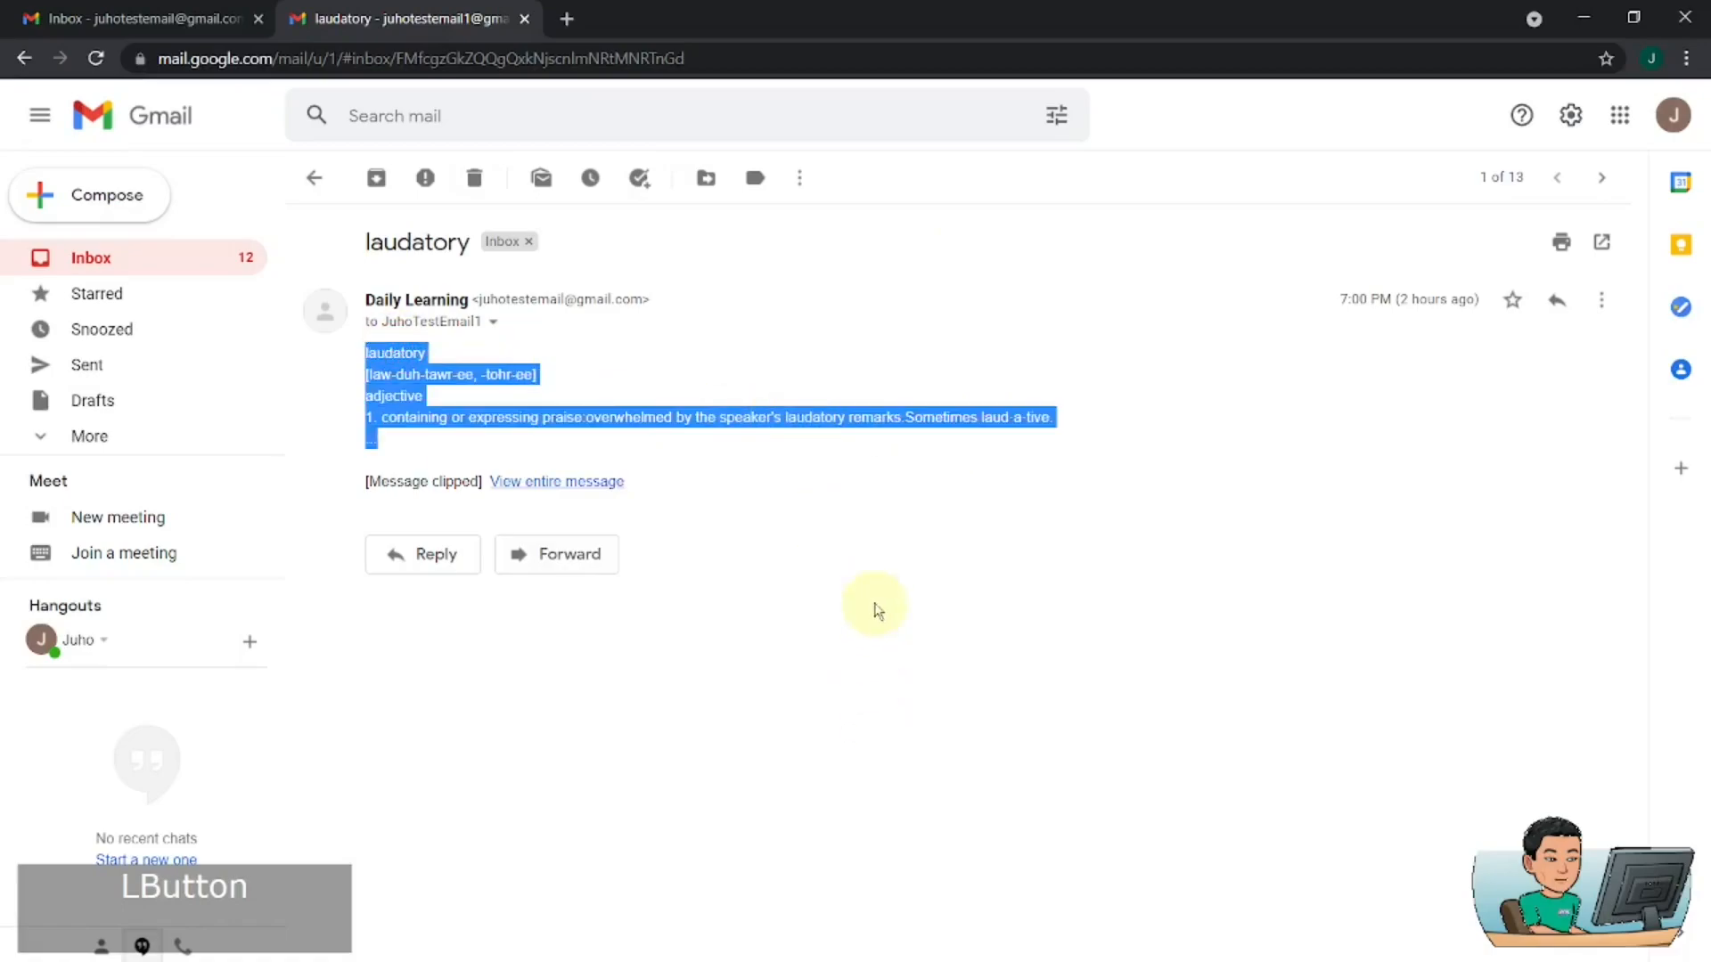
pyautogui.moveTo(884, 613)
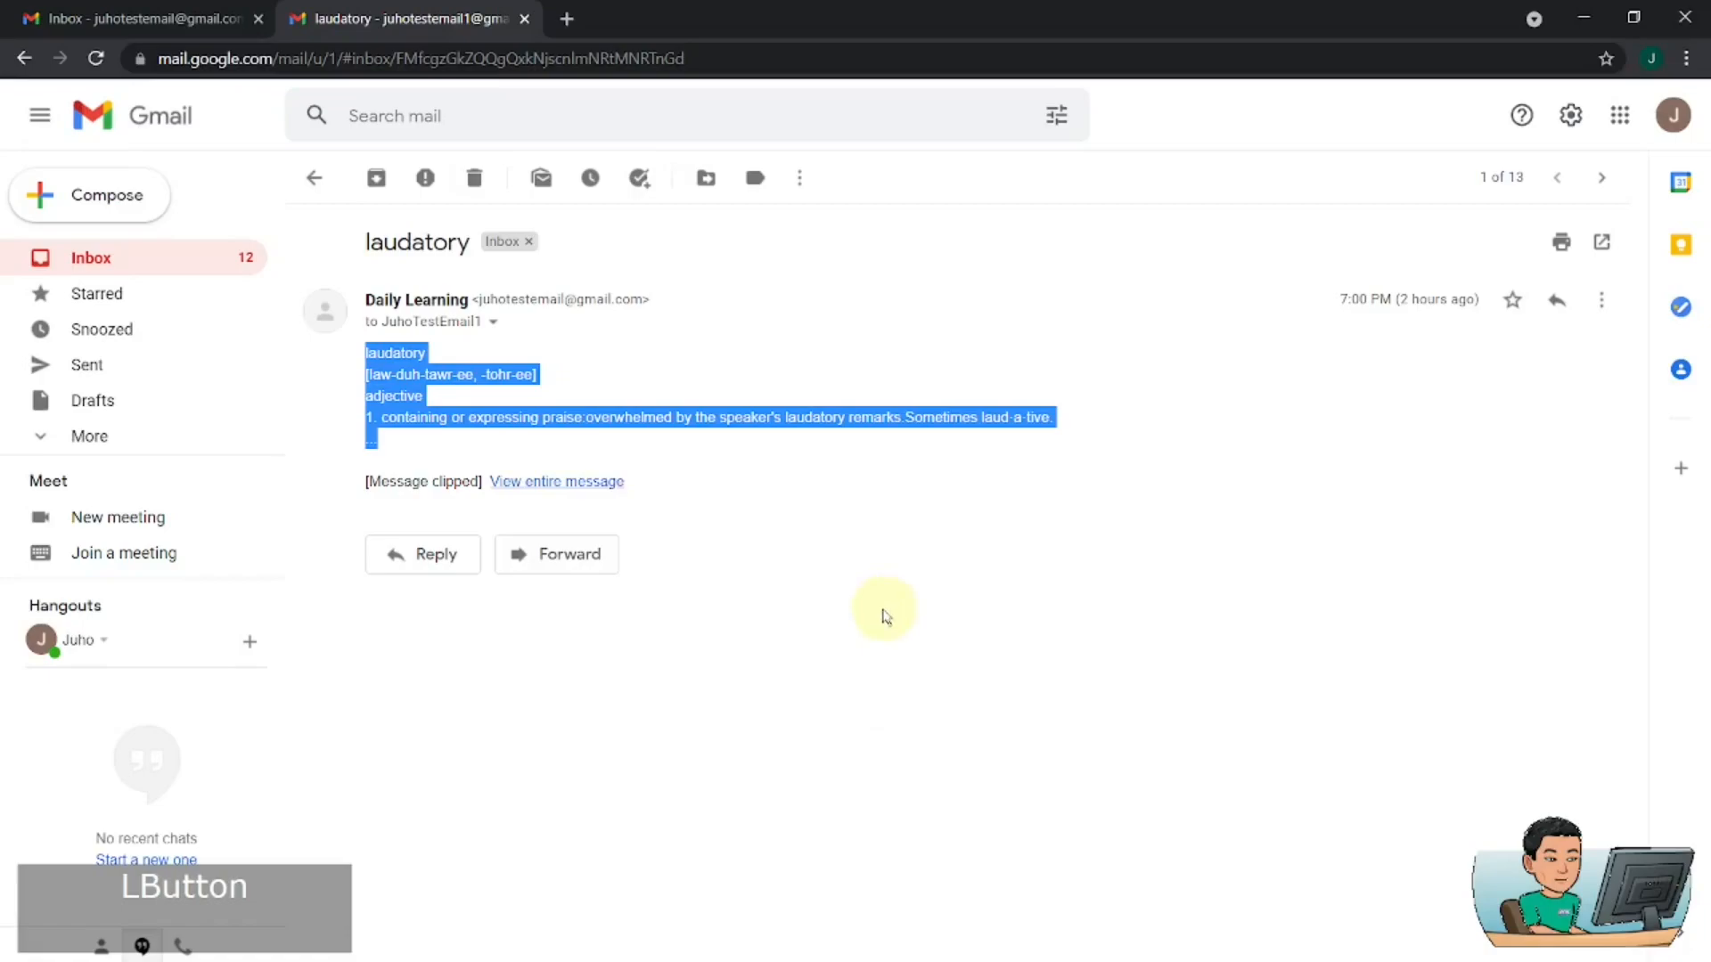
pyautogui.moveTo(884, 622)
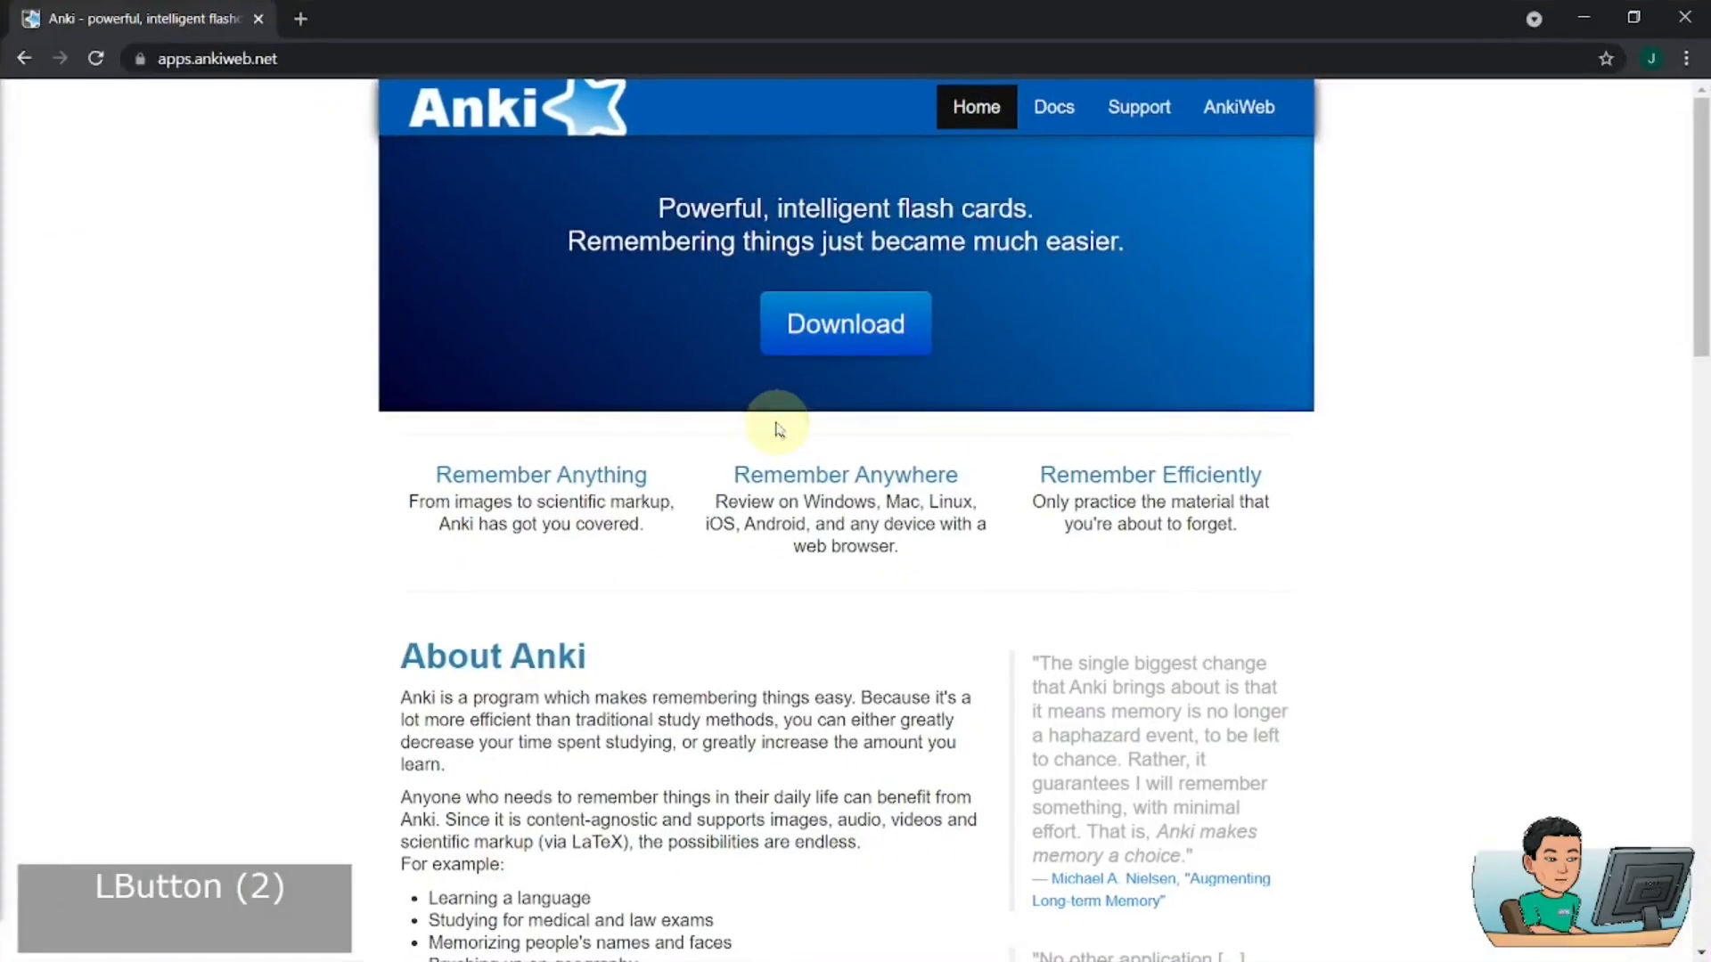
pyautogui.moveTo(505, 269)
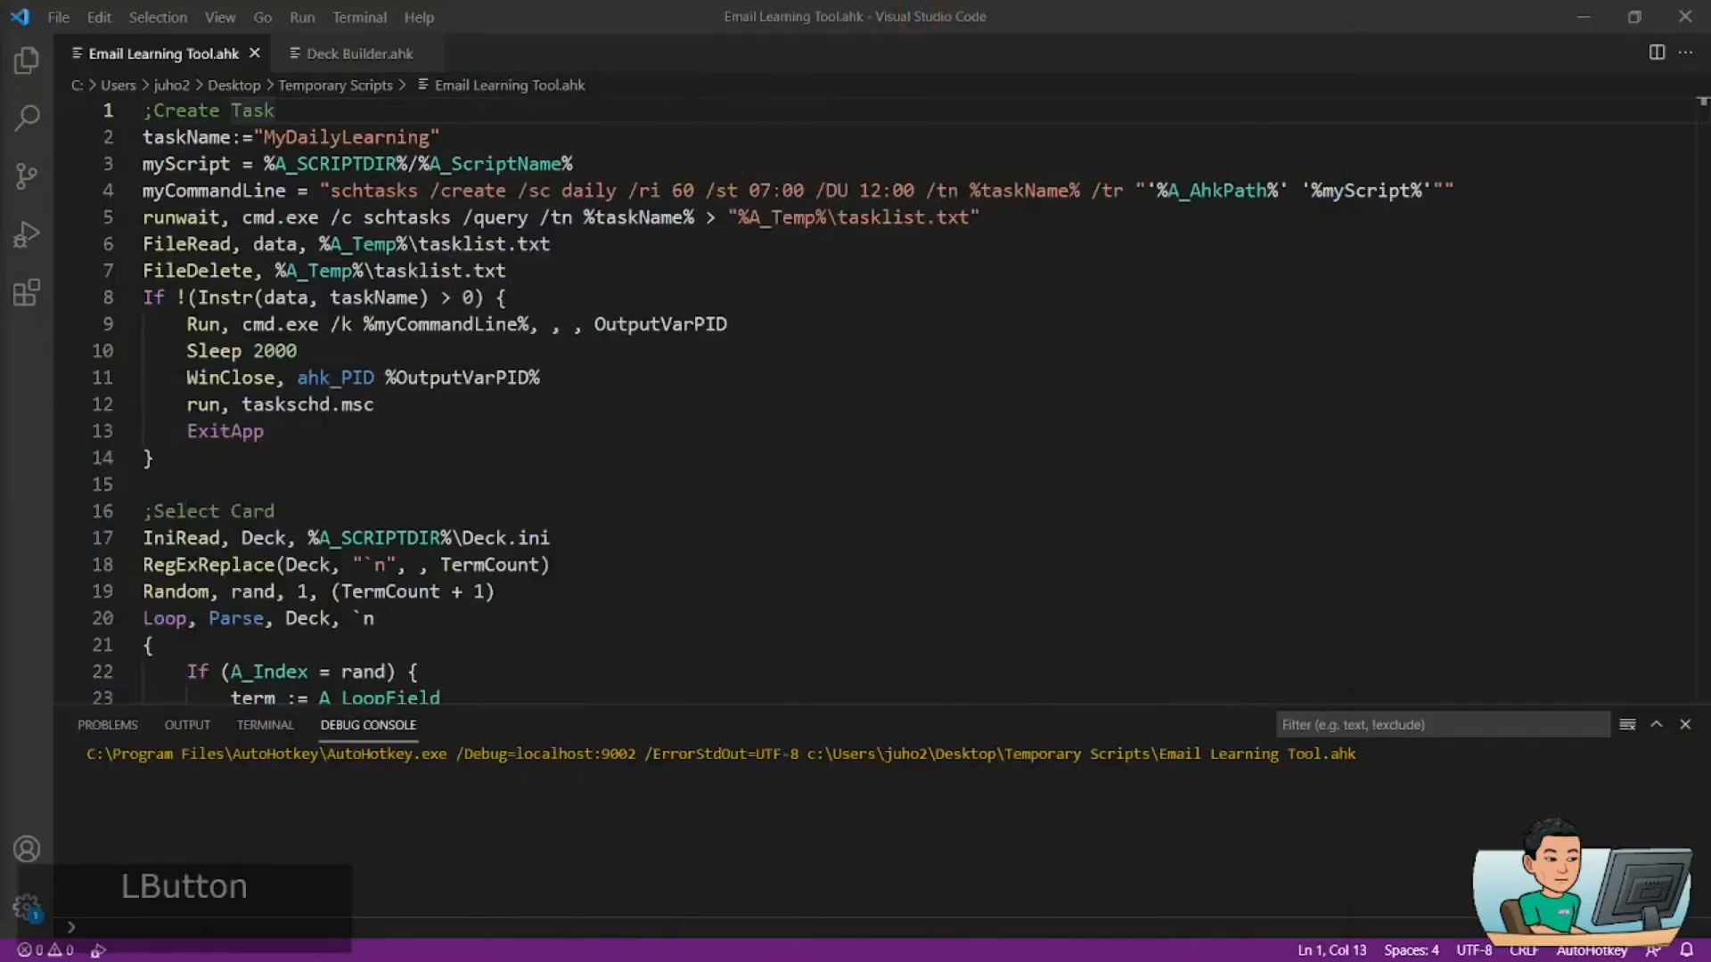
pyautogui.click(526, 383)
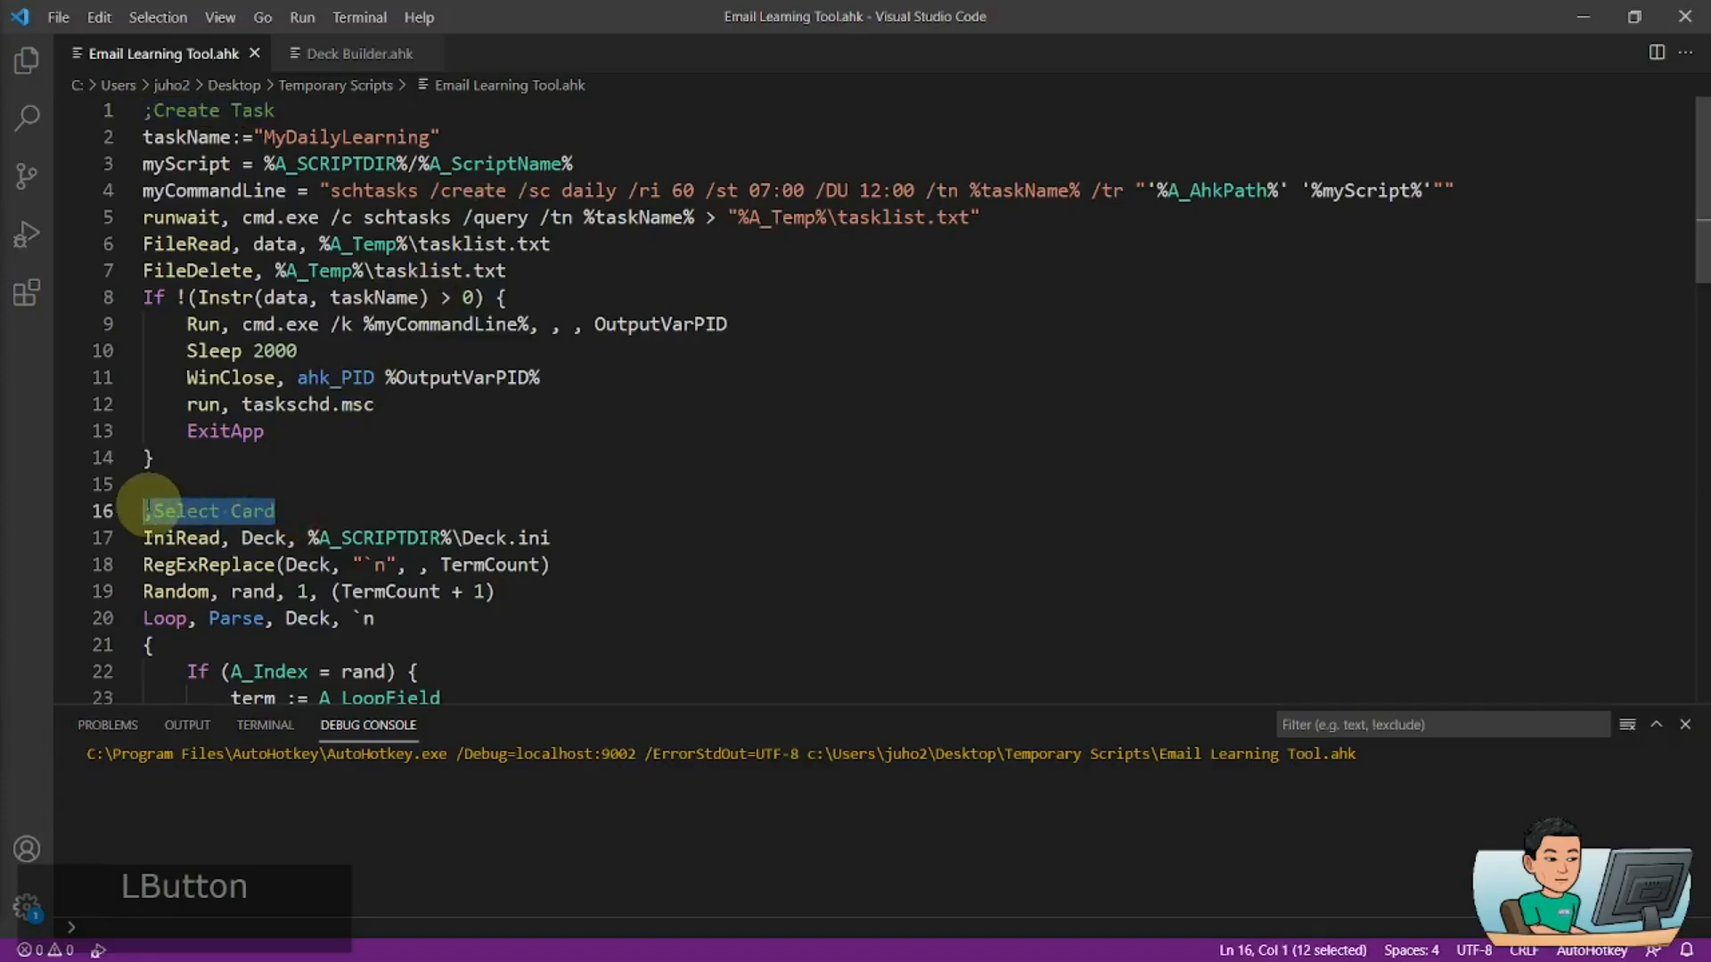
pyautogui.scroll(-3)
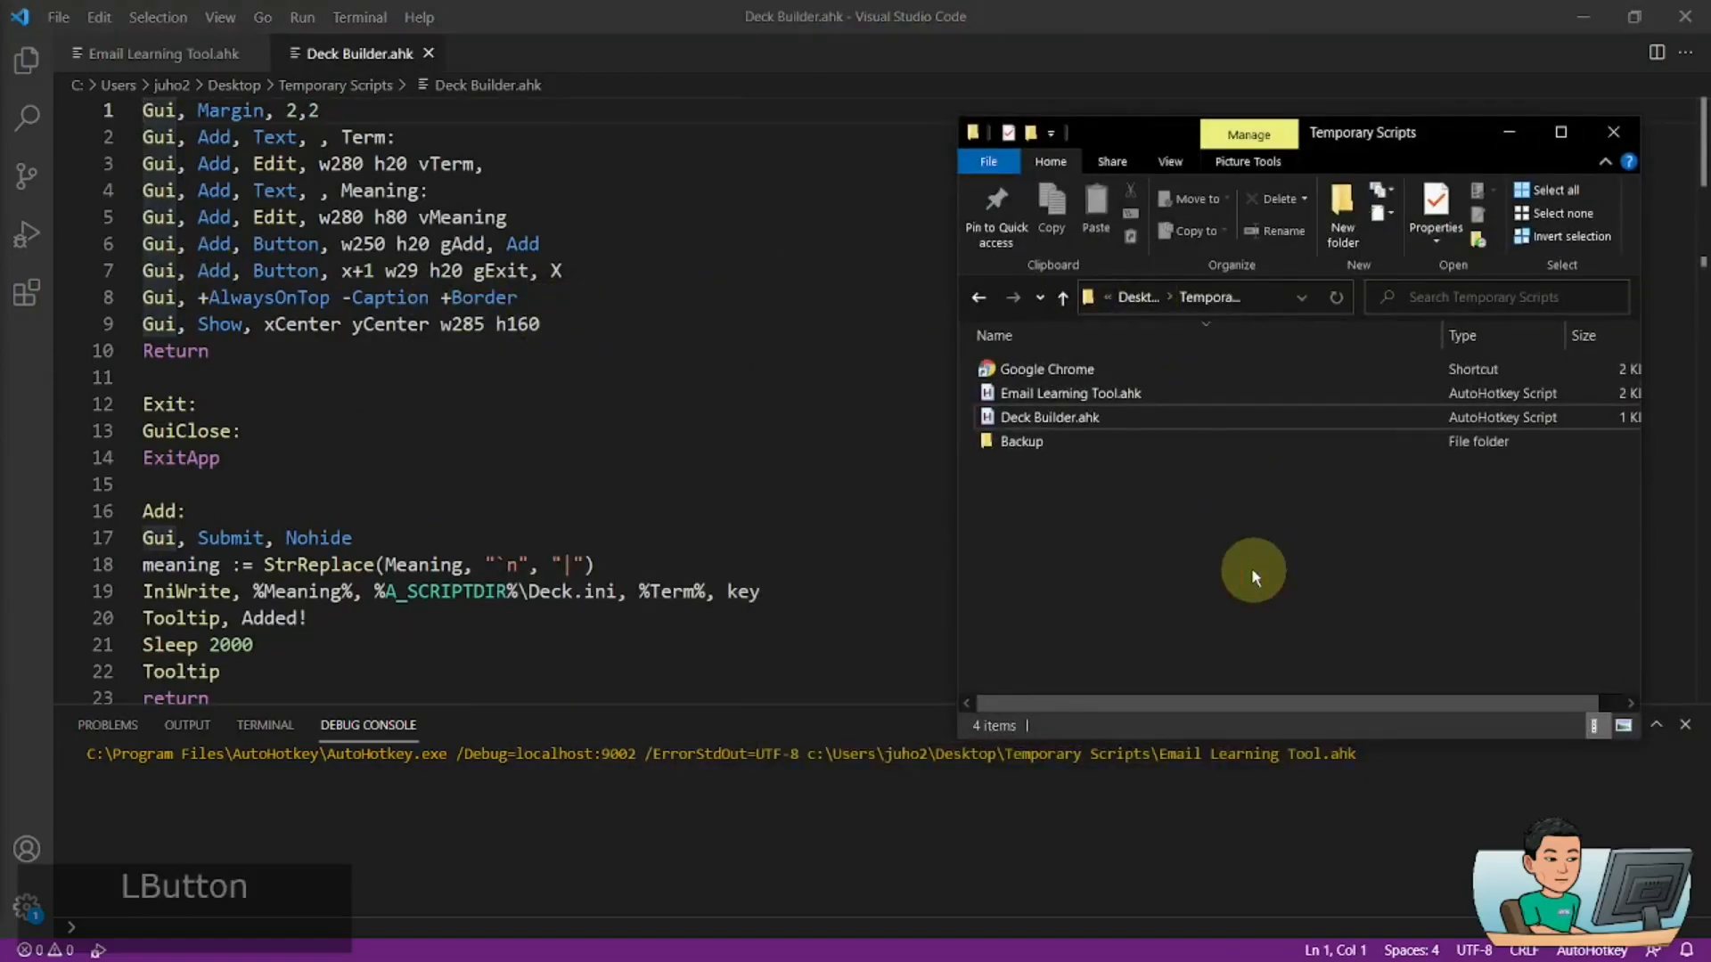
# - Launch Deck Builder.ahk and add 'my new term' with a multi-line meaning to the deck
pyautogui.doubleClick(1048, 417)
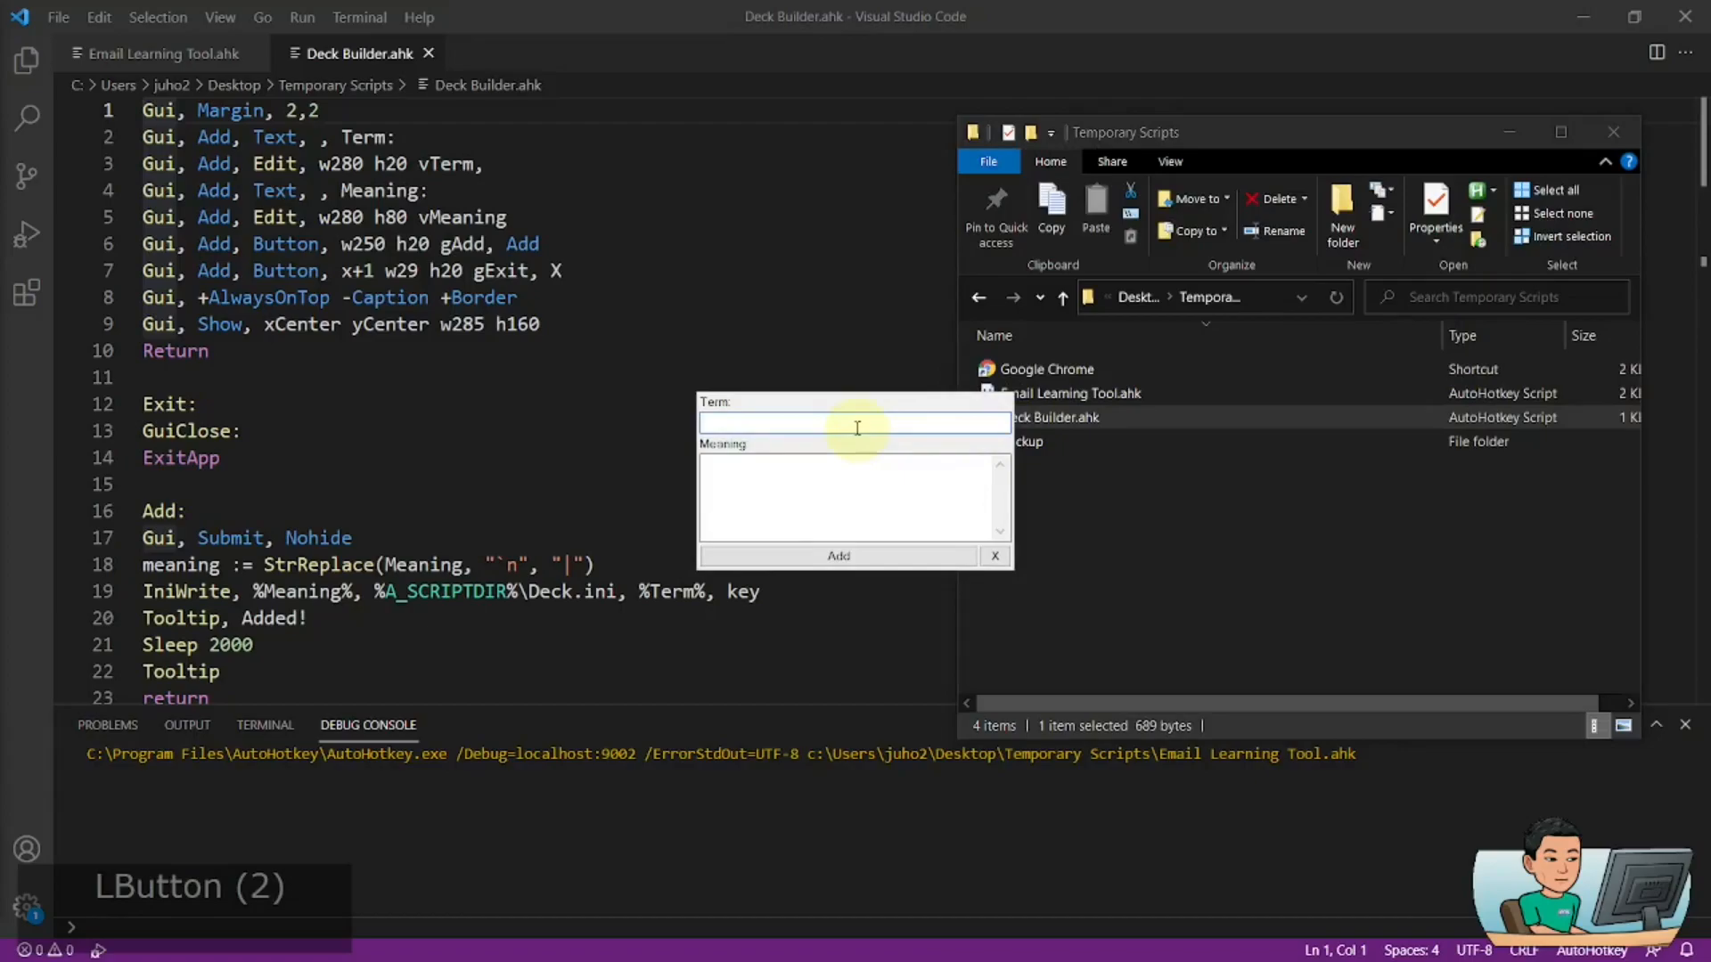
pyautogui.write('my n')
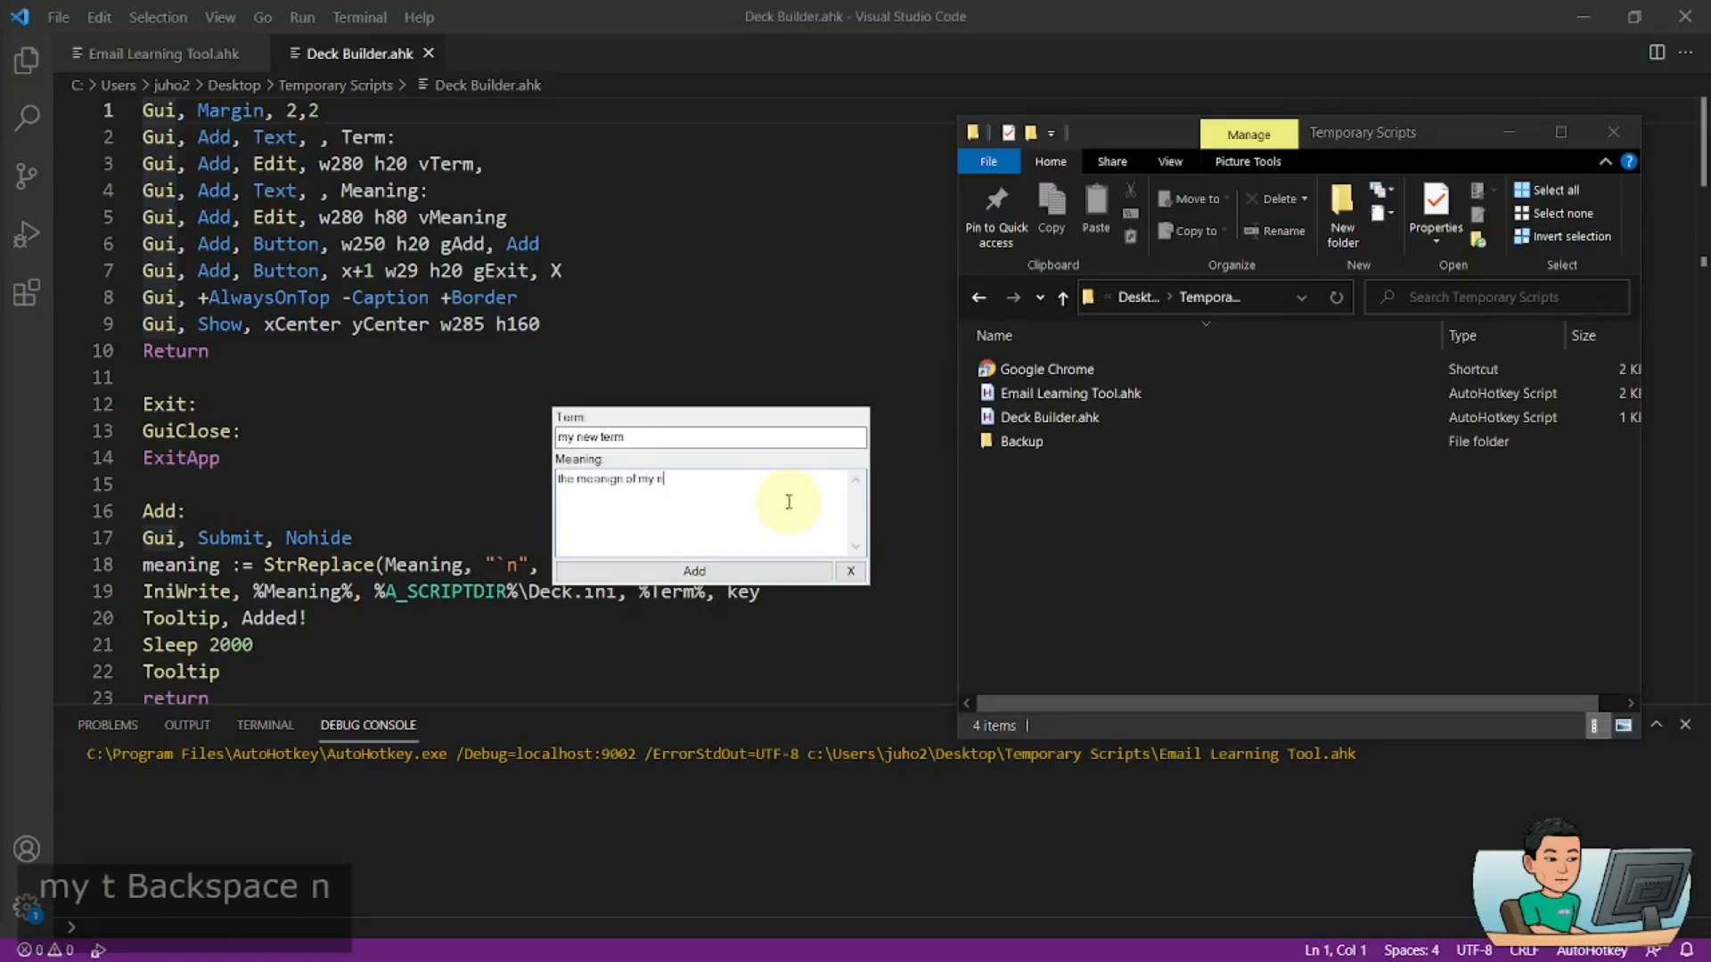
pyautogui.write('ew term')
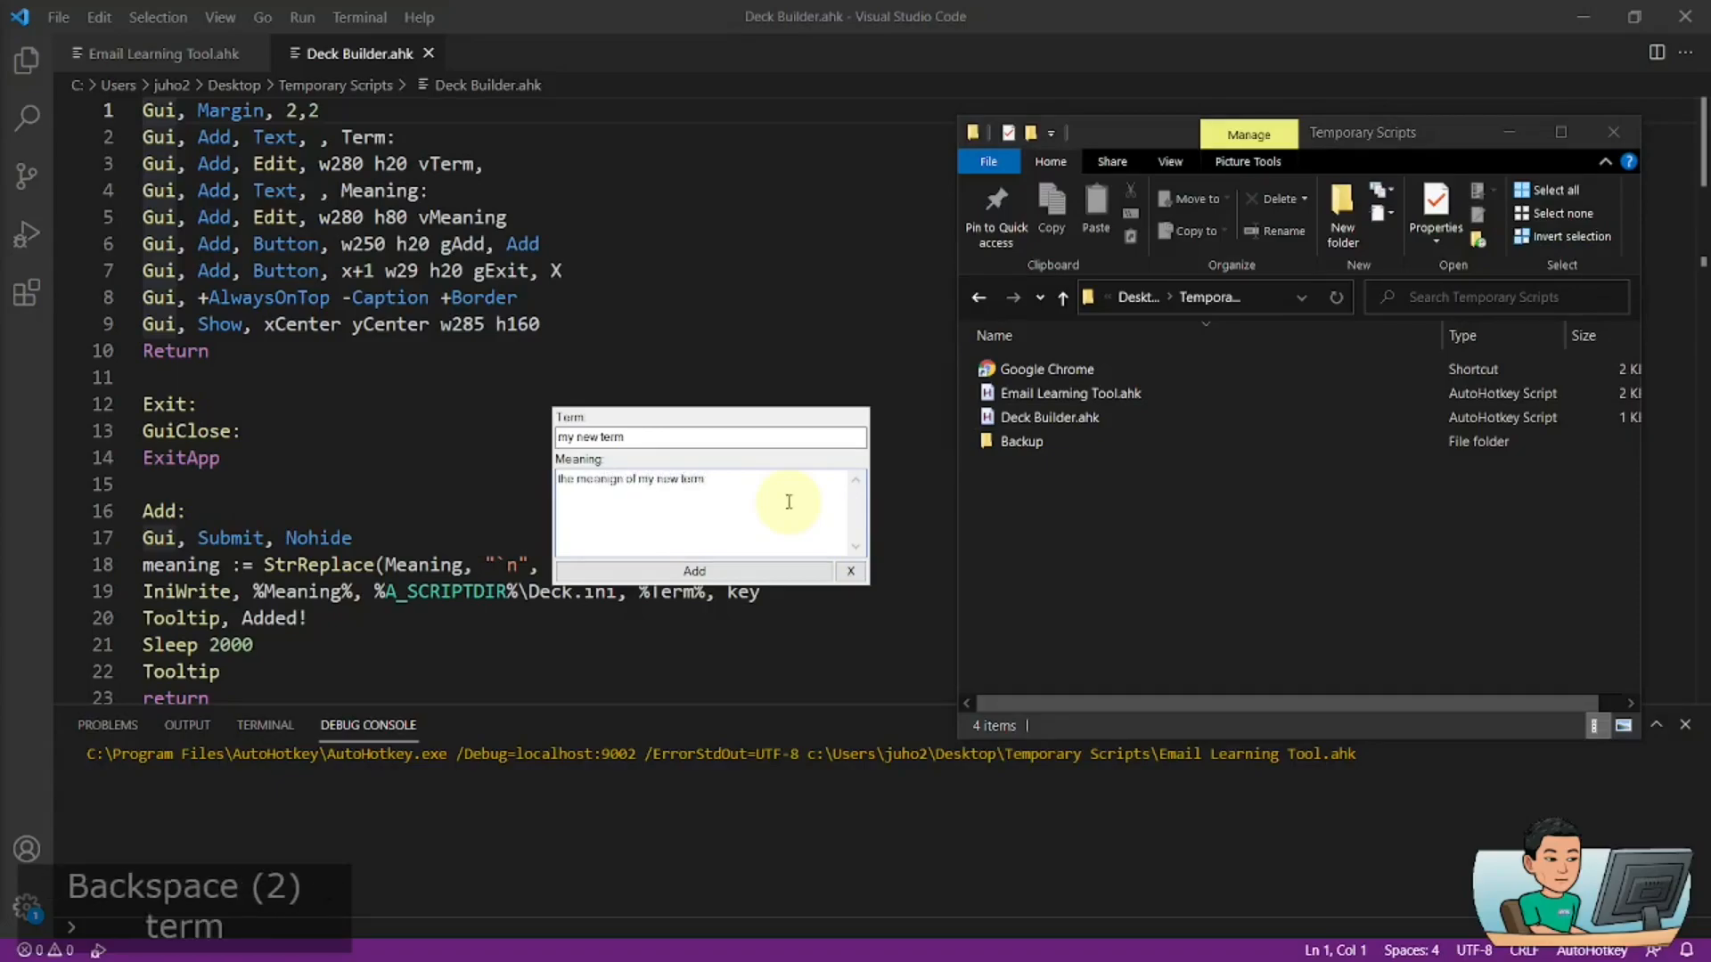
pyautogui.press('Enter')
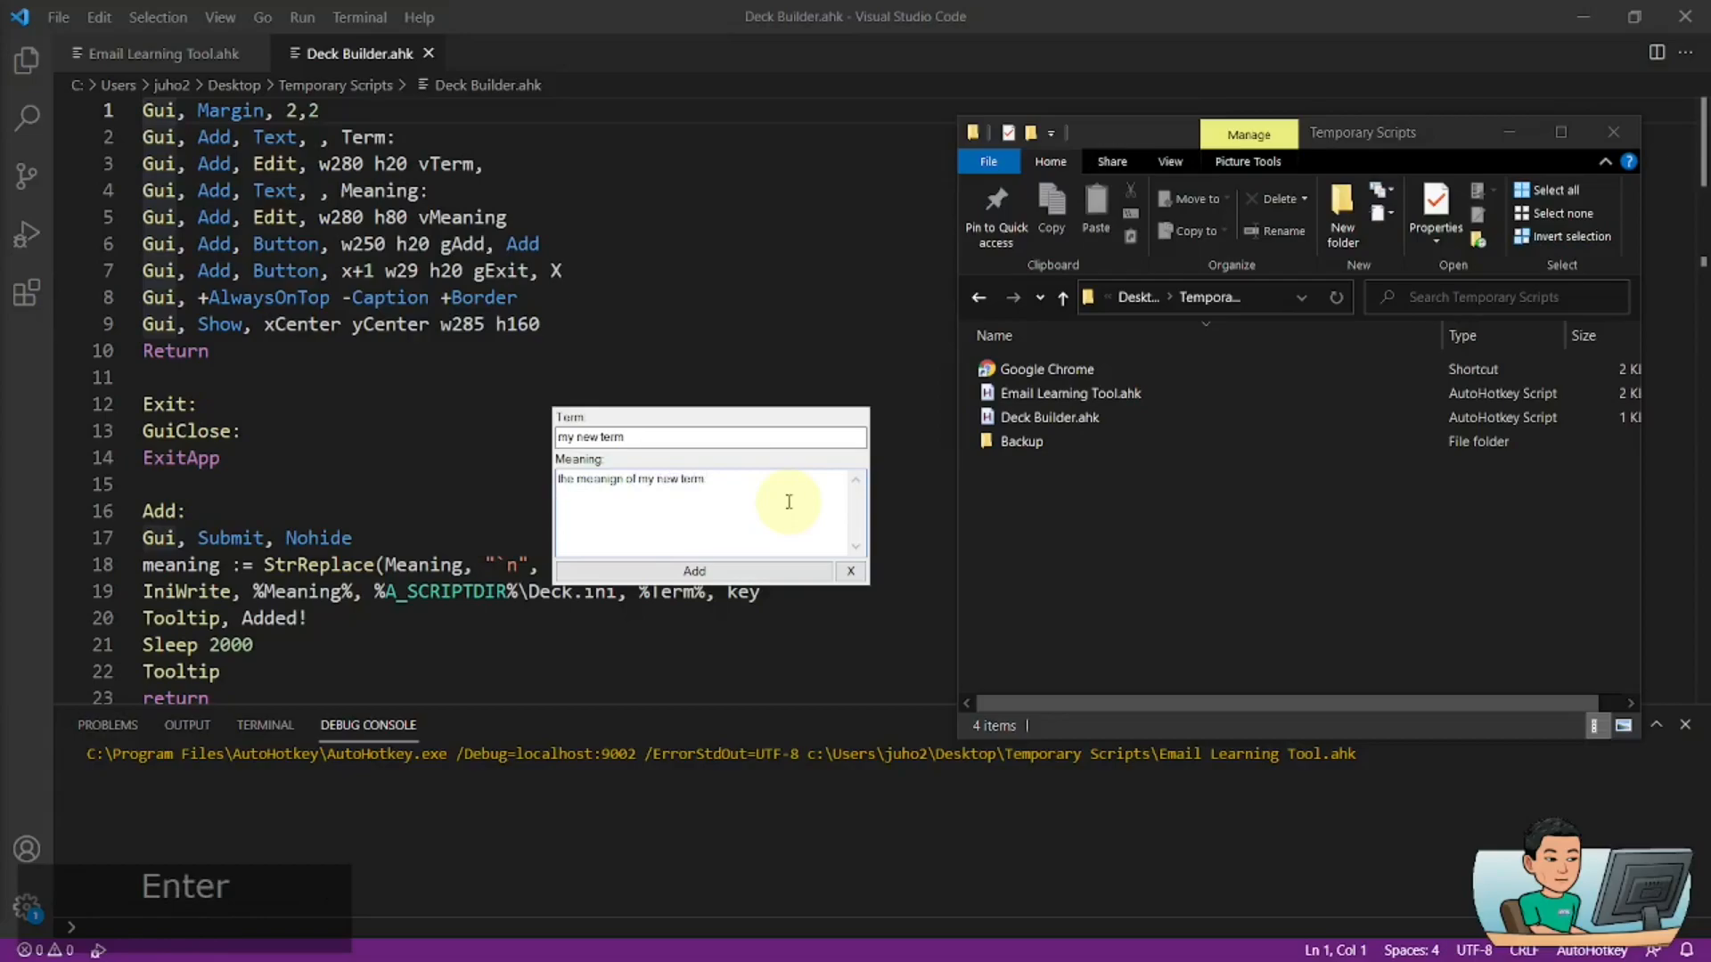
pyautogui.write('this is a new line')
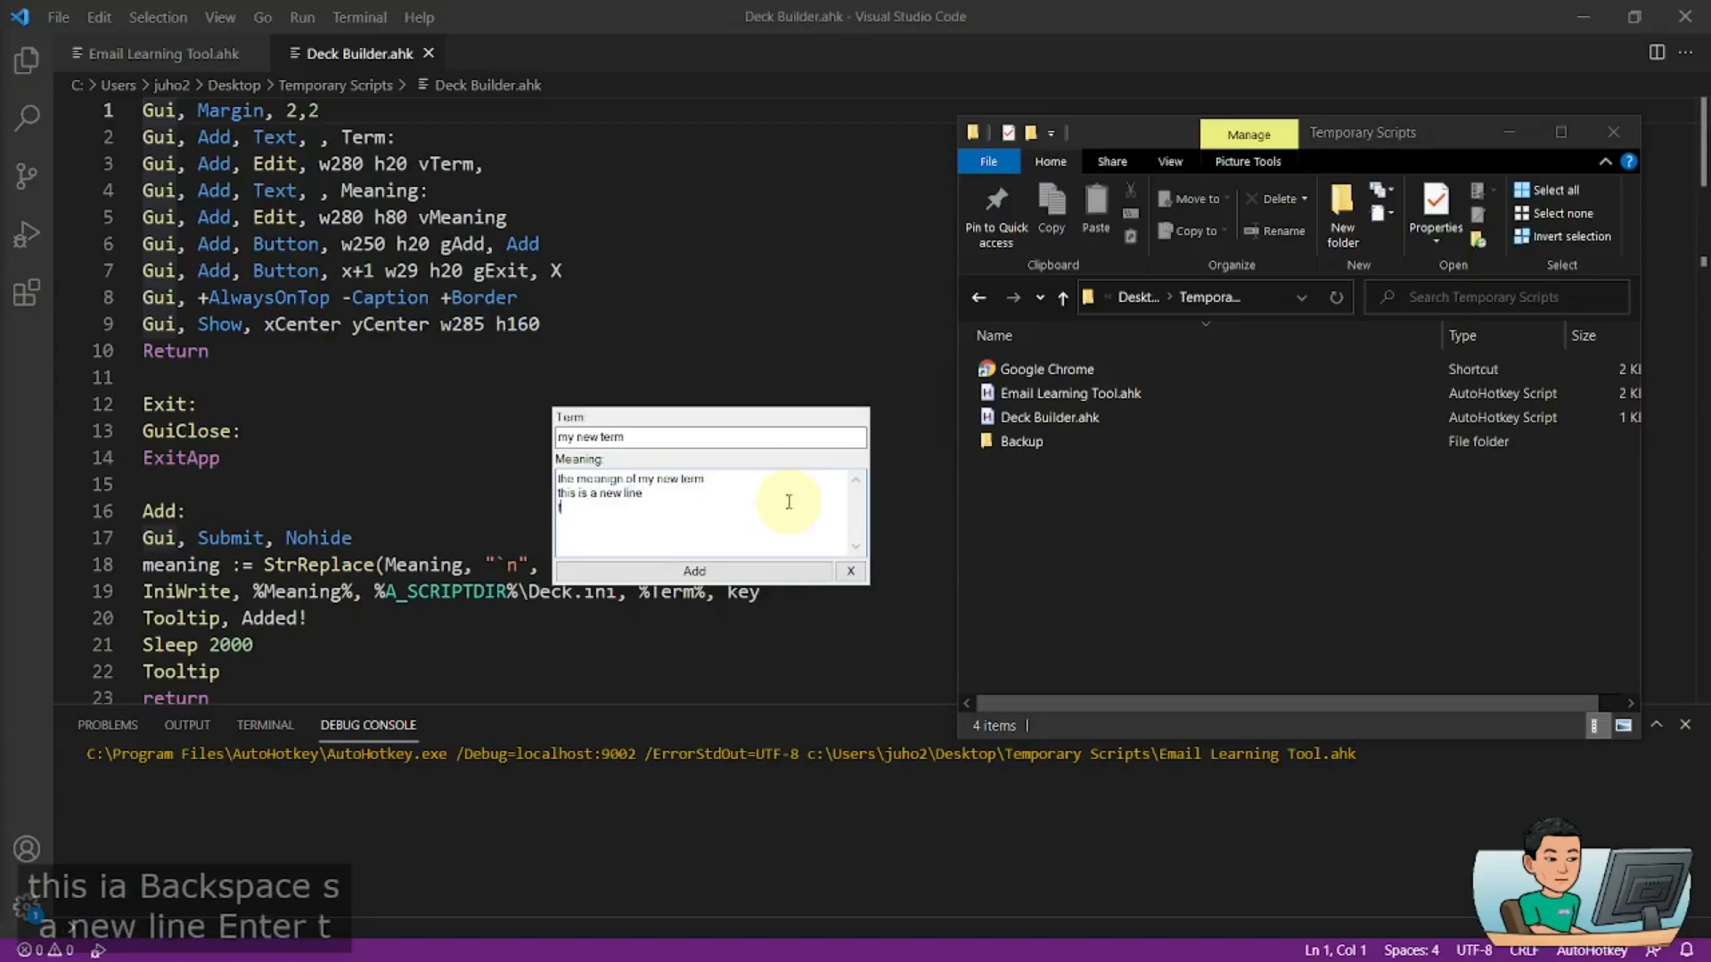
pyautogui.write('this is important to learn')
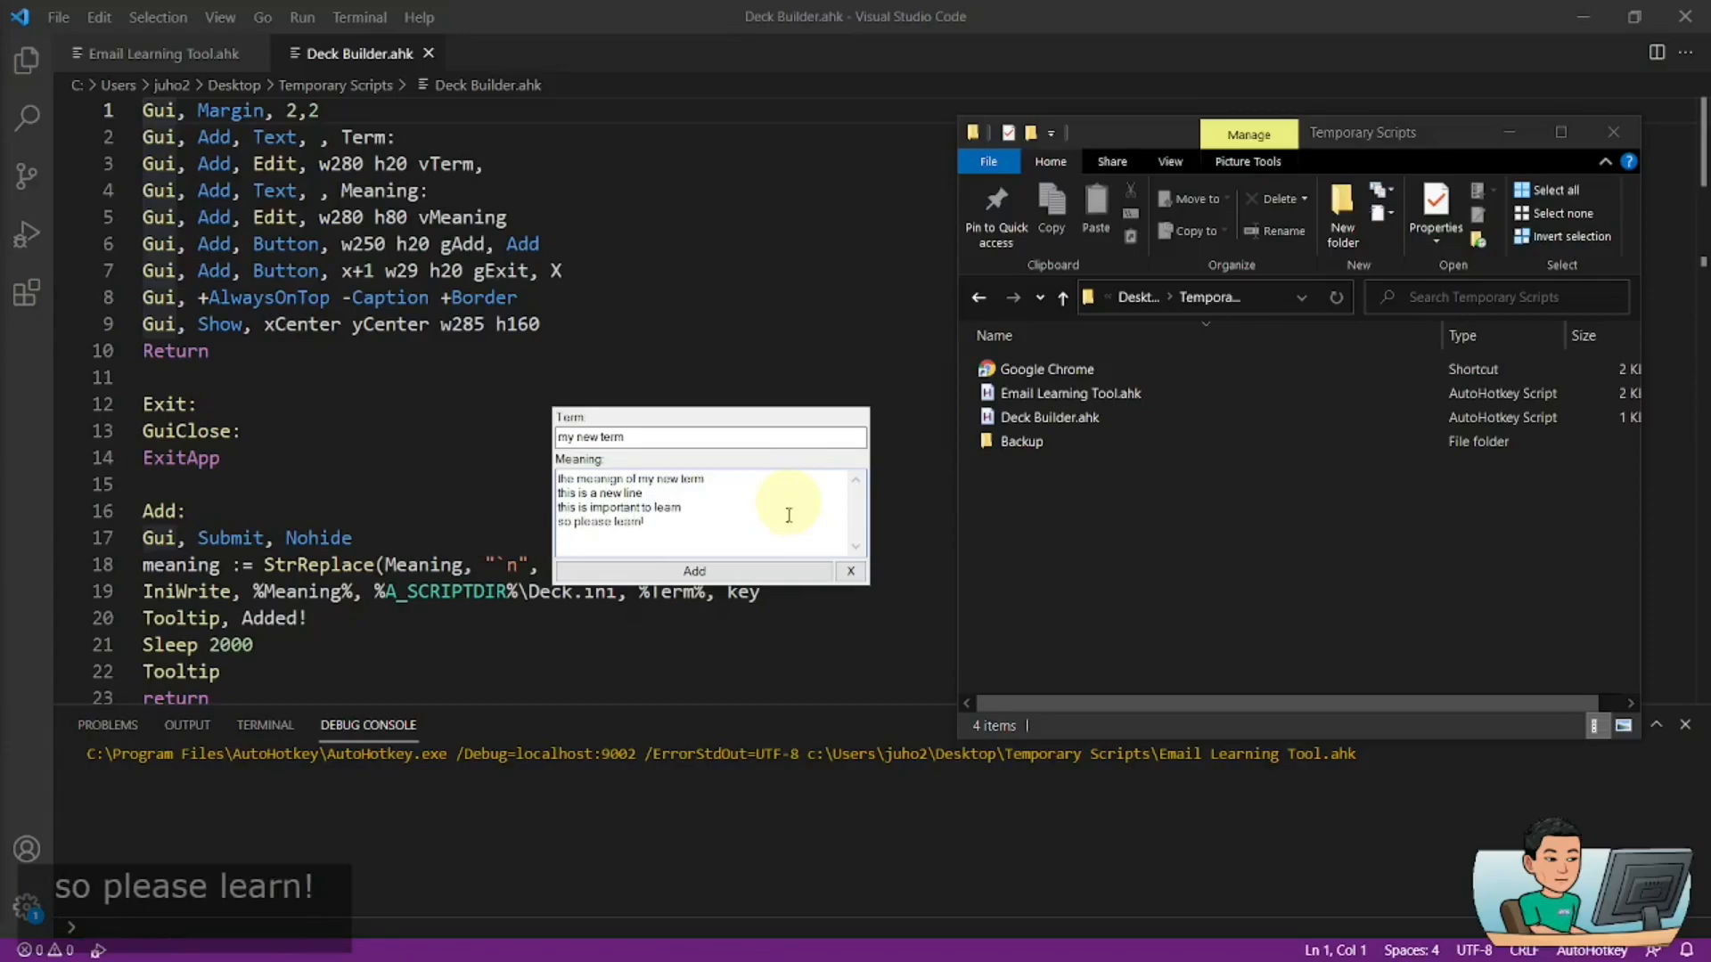
pyautogui.click(693, 570)
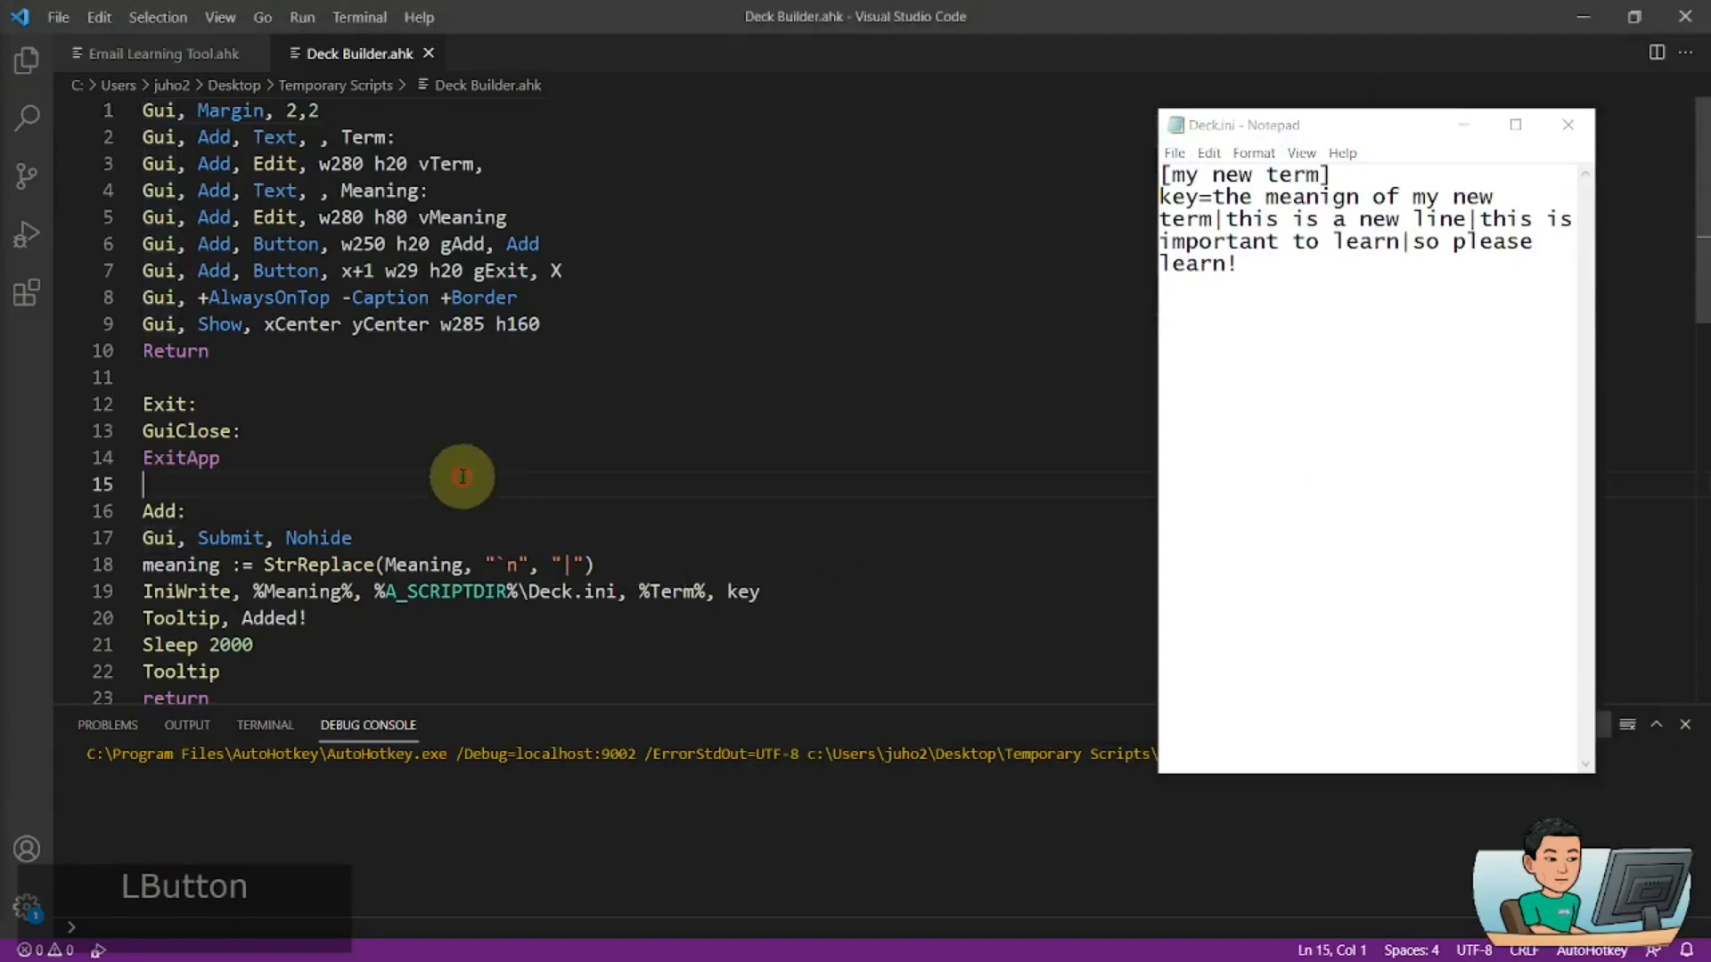
# - Scroll through Deck.ini to inspect the saved [my new term] entry
pyautogui.scroll(-3)
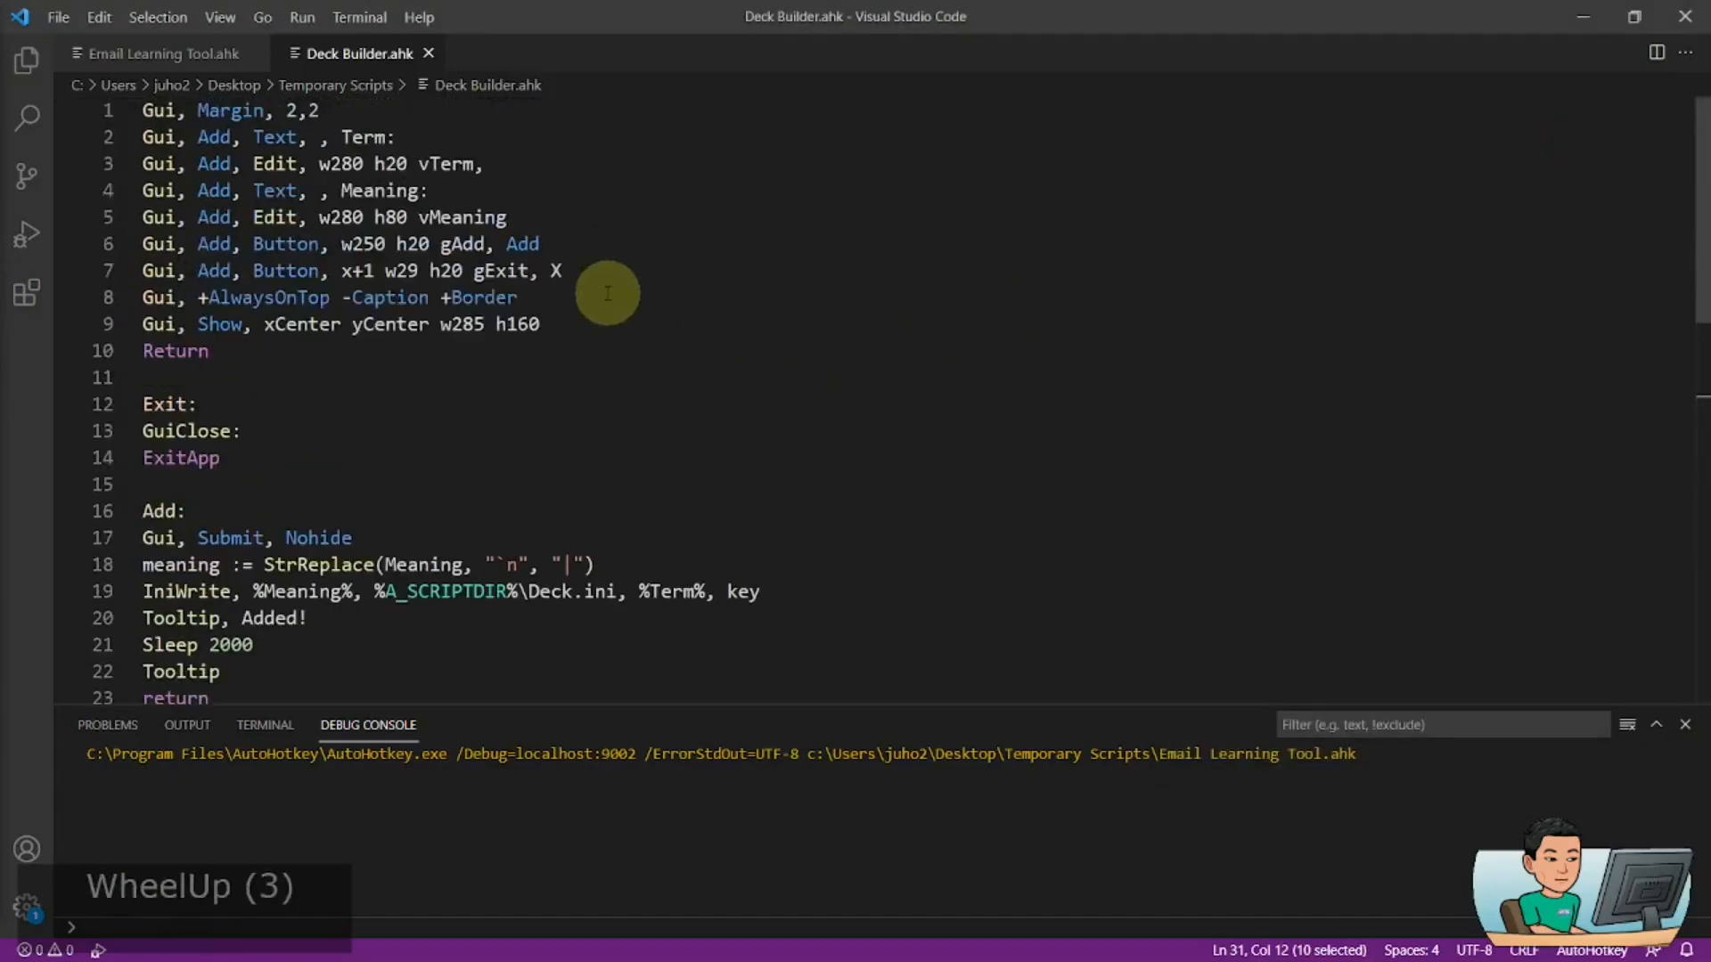
pyautogui.moveTo(543, 285)
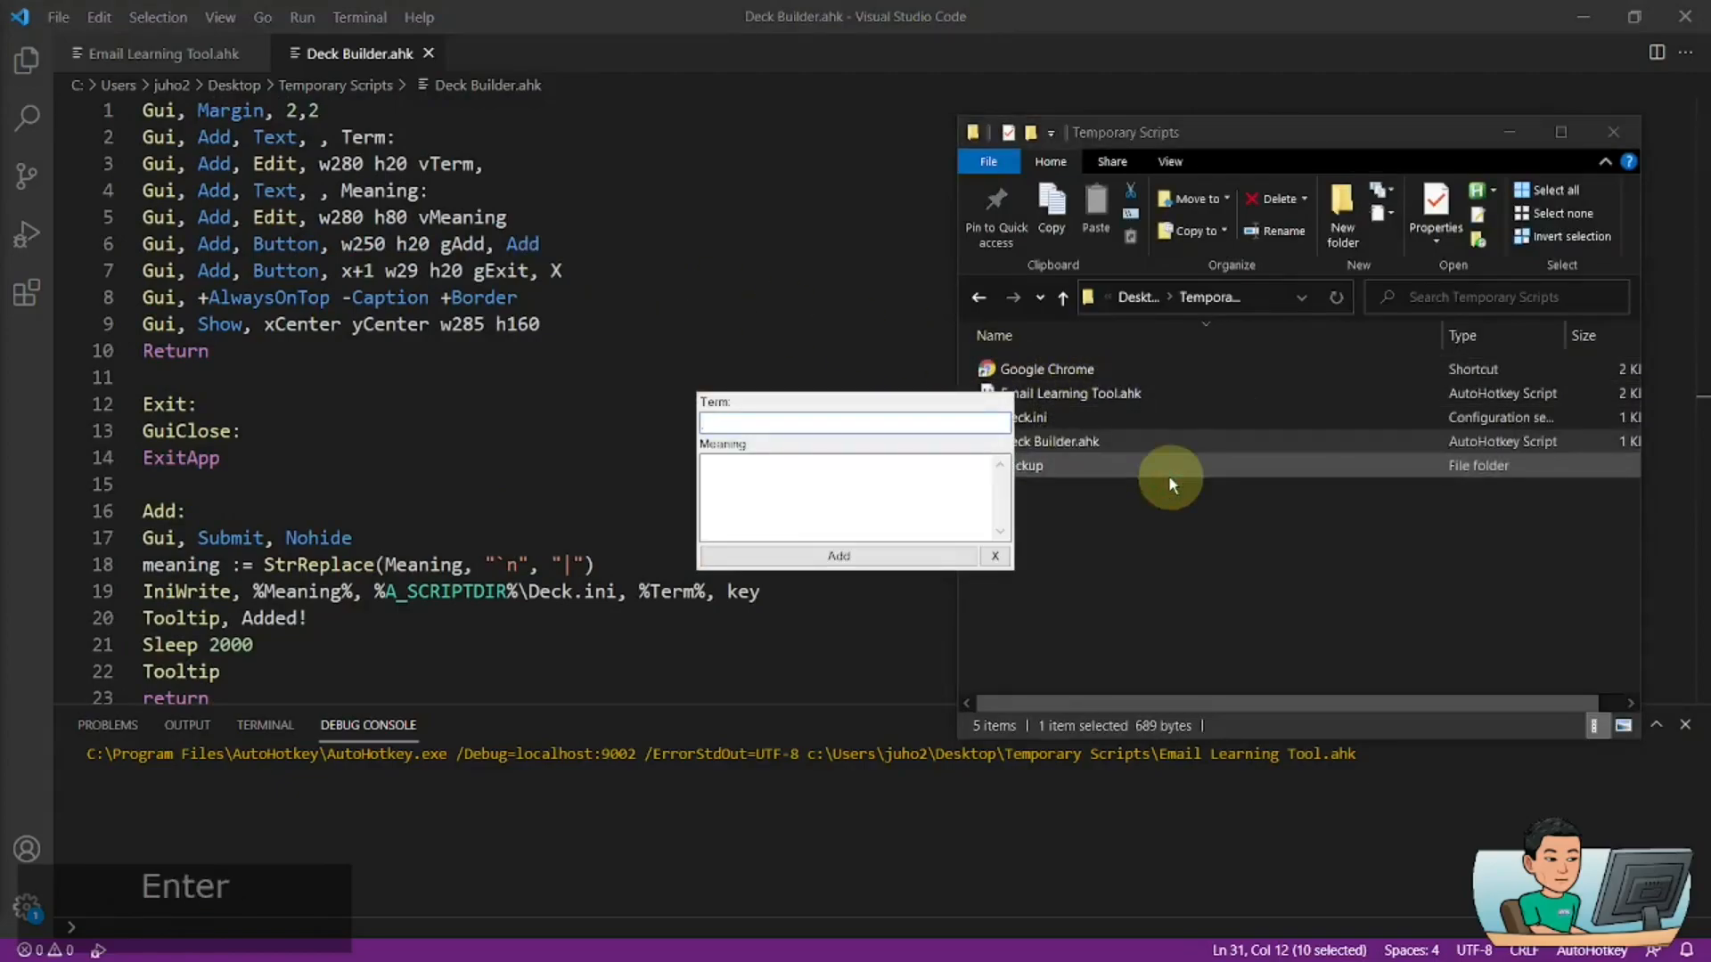
# - Add 'the other term' to the deck with a meaning ending 'good luck!'
pyautogui.write('this is the meaning of')
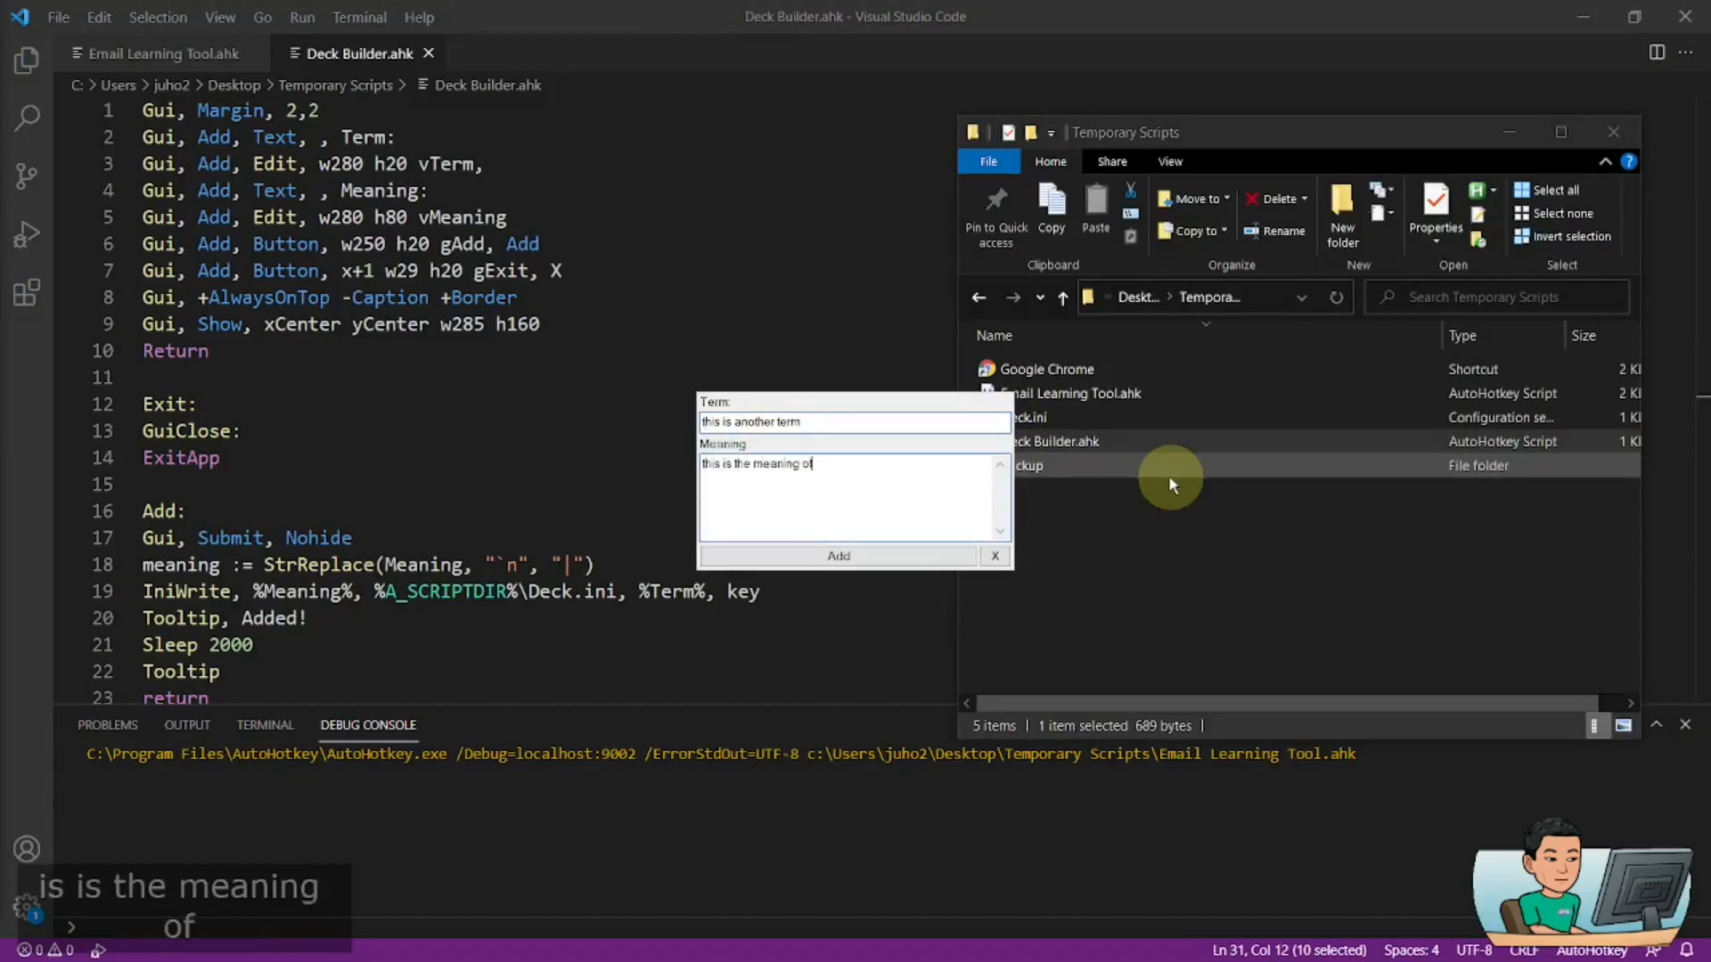
pyautogui.write('the other term')
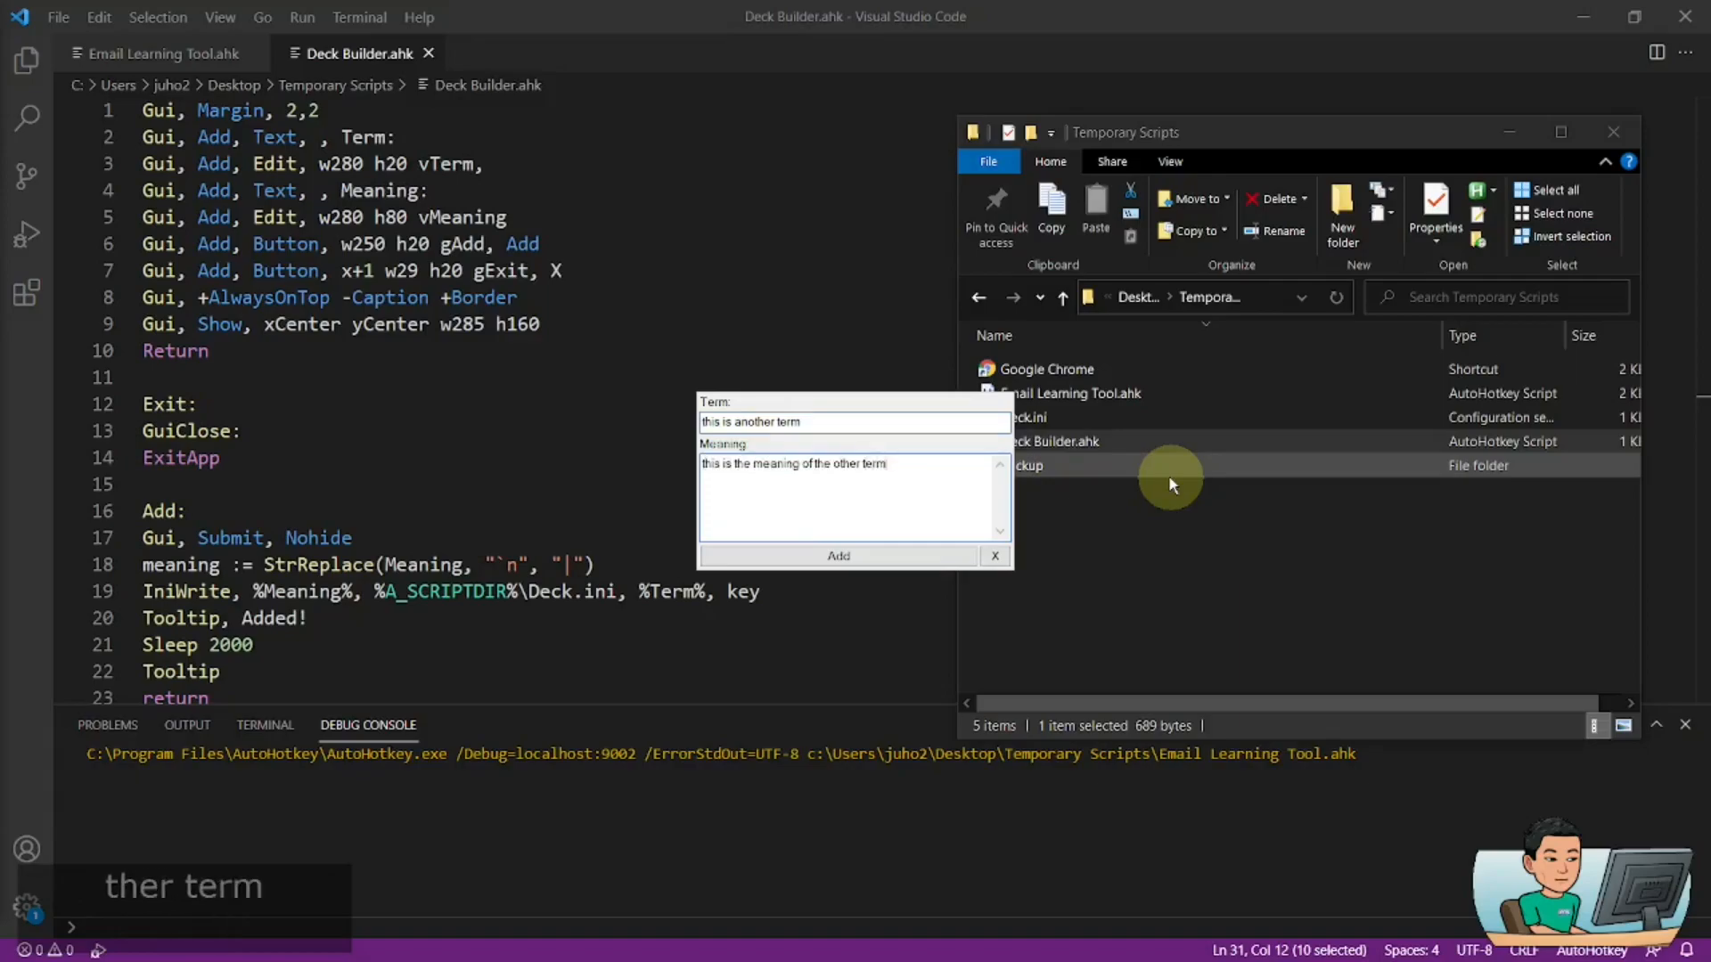
pyautogui.press('Backspace')
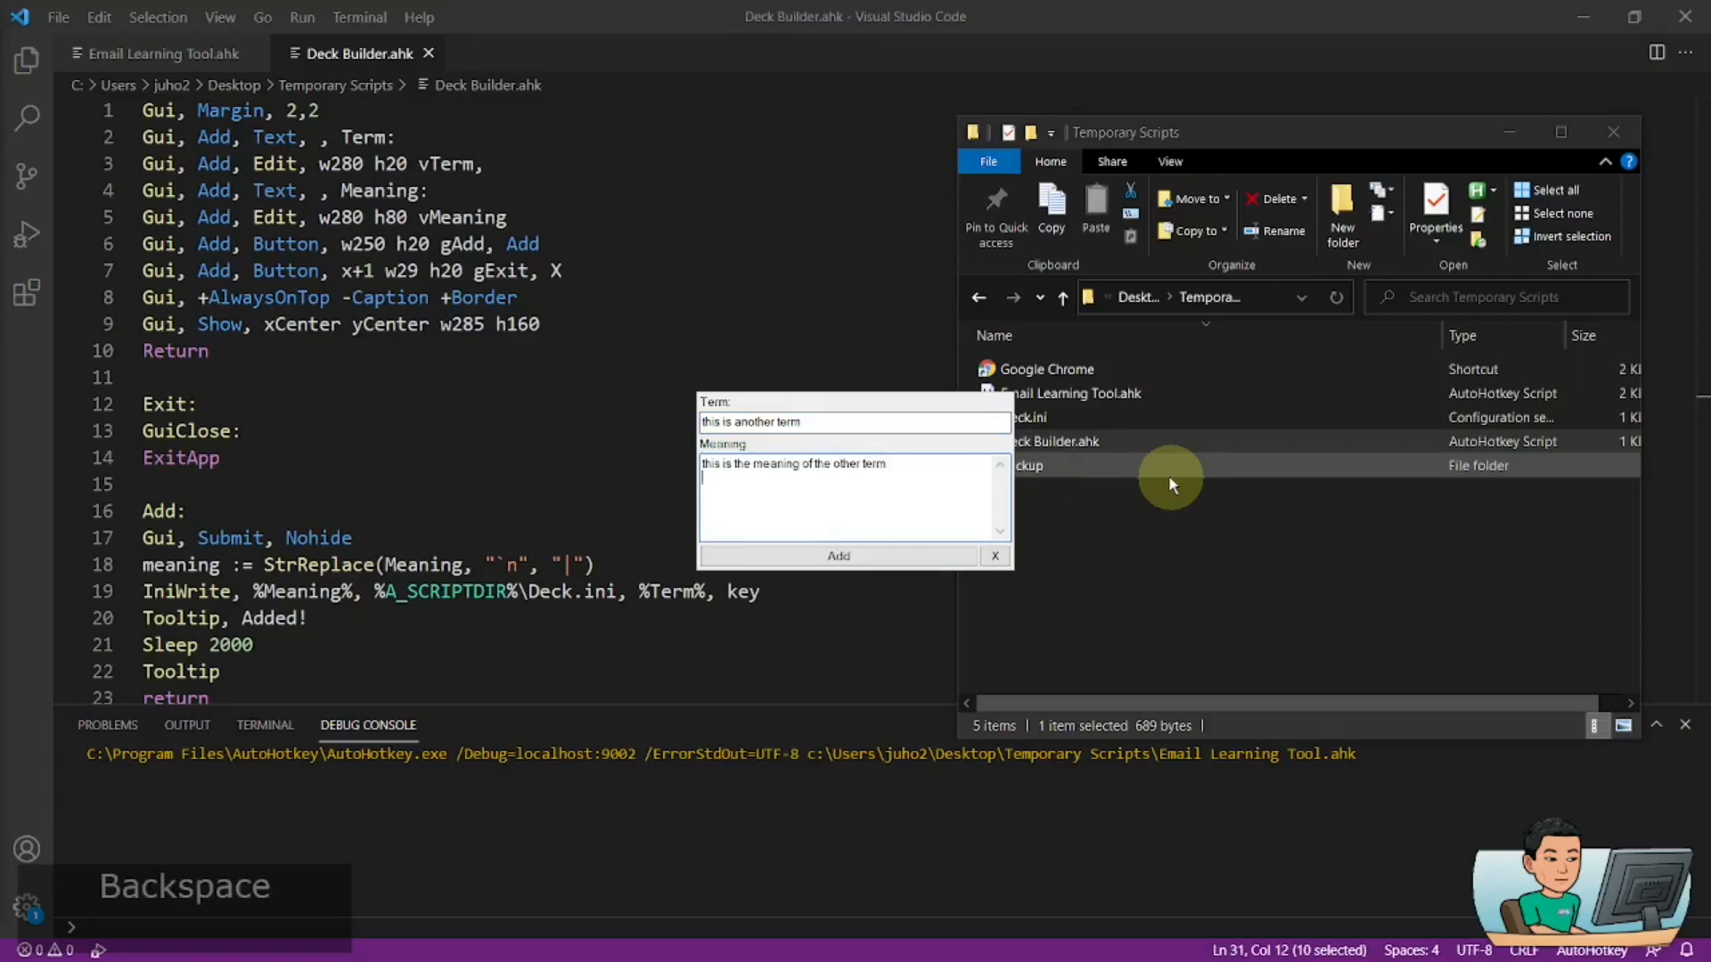
pyautogui.write('this is also very important to learn')
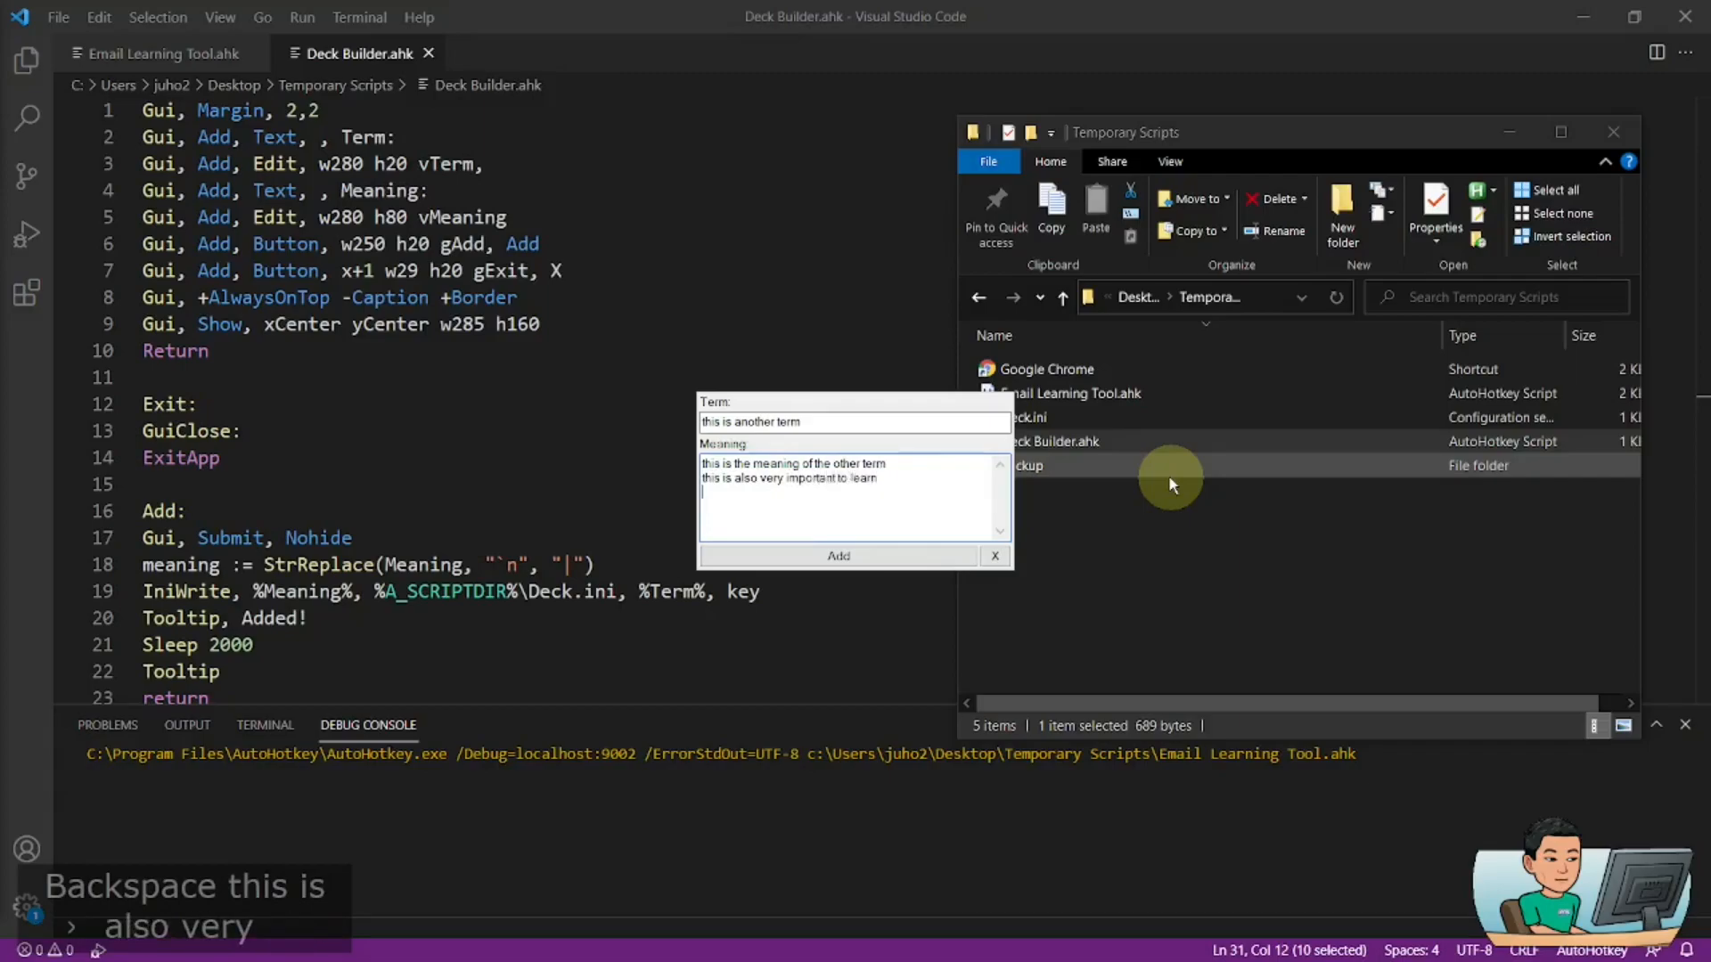
pyautogui.write('good luck!')
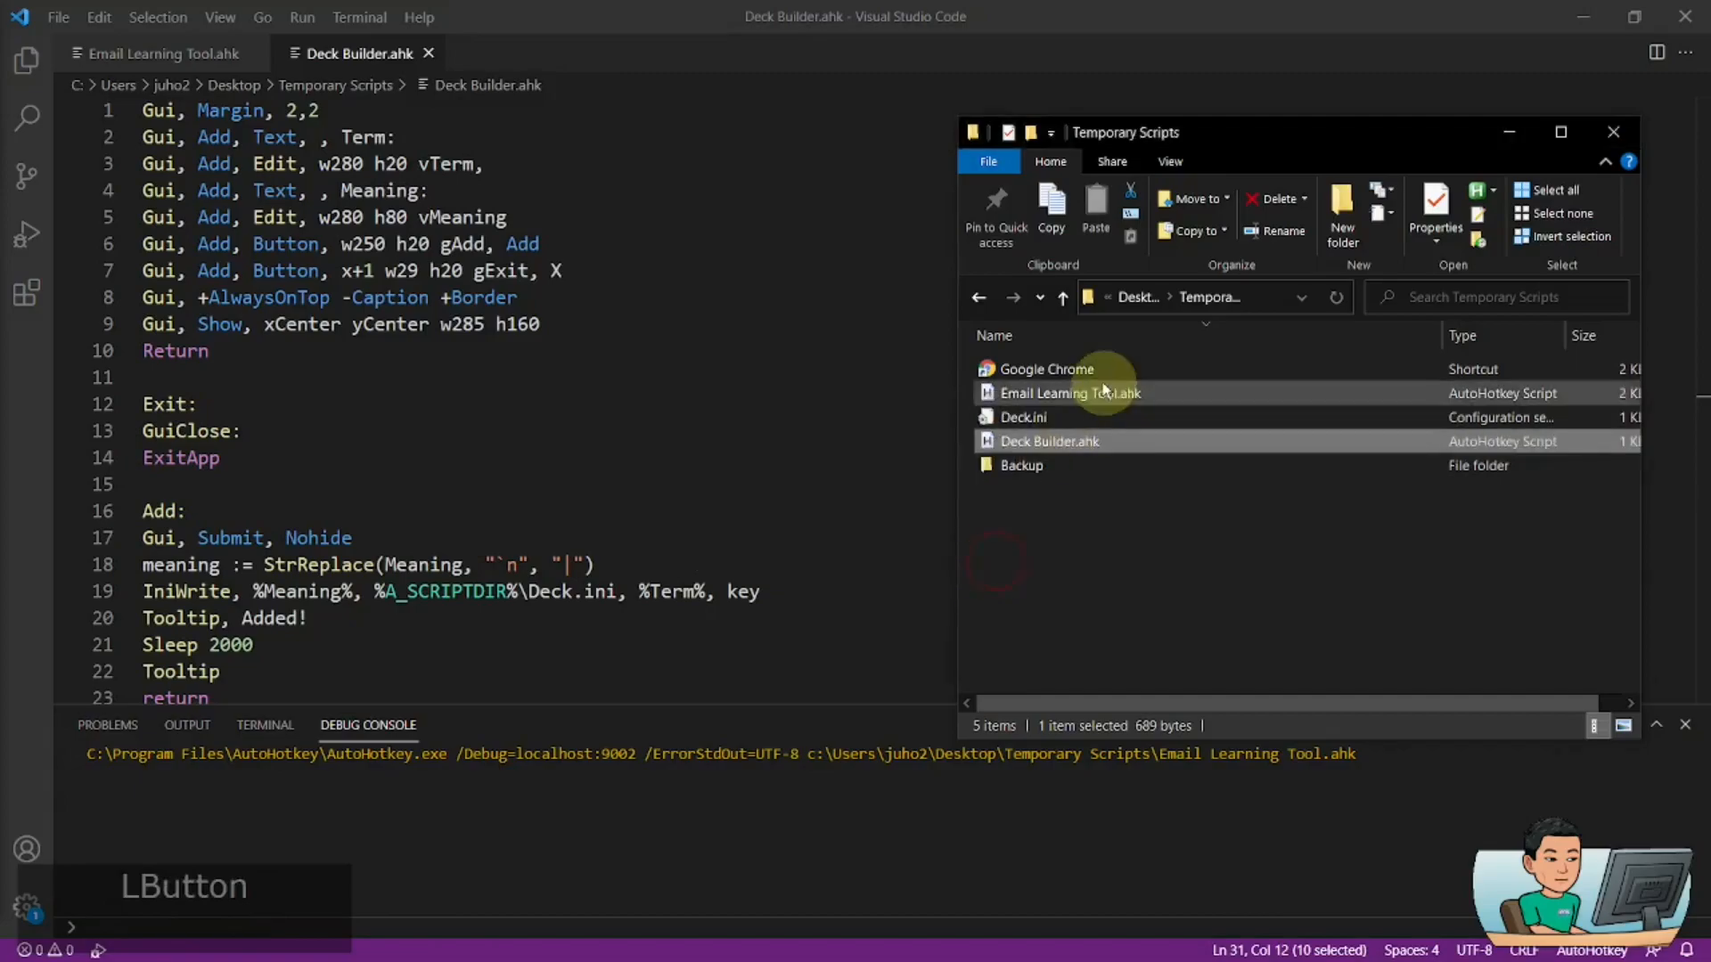
# - Check the saved terms in Deck.ini, close it, and open the Backup folder
pyautogui.doubleClick(1021, 417)
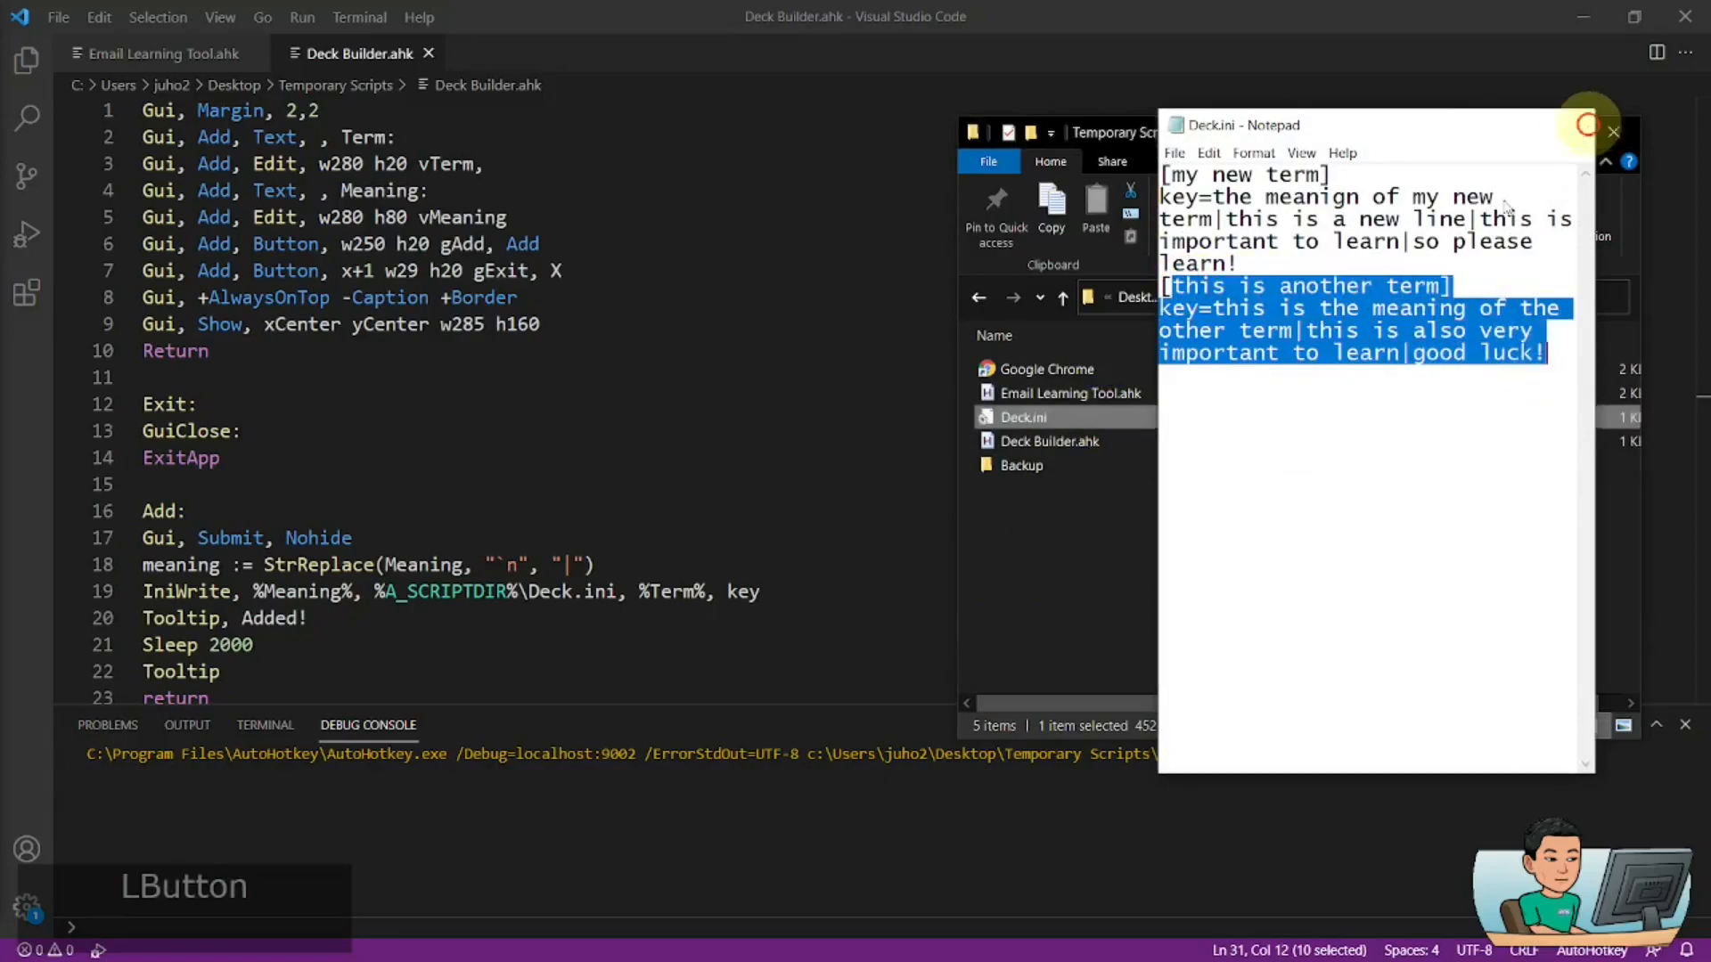
pyautogui.click(1612, 131)
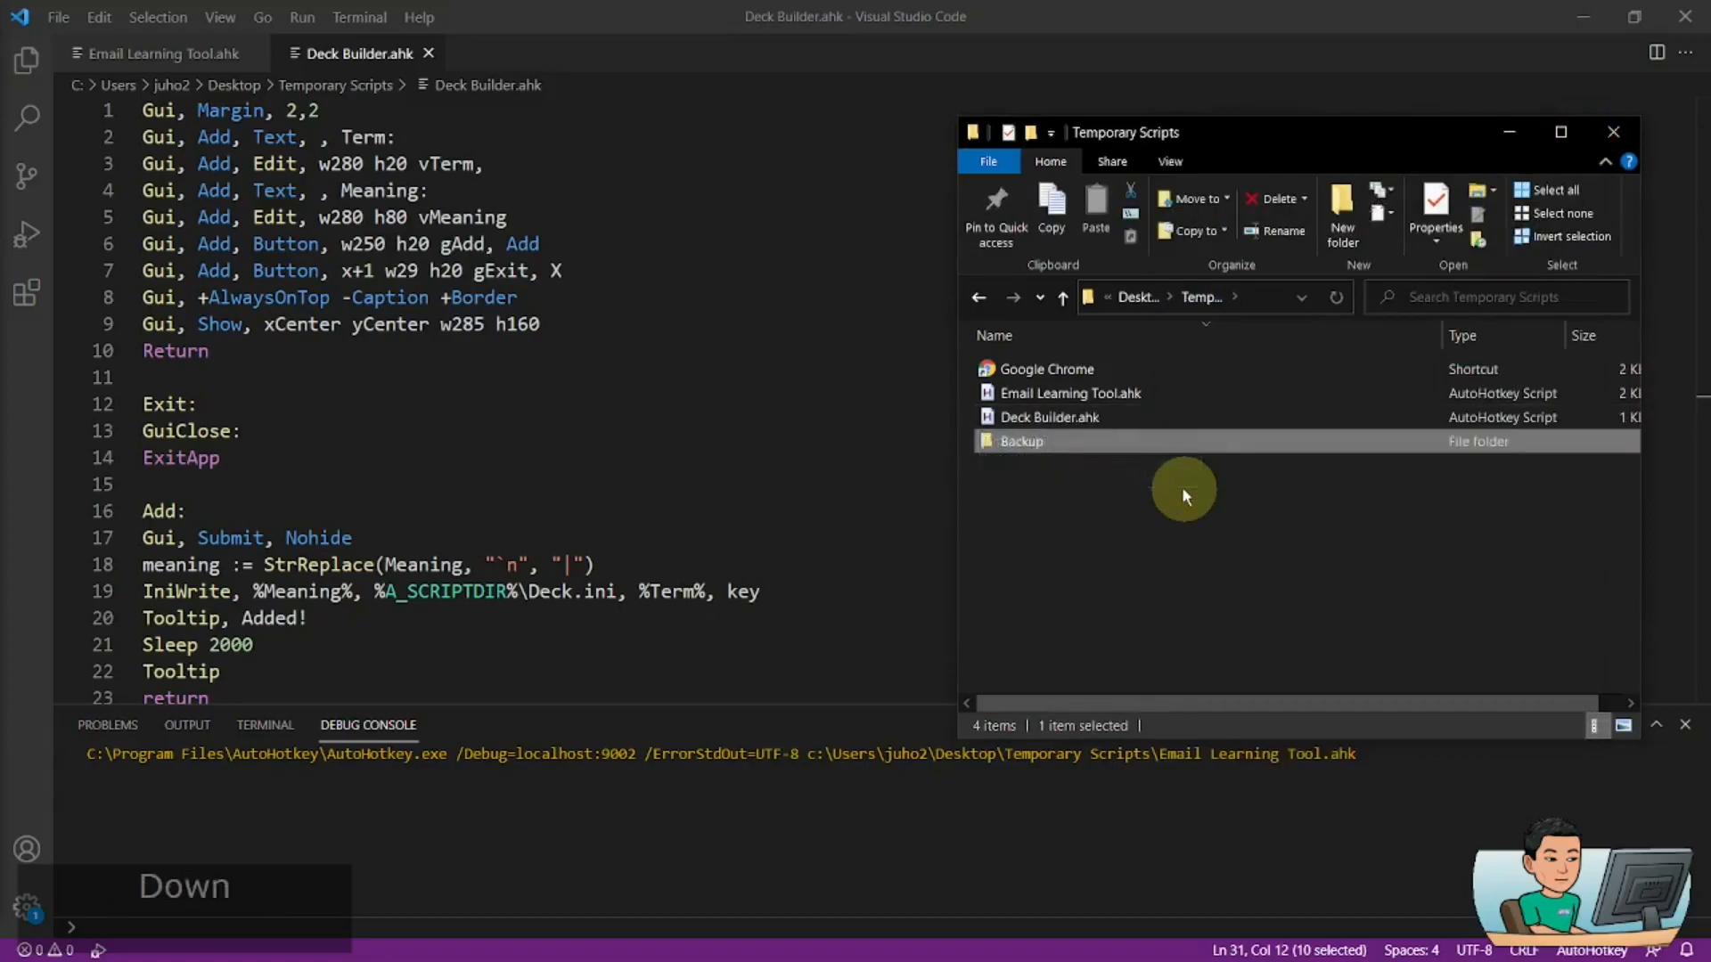
pyautogui.doubleClick(1020, 441)
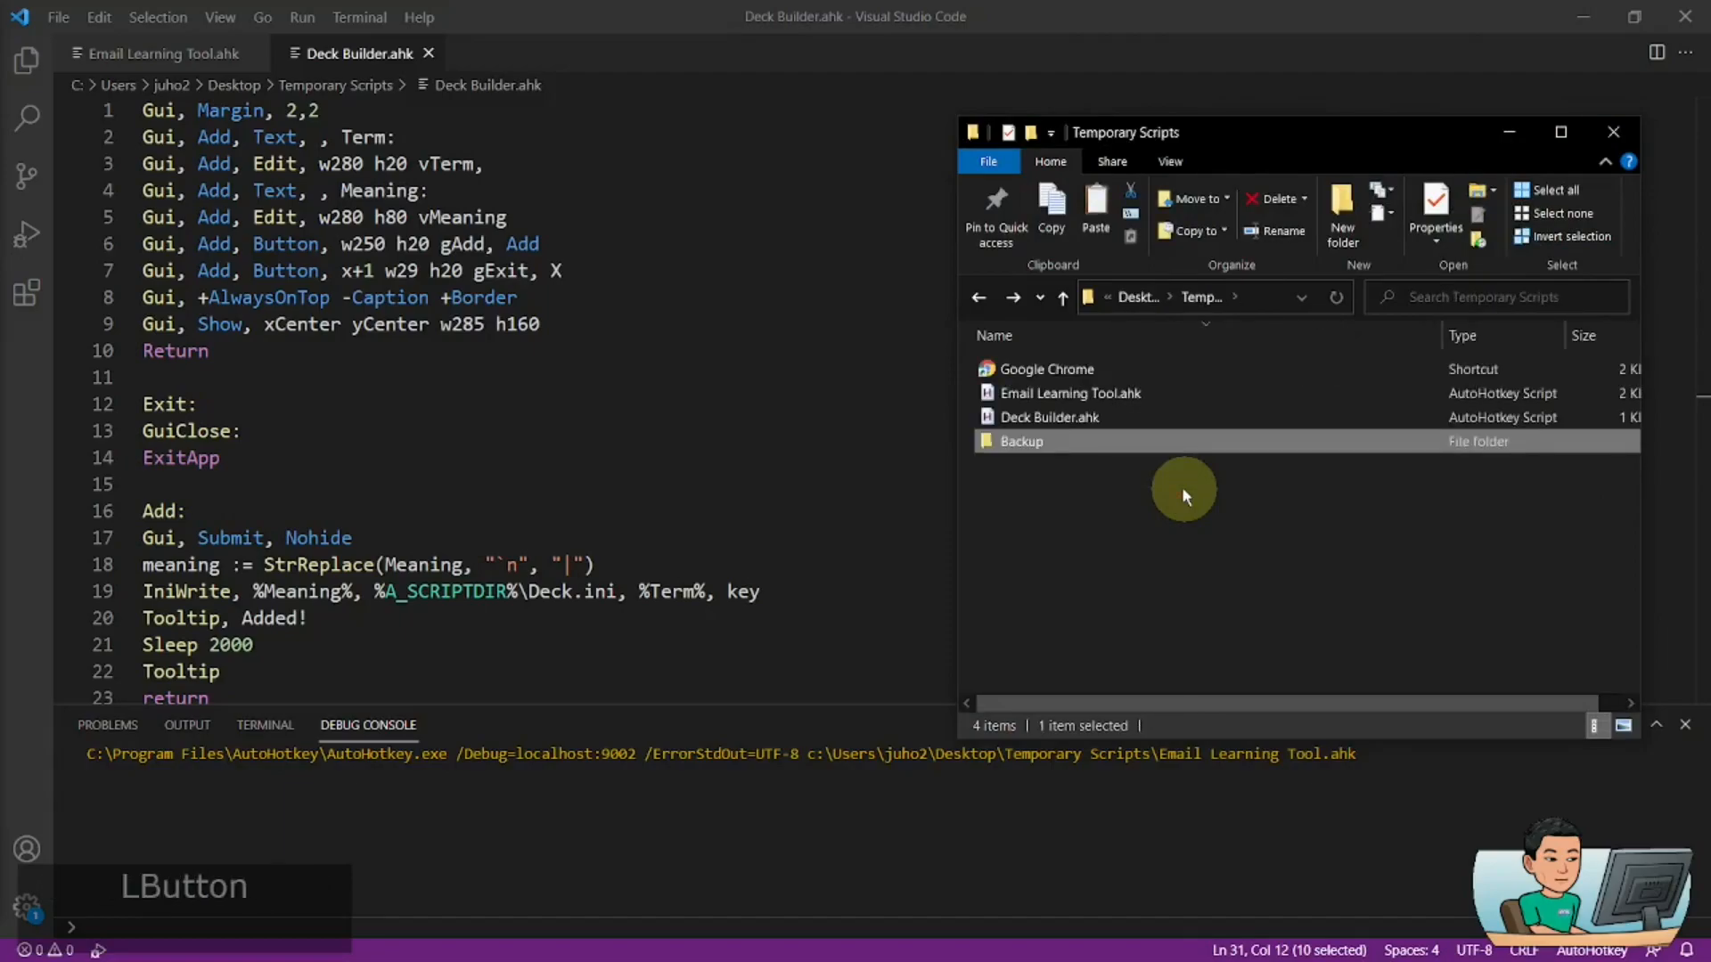
# - Paste Deck.ini into Temporary Scripts, open it in Notepad, and snap it right
pyautogui.press('ctrl+v')
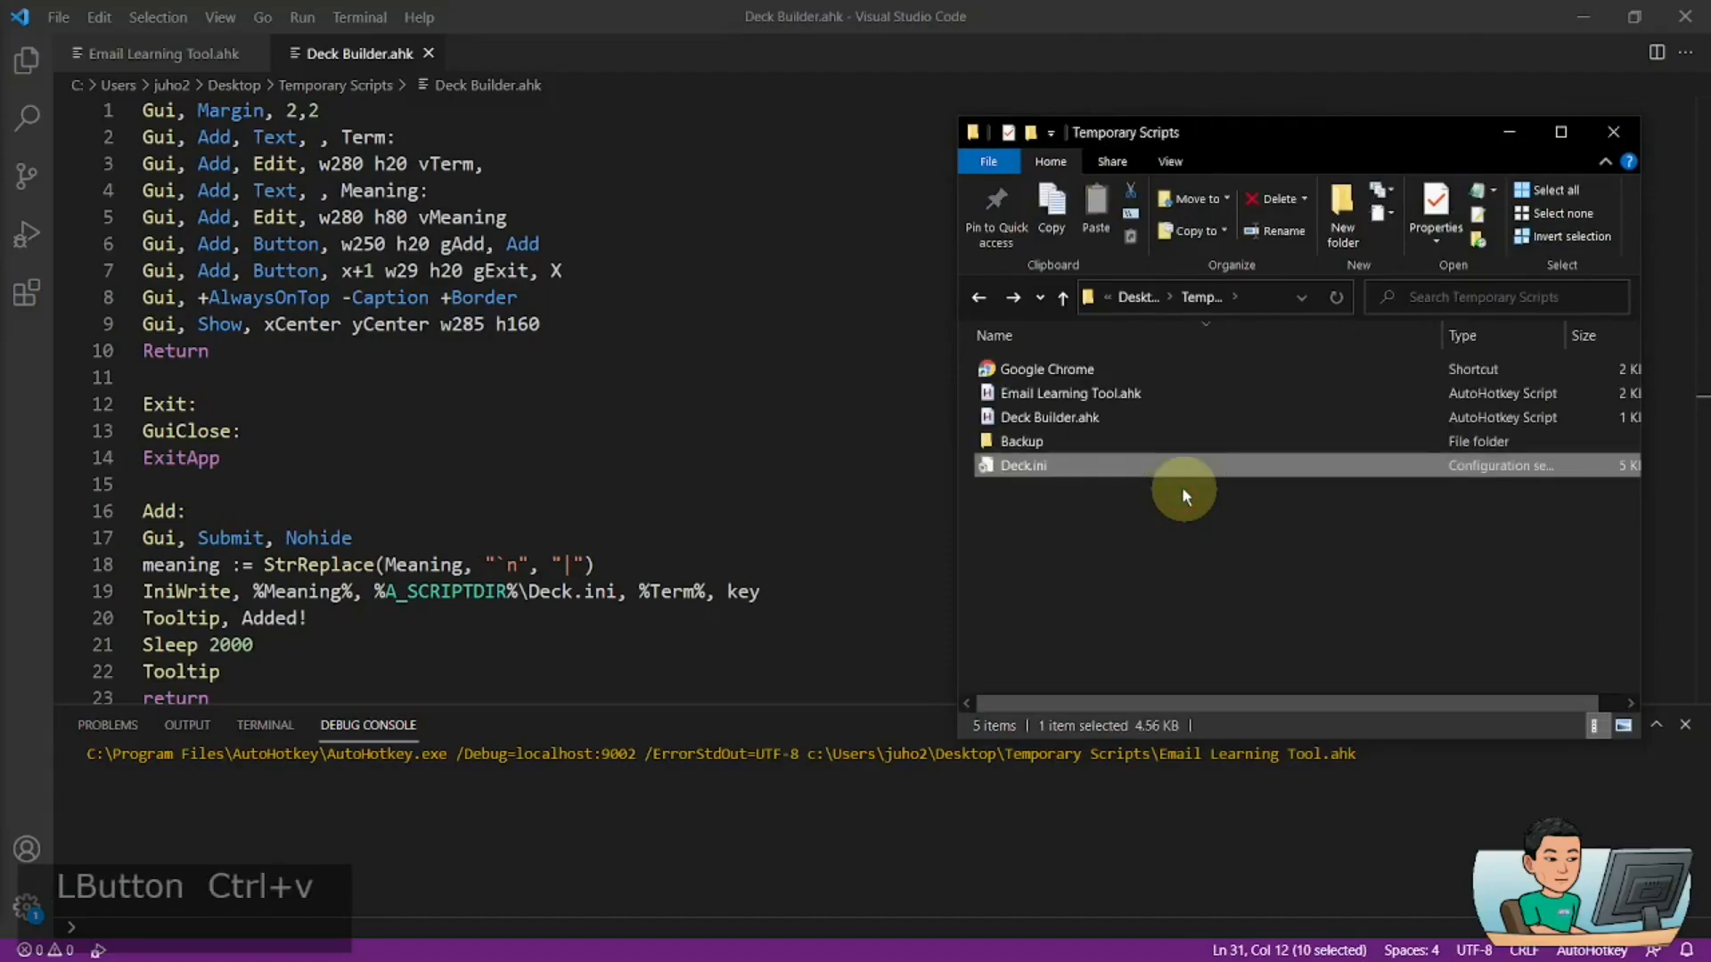
pyautogui.doubleClick(1022, 465)
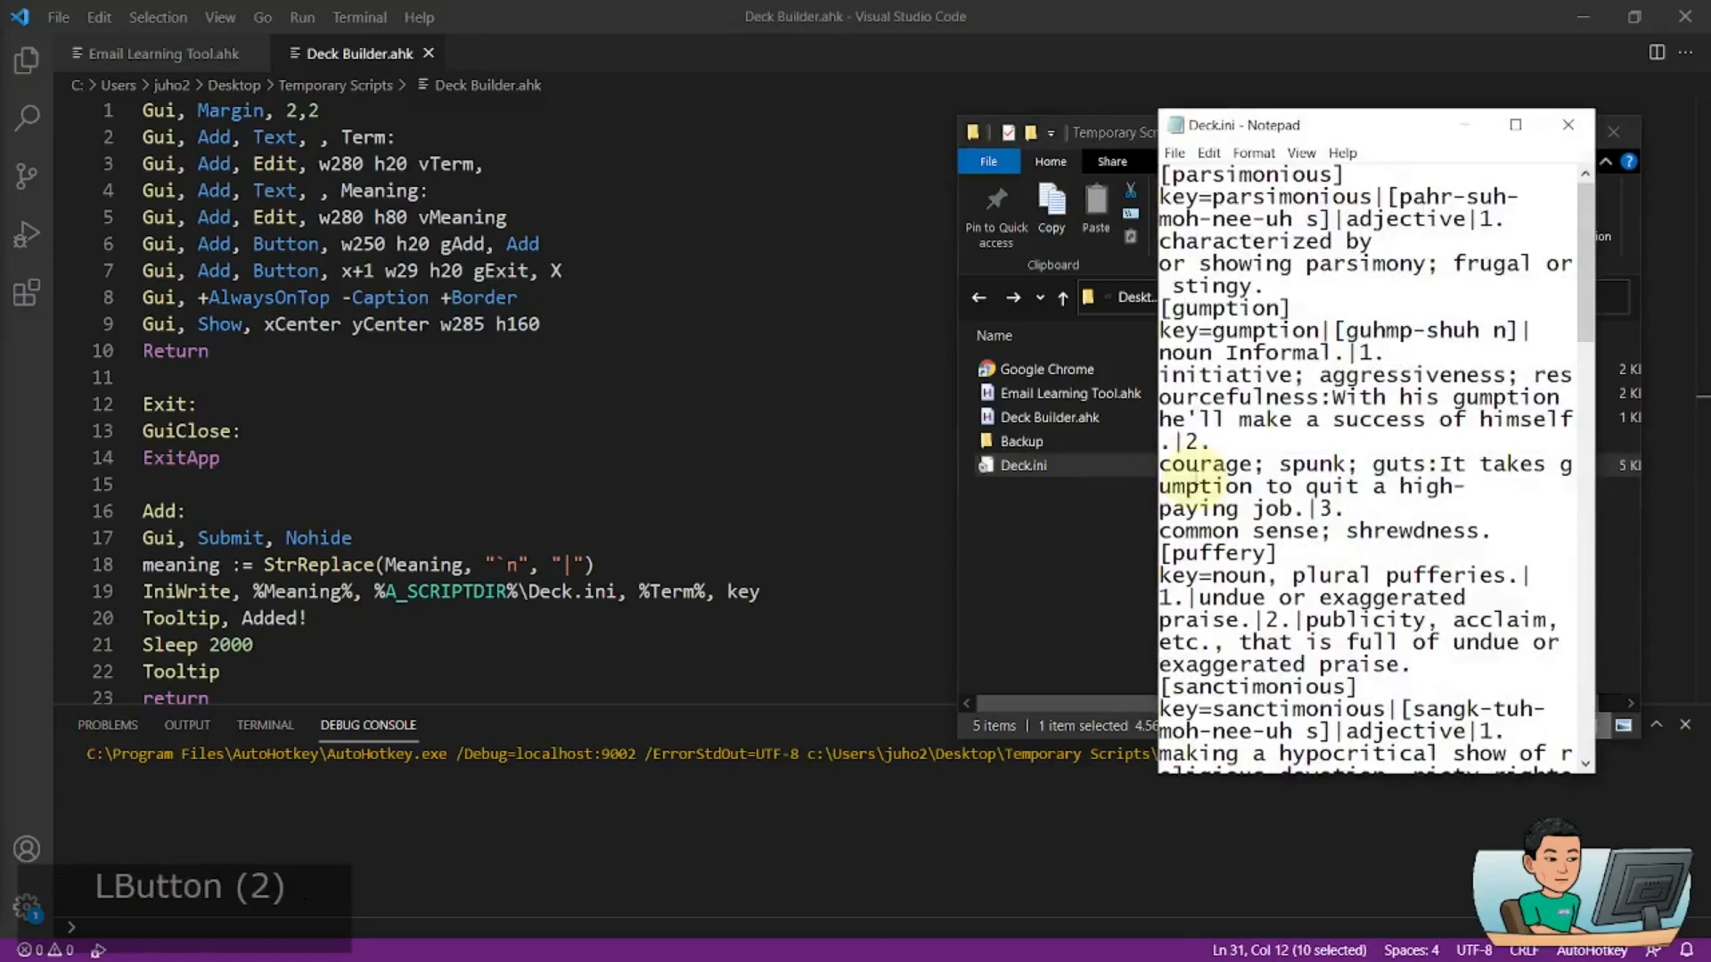
pyautogui.press('Win+Right')
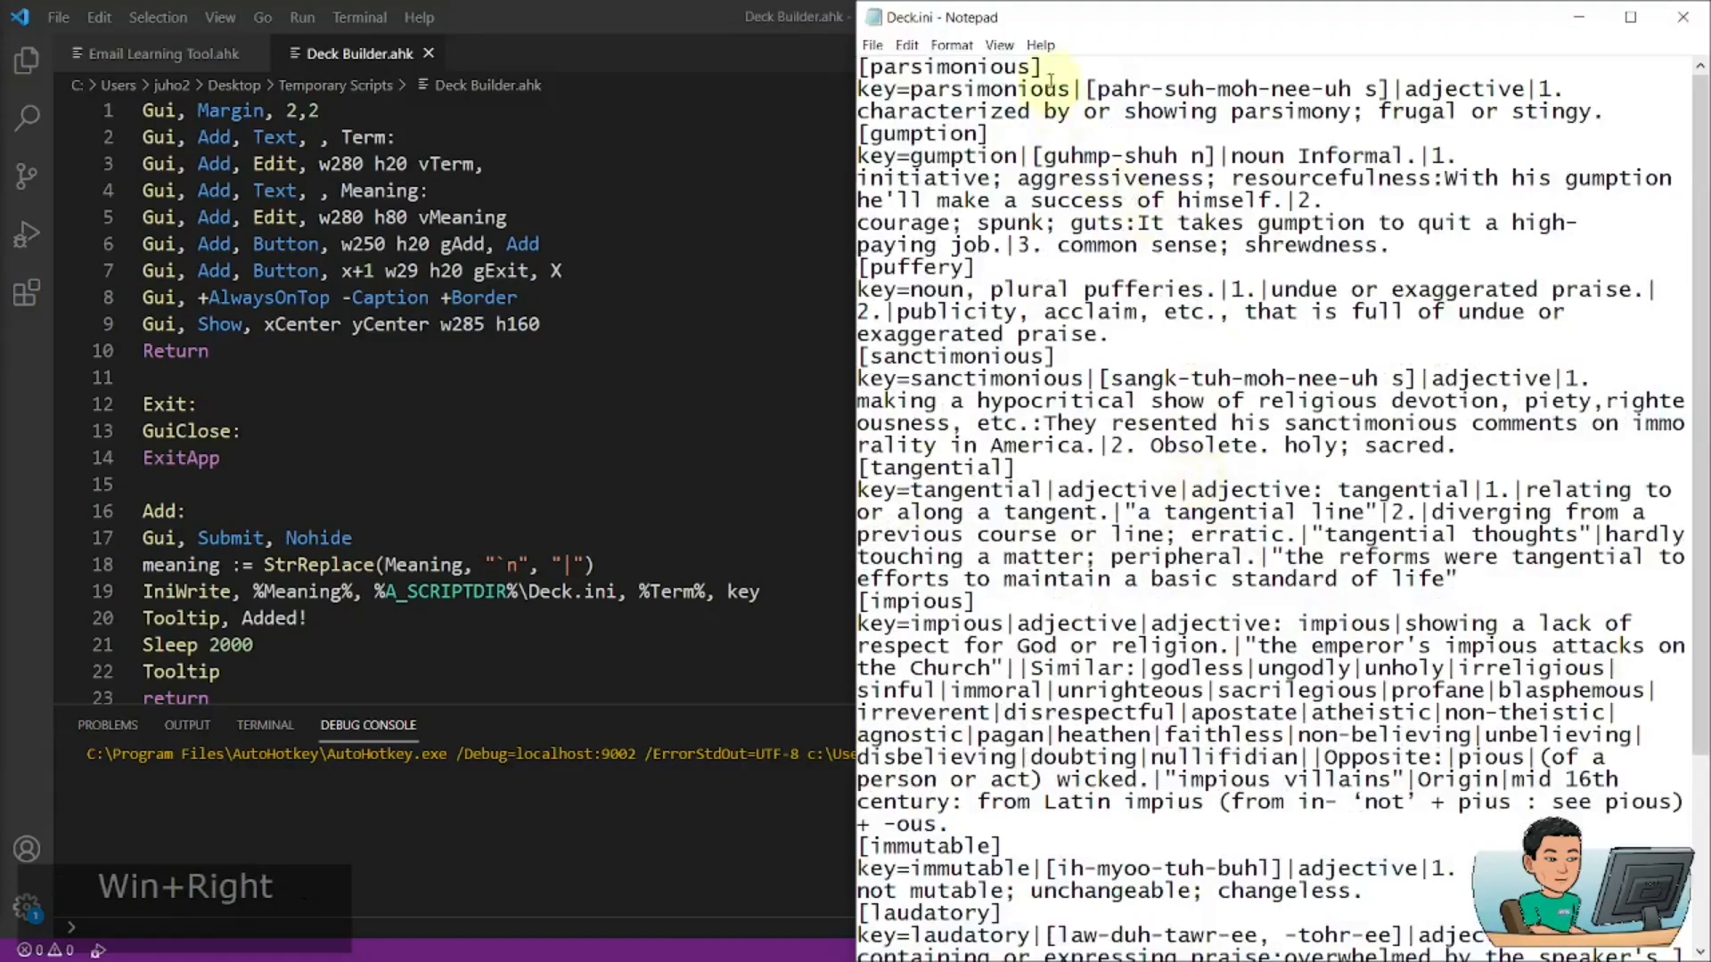
# - Highlight the parsimonious header, the gumption pipe separator, and the newline-replacement pipe
pyautogui.doubleClick(949, 65)
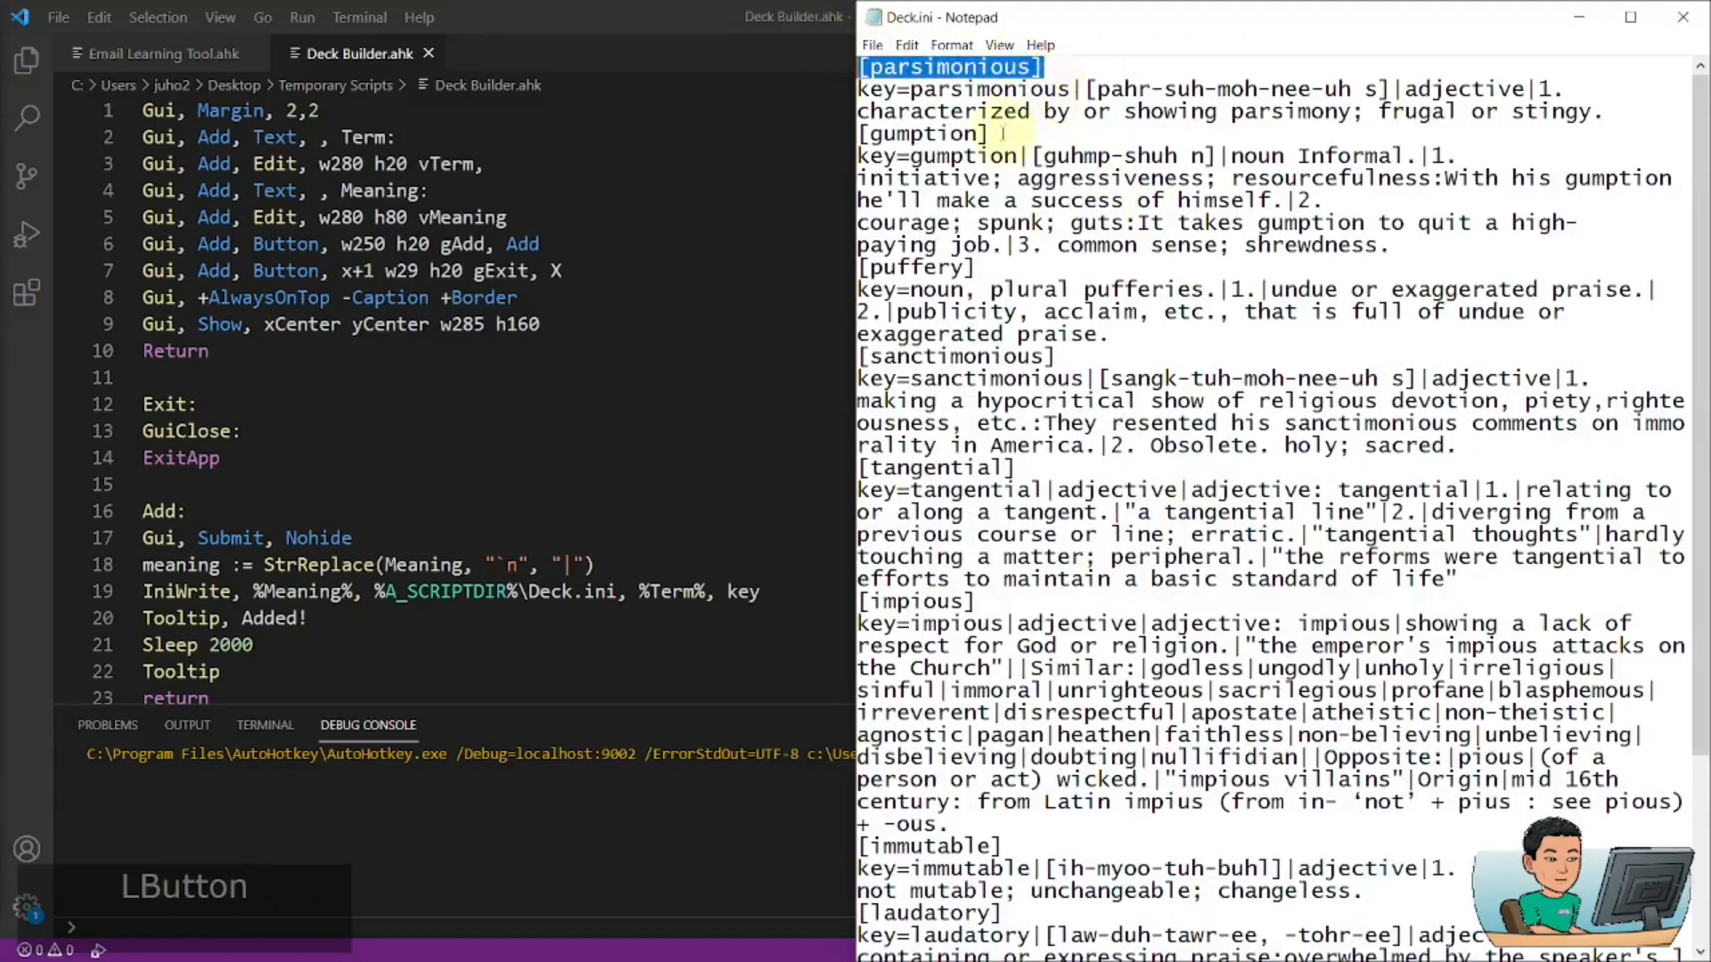
pyautogui.doubleClick(922, 133)
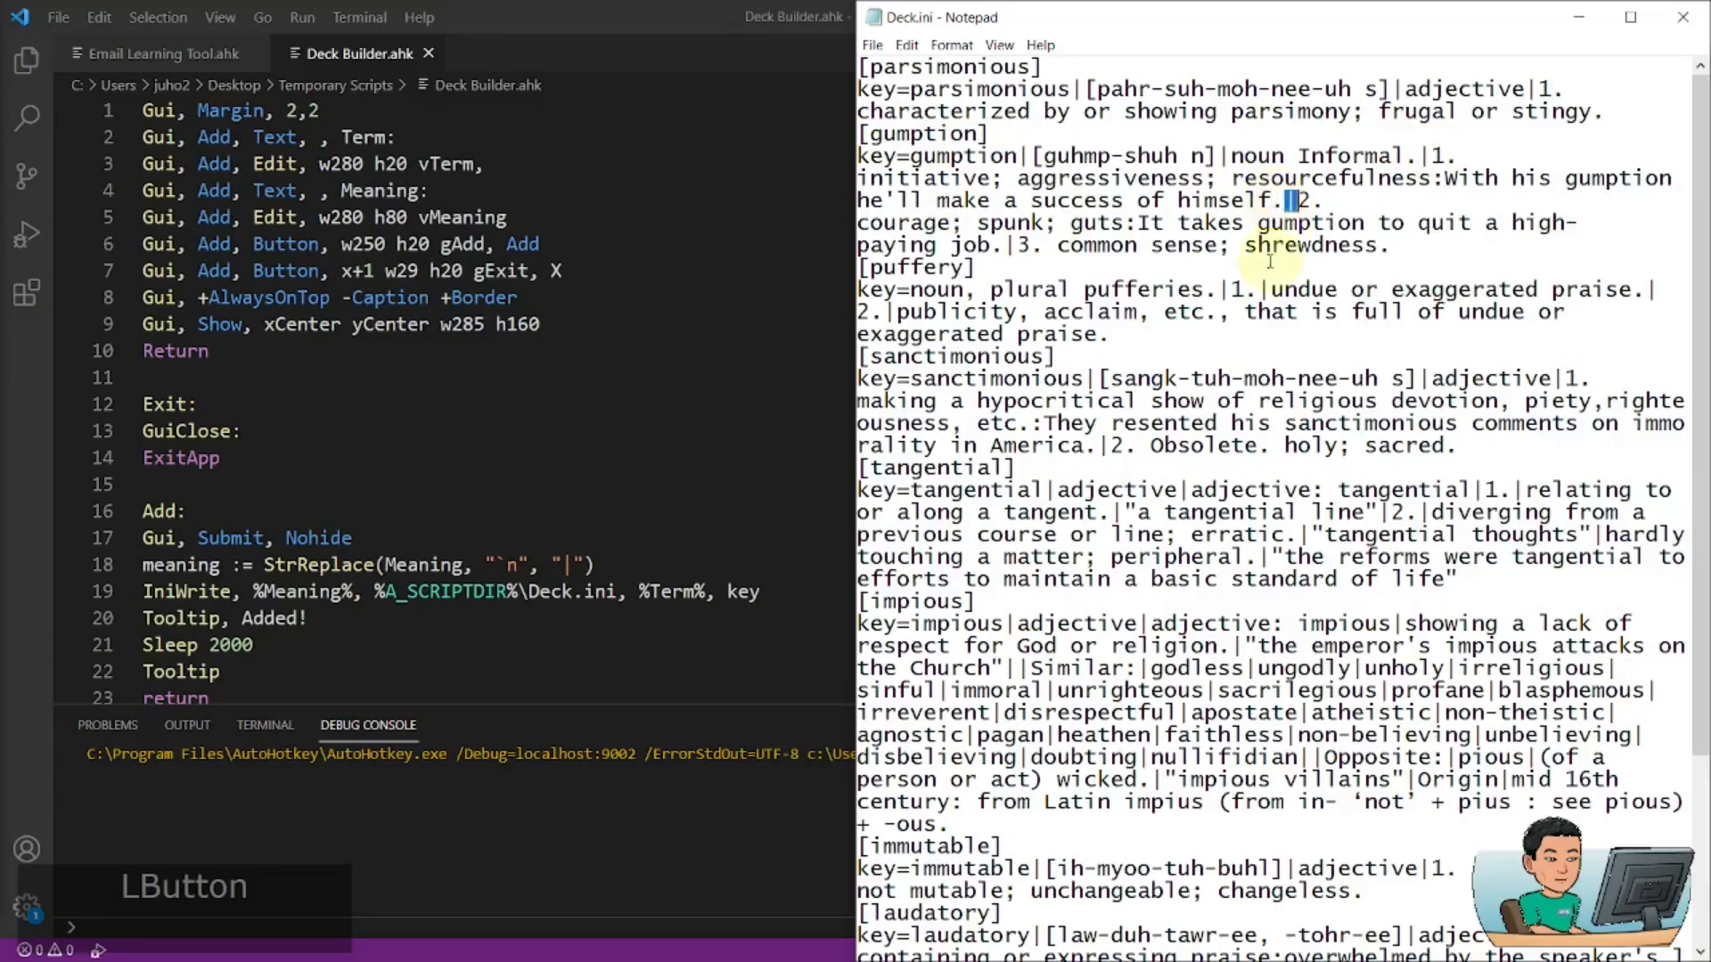
pyautogui.moveTo(500, 601)
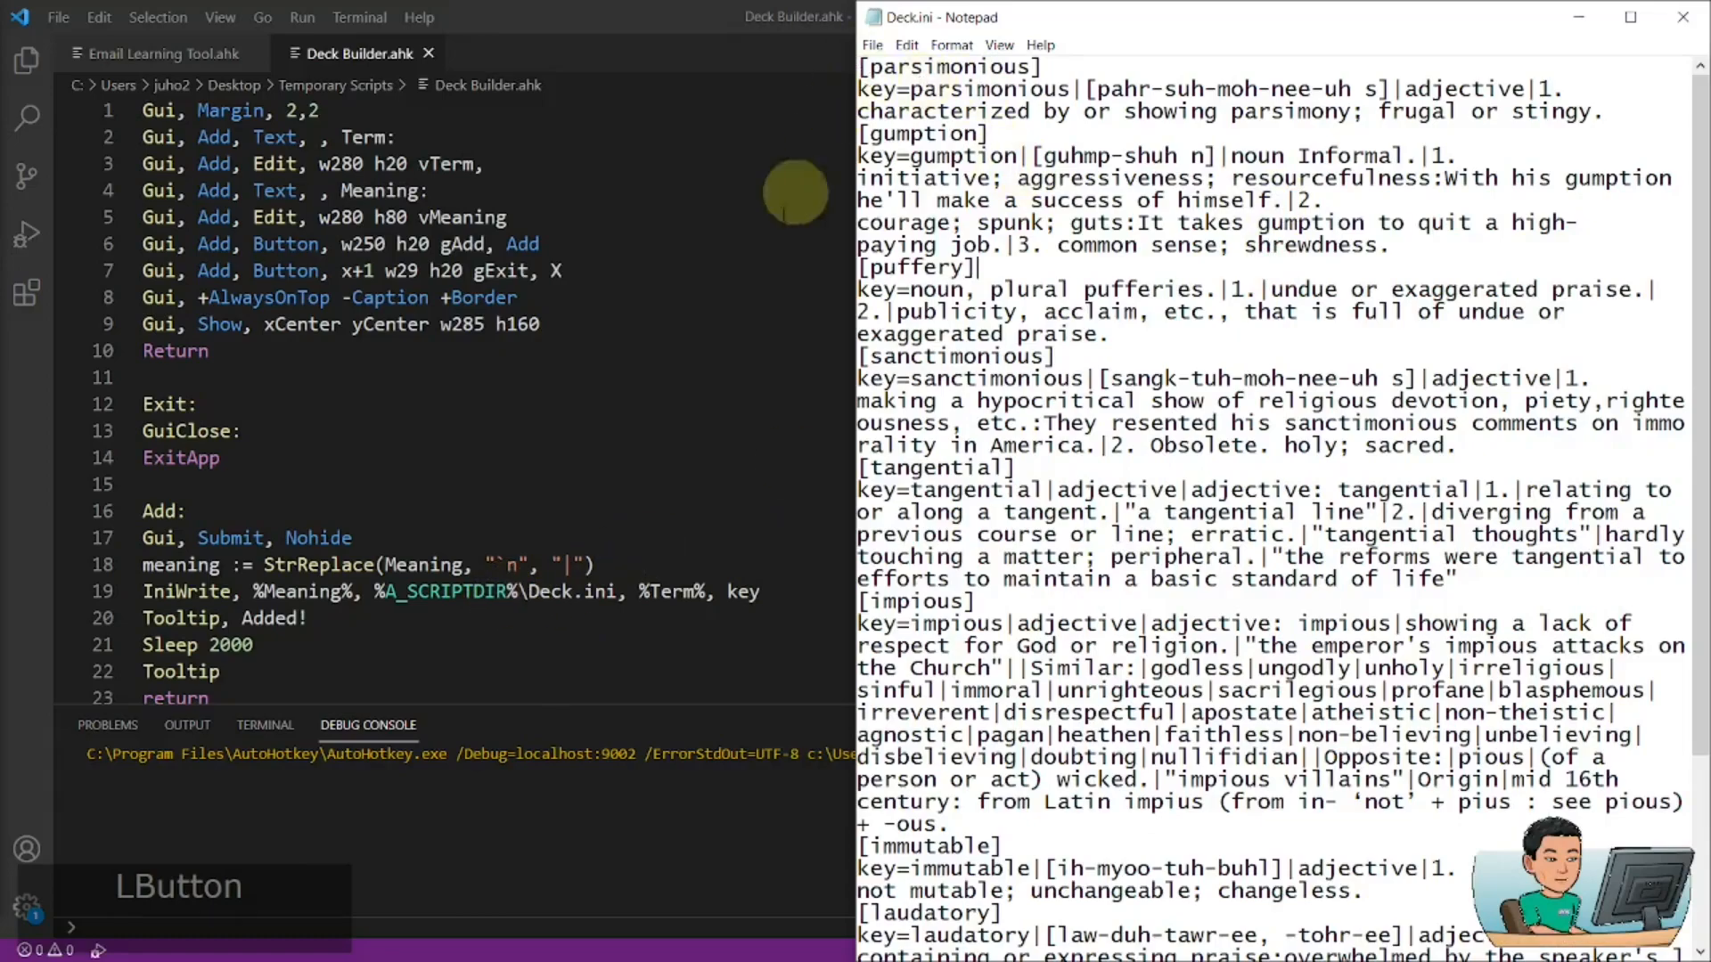
pyautogui.tripleClick(368, 564)
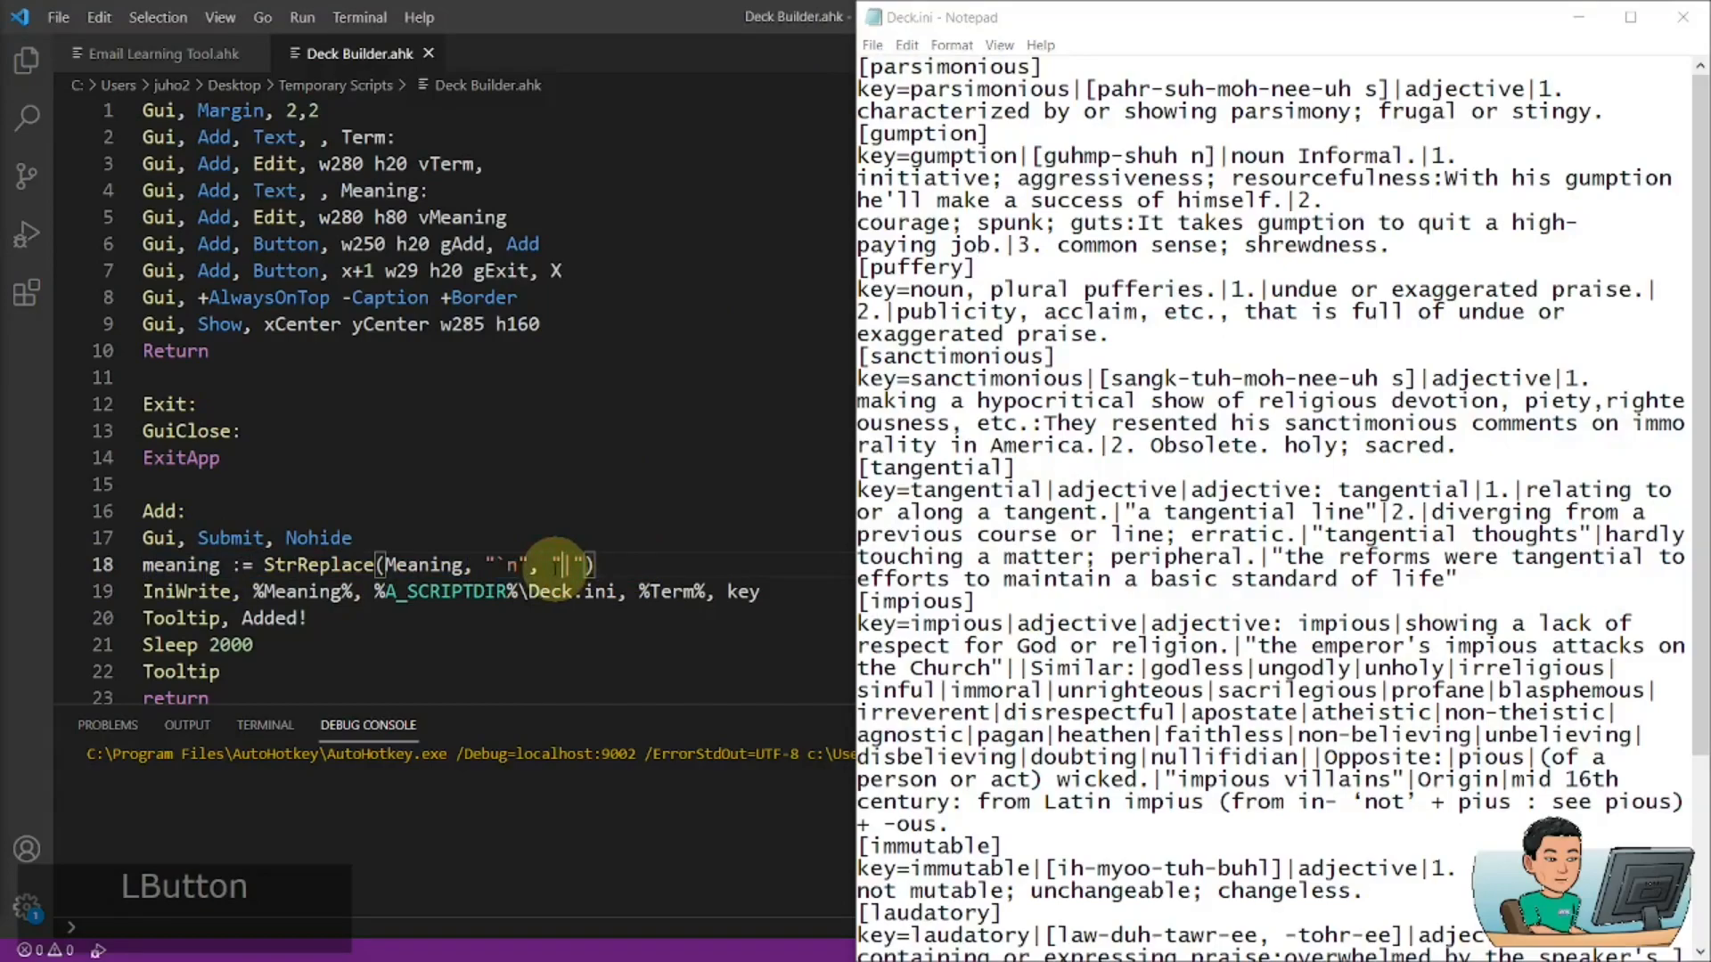
# - Switch to Email Learning Tool.ahk, then highlight the gumption header and scroll Deck.ini
pyautogui.press('Ctrl+PgUp')
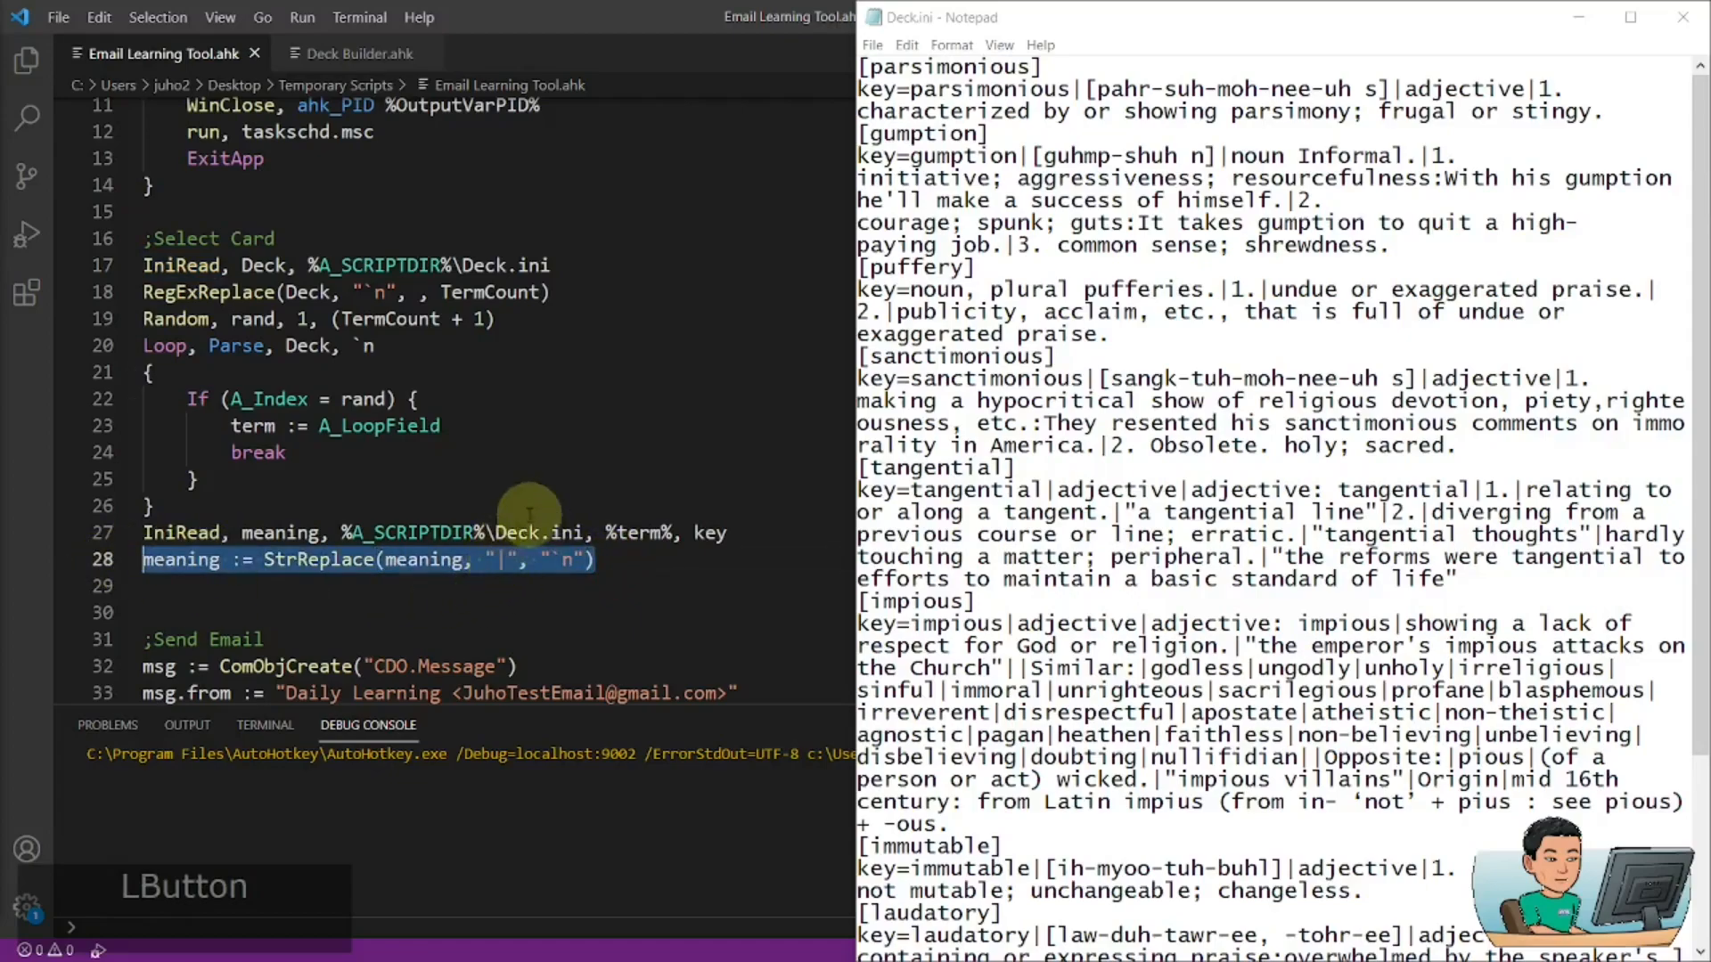
pyautogui.moveTo(551, 514)
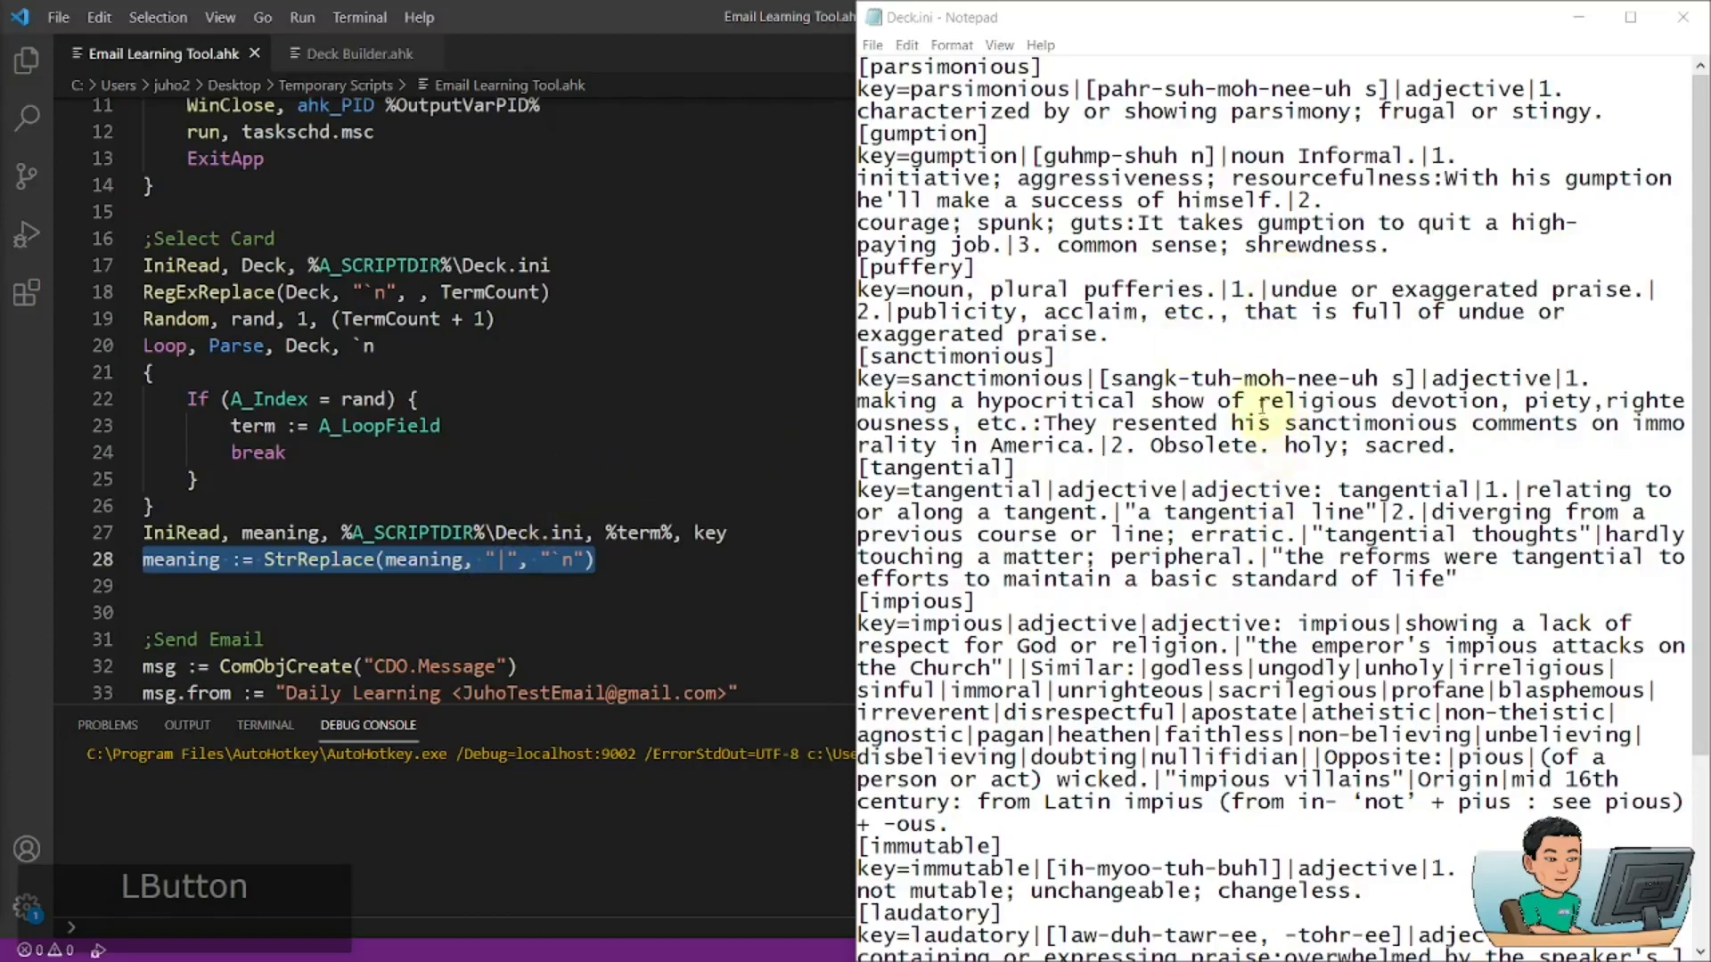
pyautogui.doubleClick(948, 67)
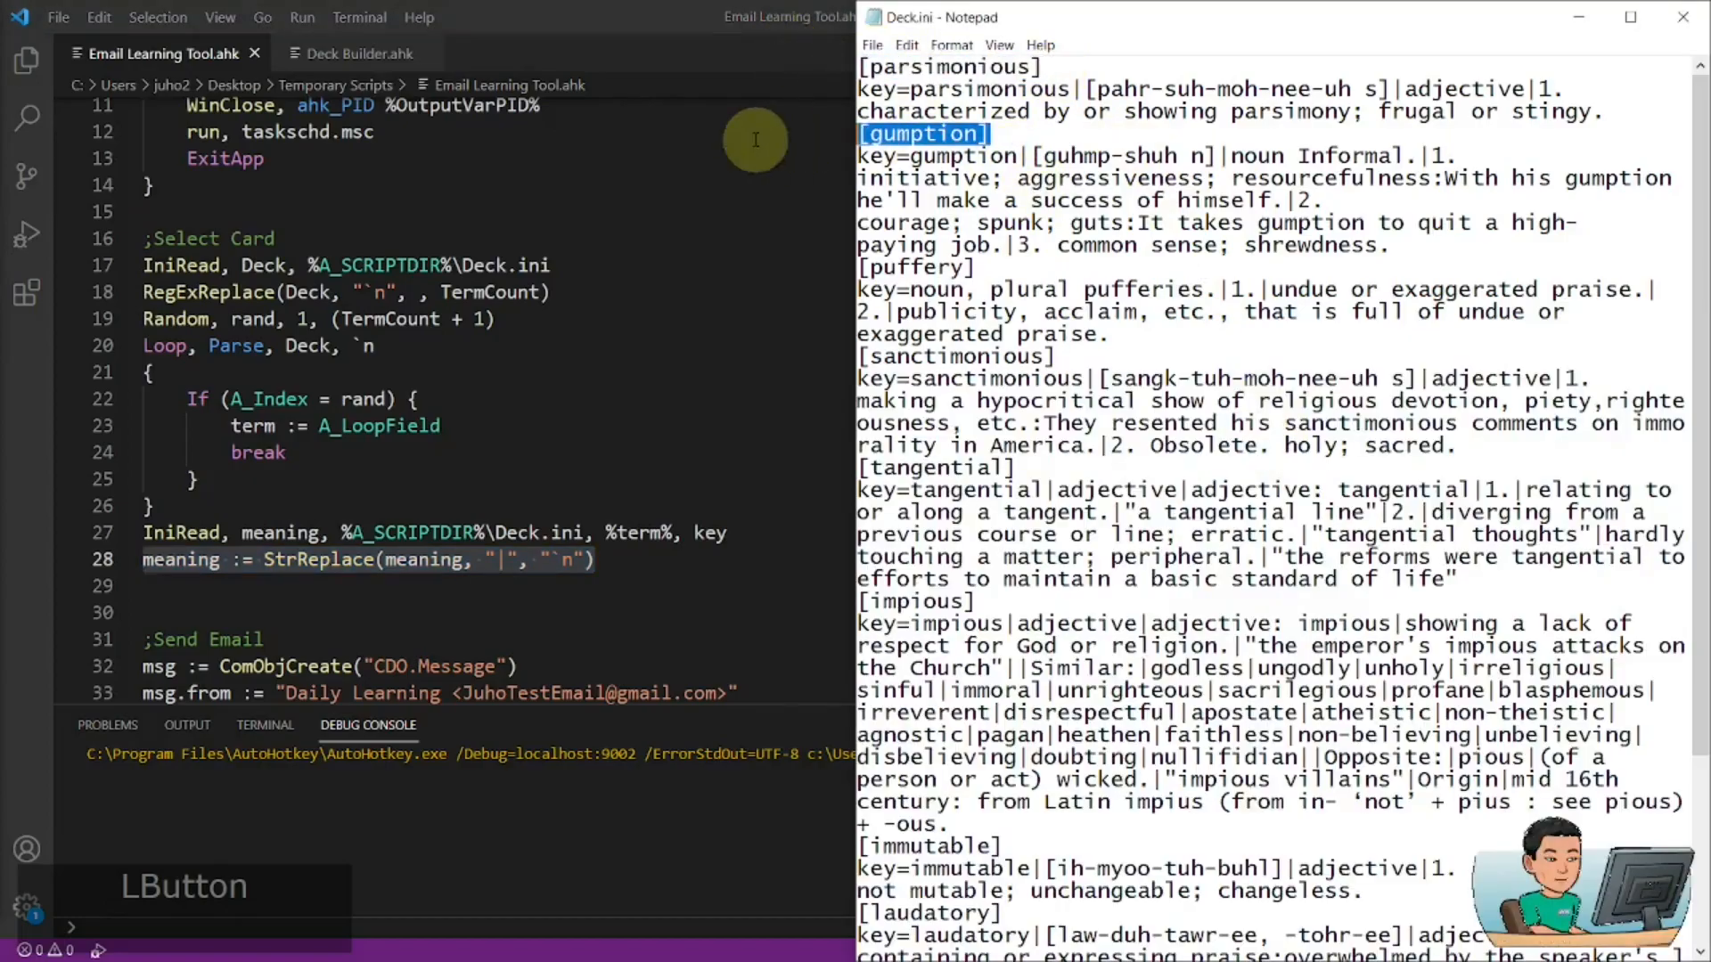
pyautogui.scroll(-3)
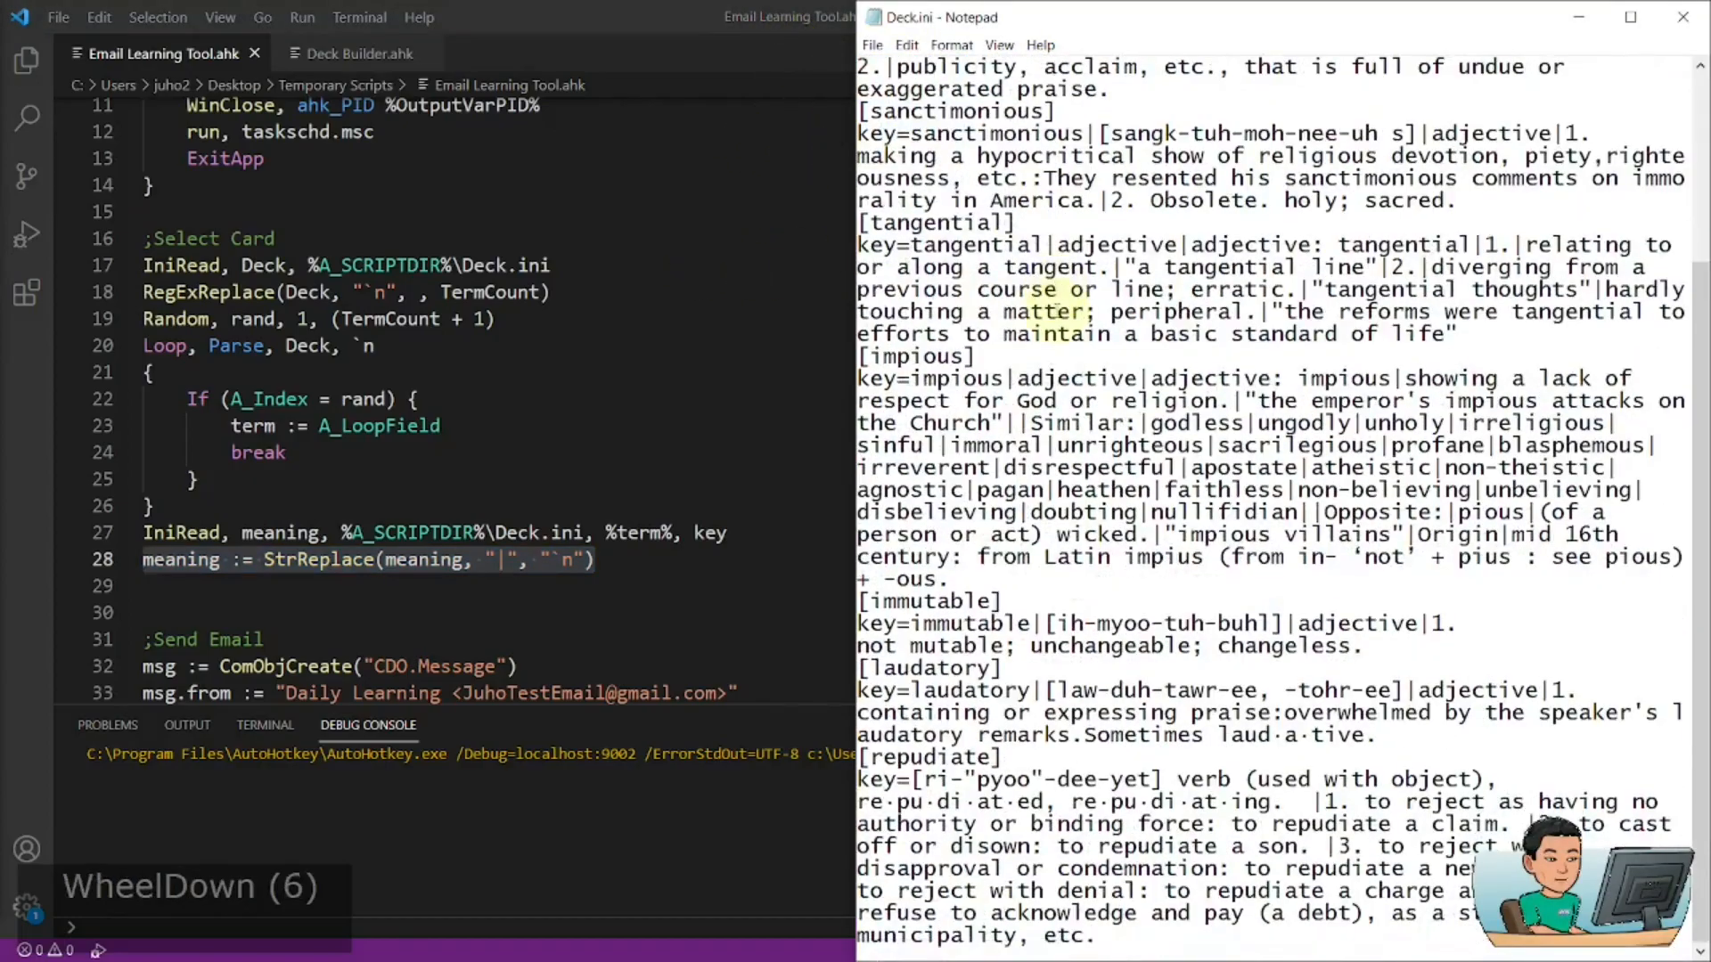
pyautogui.scroll(-3)
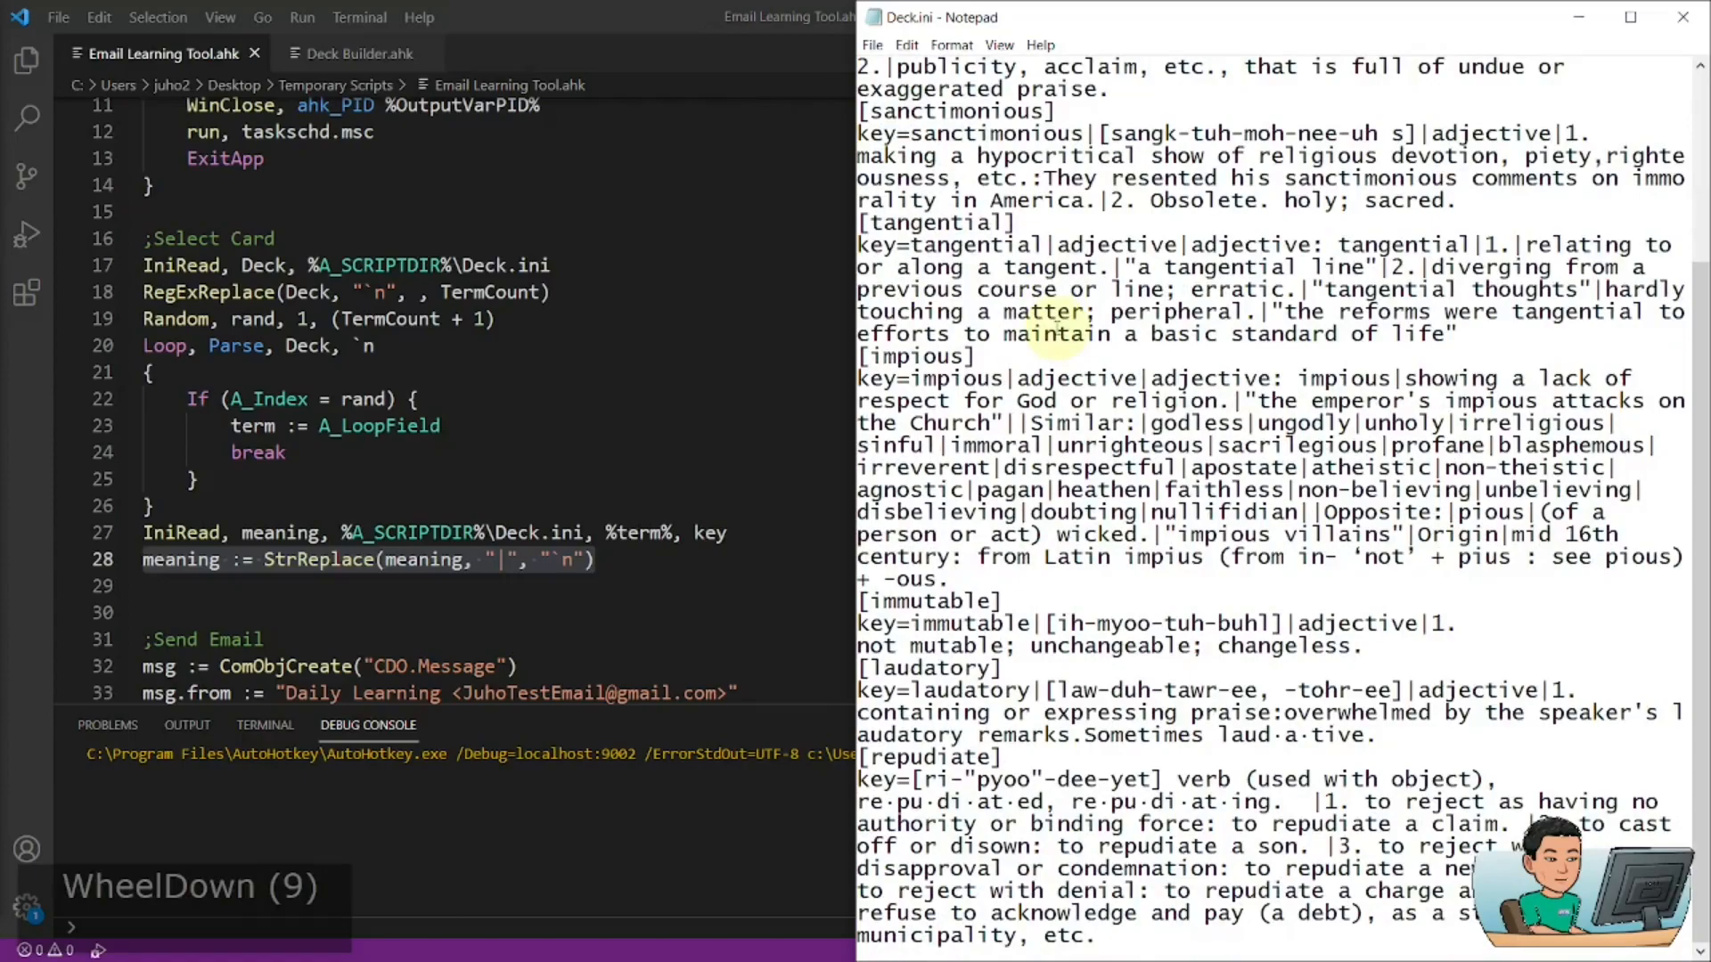
# - Bring the script forward, scroll to the top, and highlight the MyDailyLearning task name
pyautogui.click(464, 384)
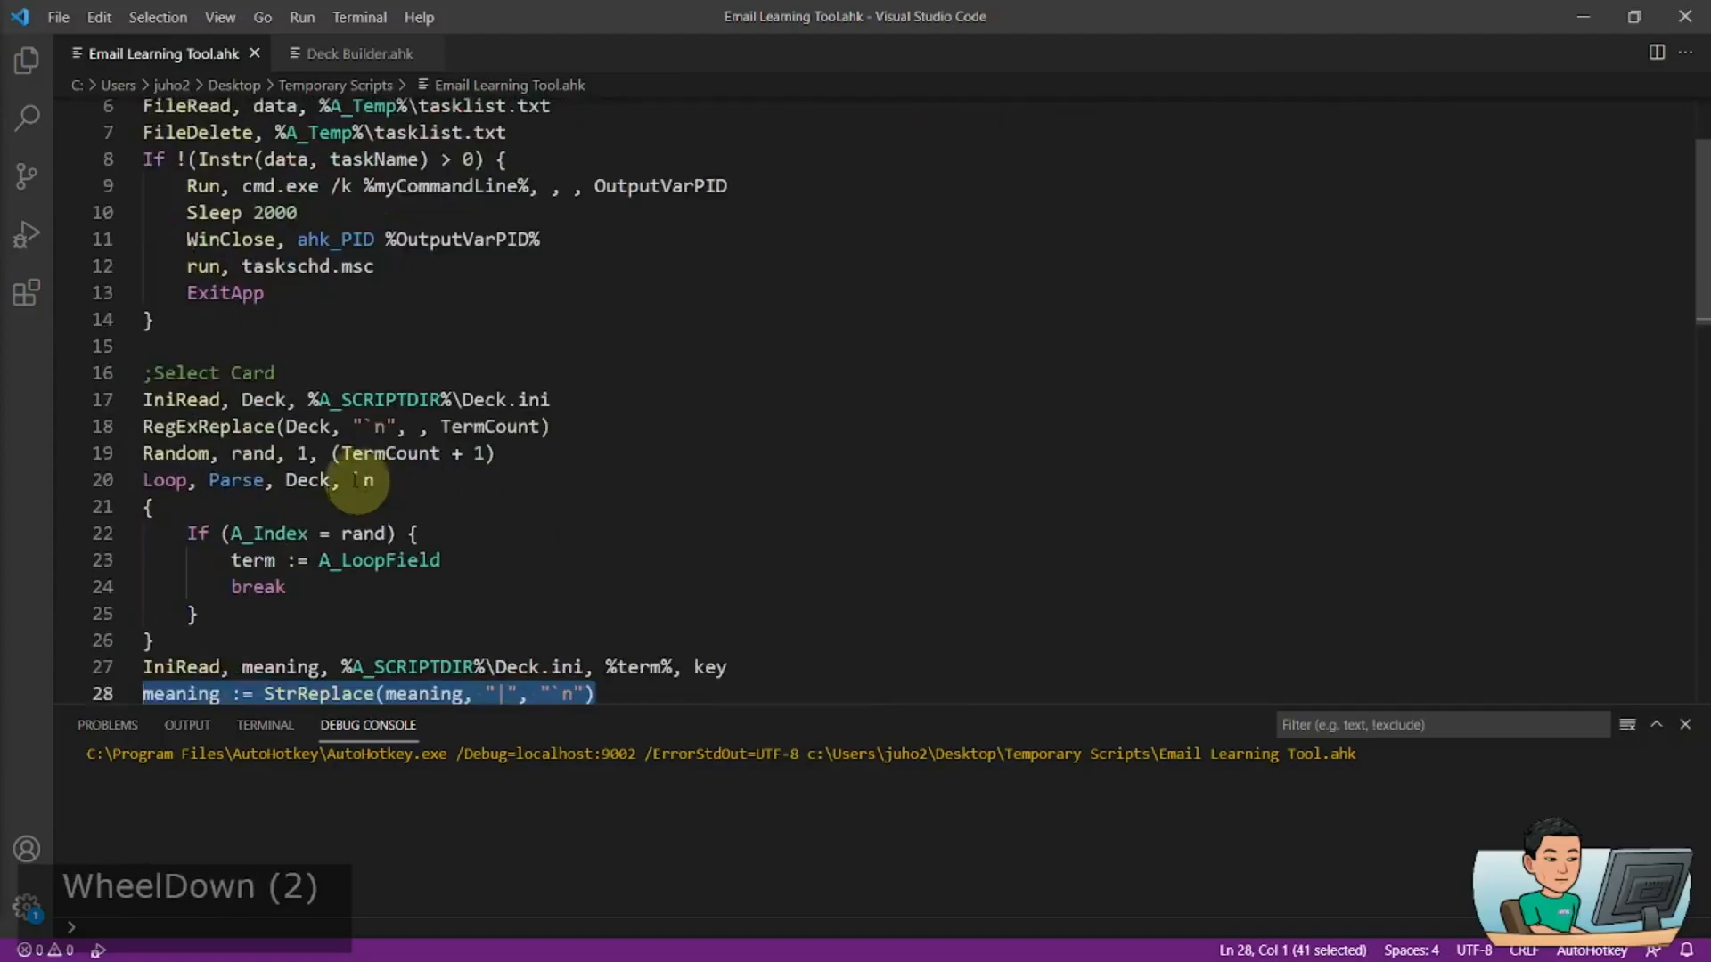
pyautogui.scroll(3)
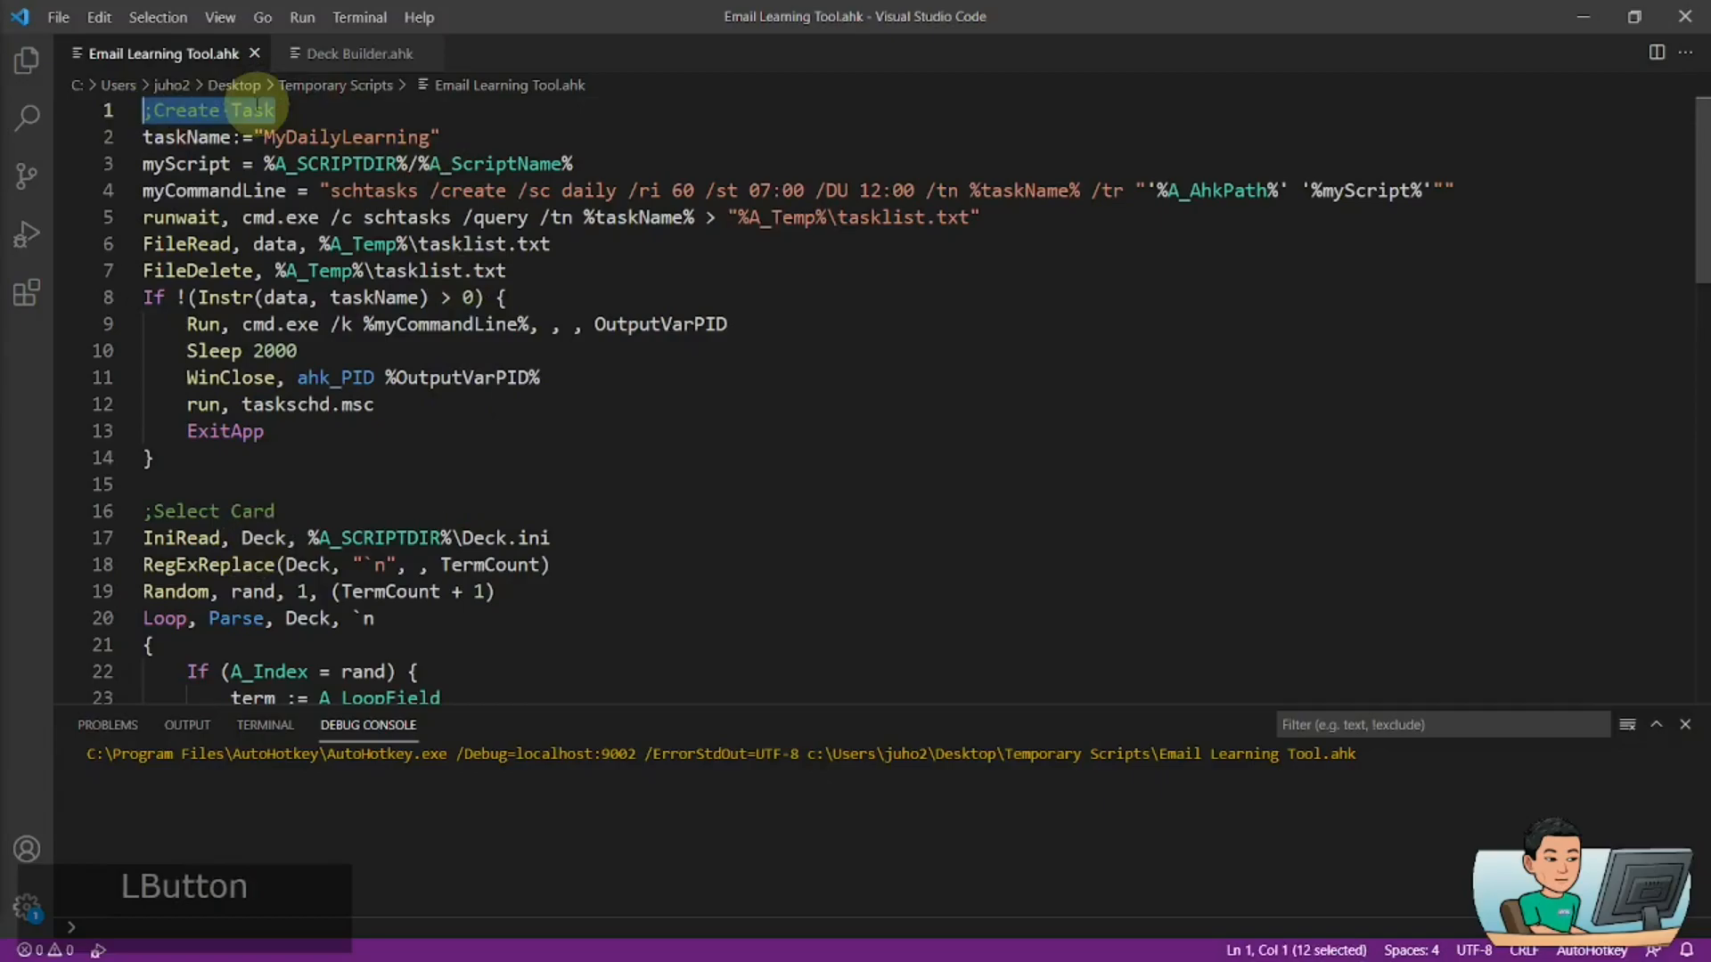
pyautogui.moveTo(295, 350)
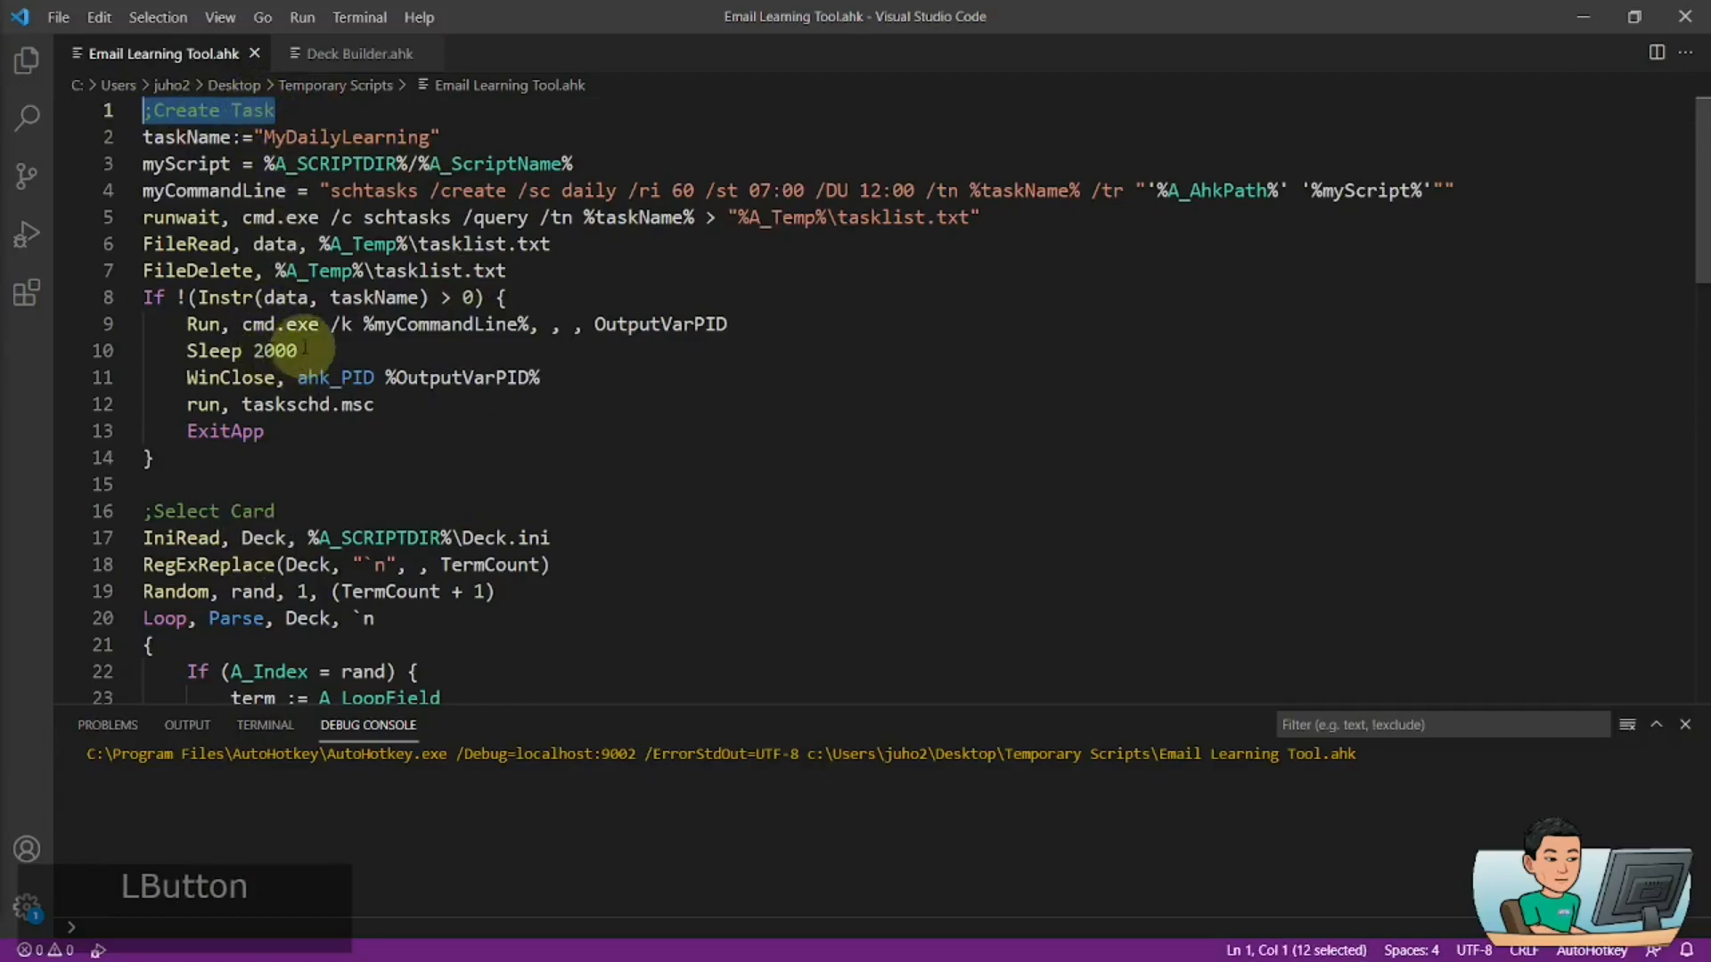
pyautogui.moveTo(349, 153)
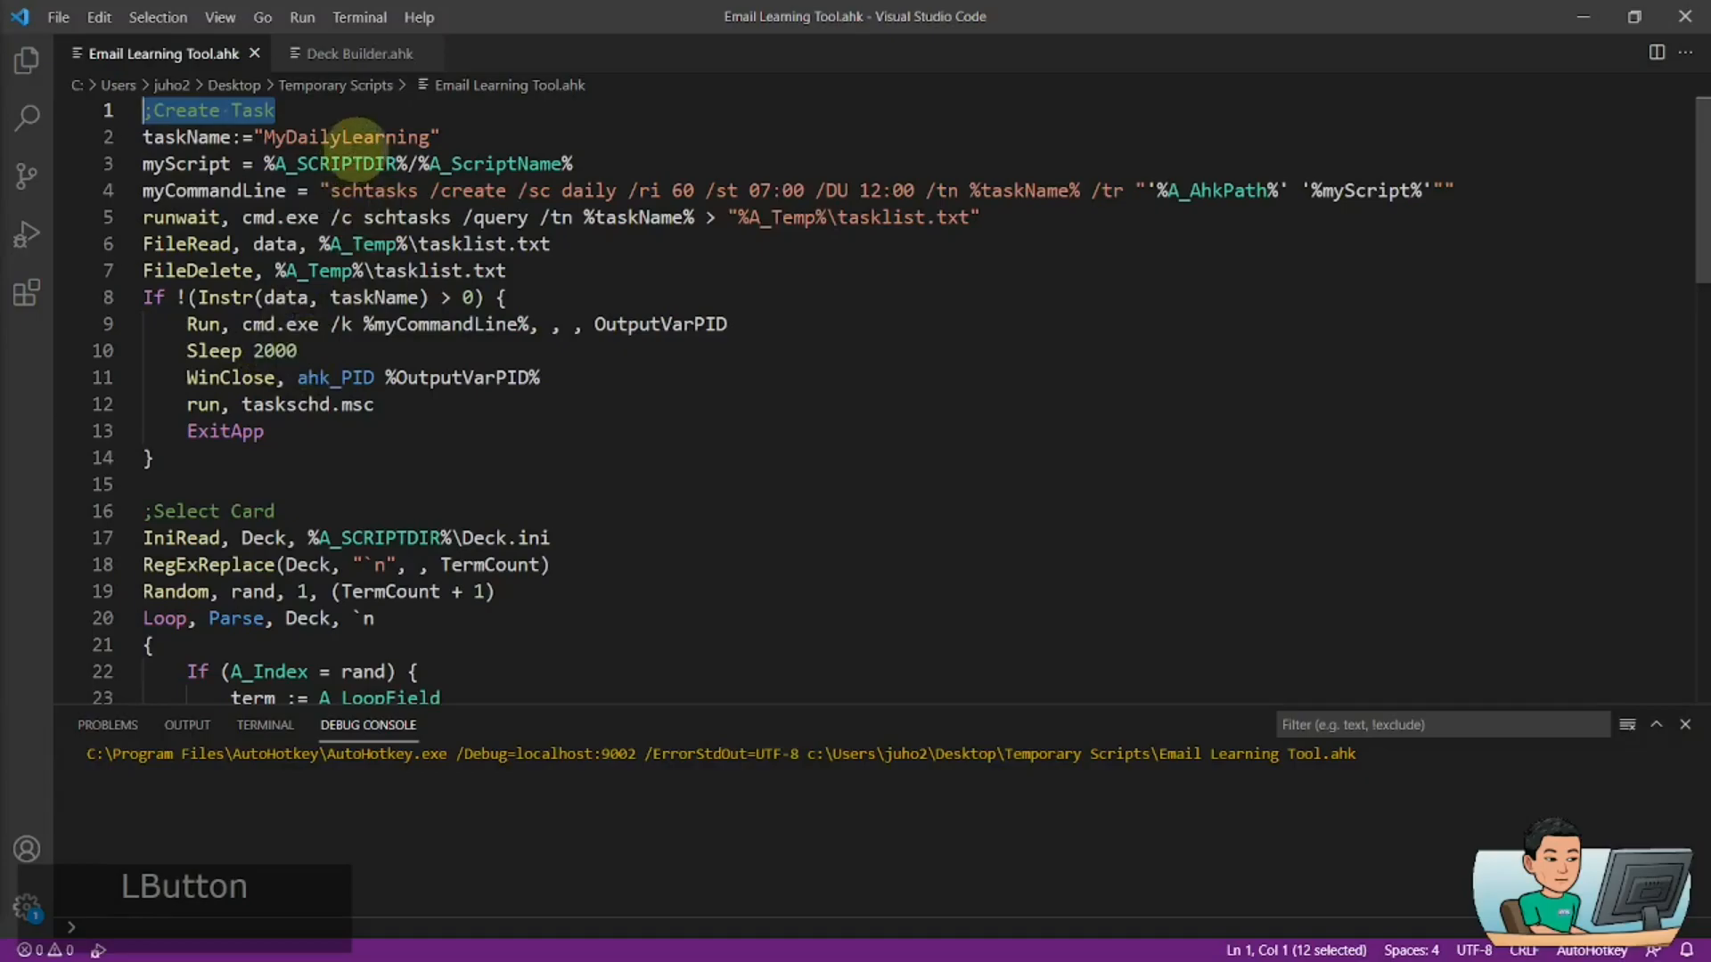
pyautogui.doubleClick(345, 136)
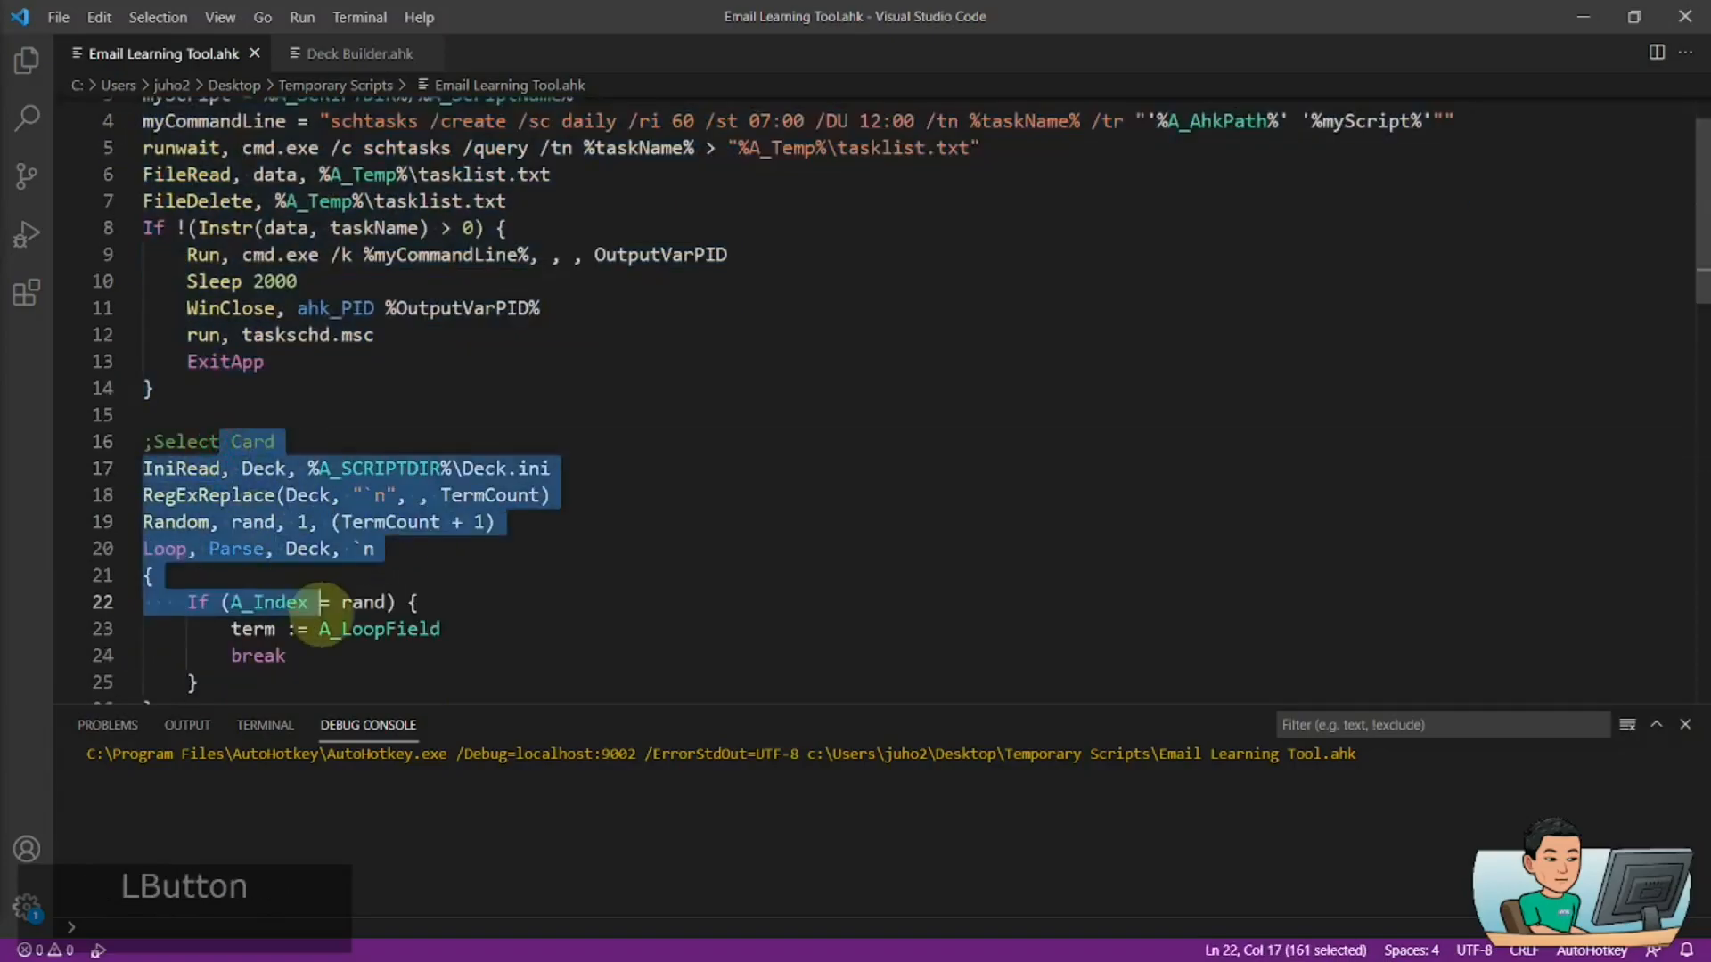
pyautogui.scroll(-3)
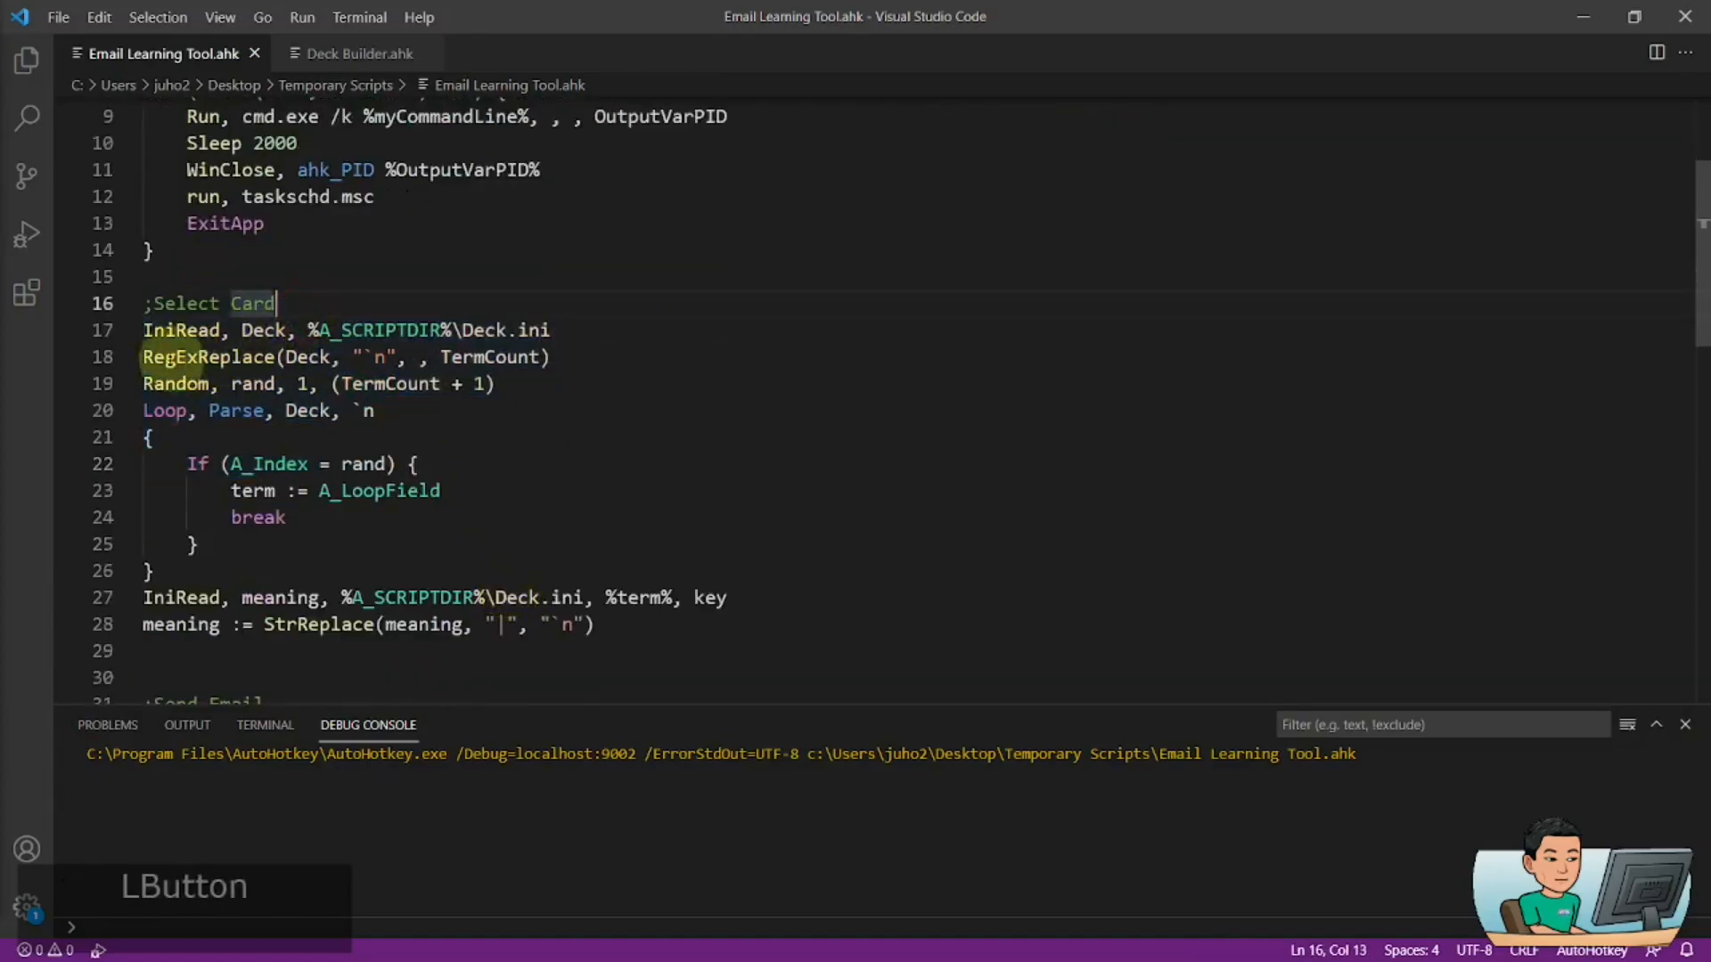
pyautogui.doubleClick(181, 330)
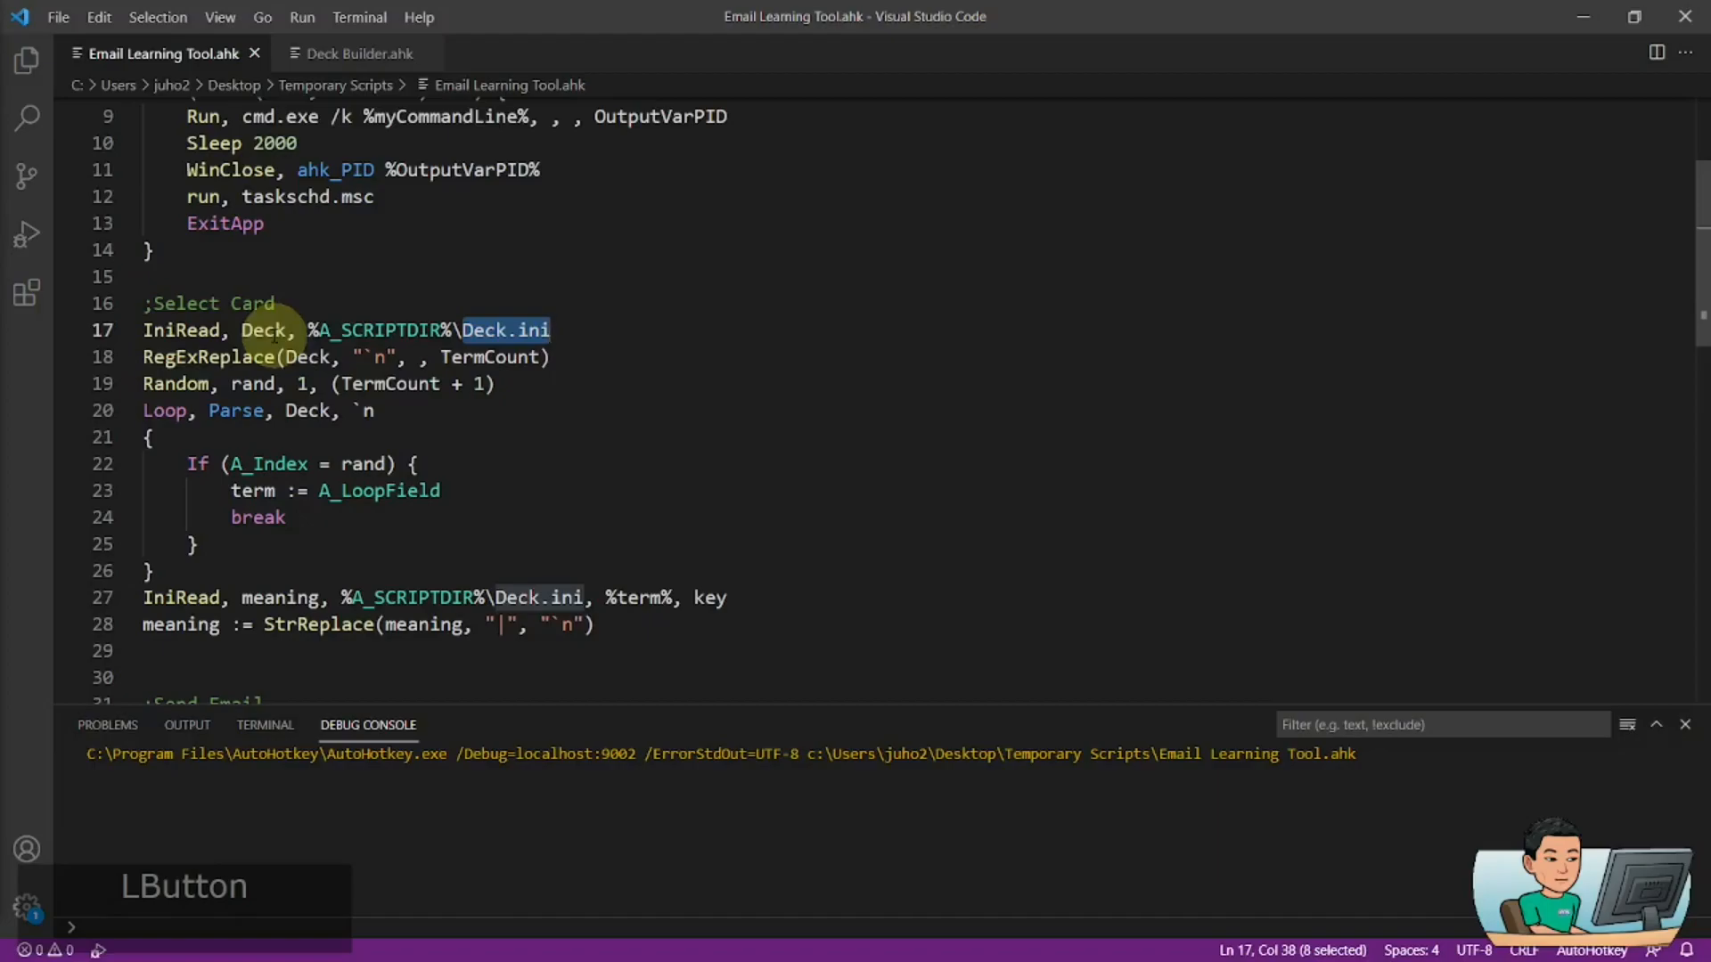
pyautogui.doubleClick(268, 330)
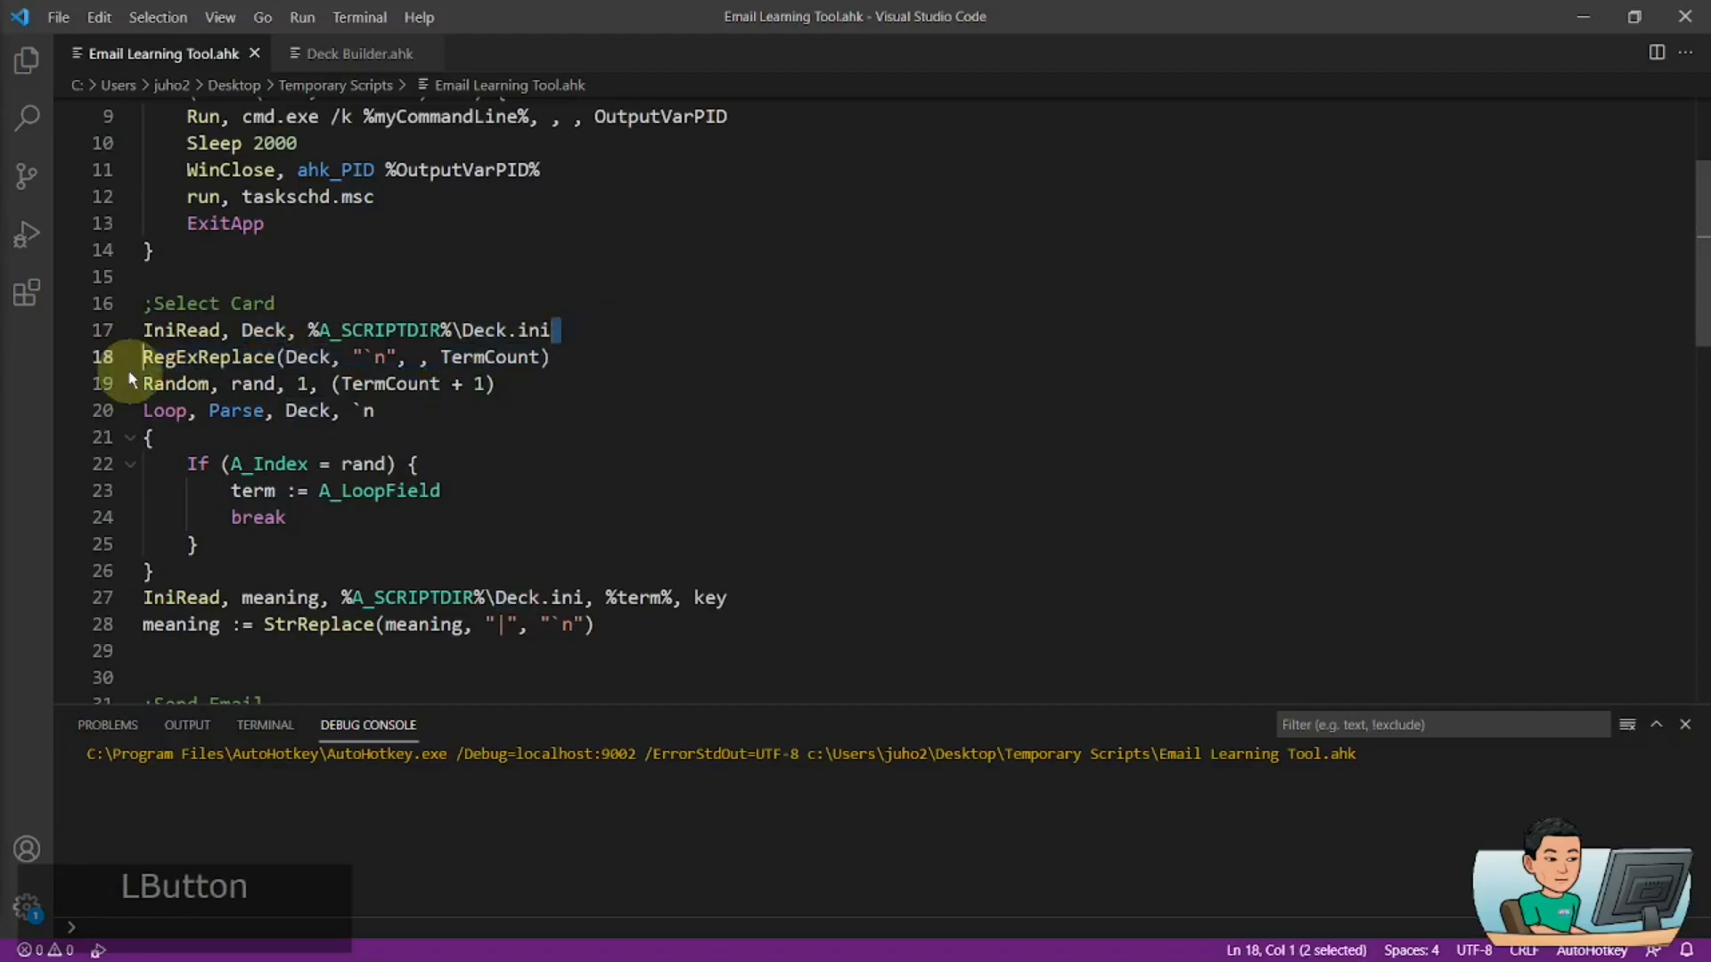
pyautogui.click(380, 357)
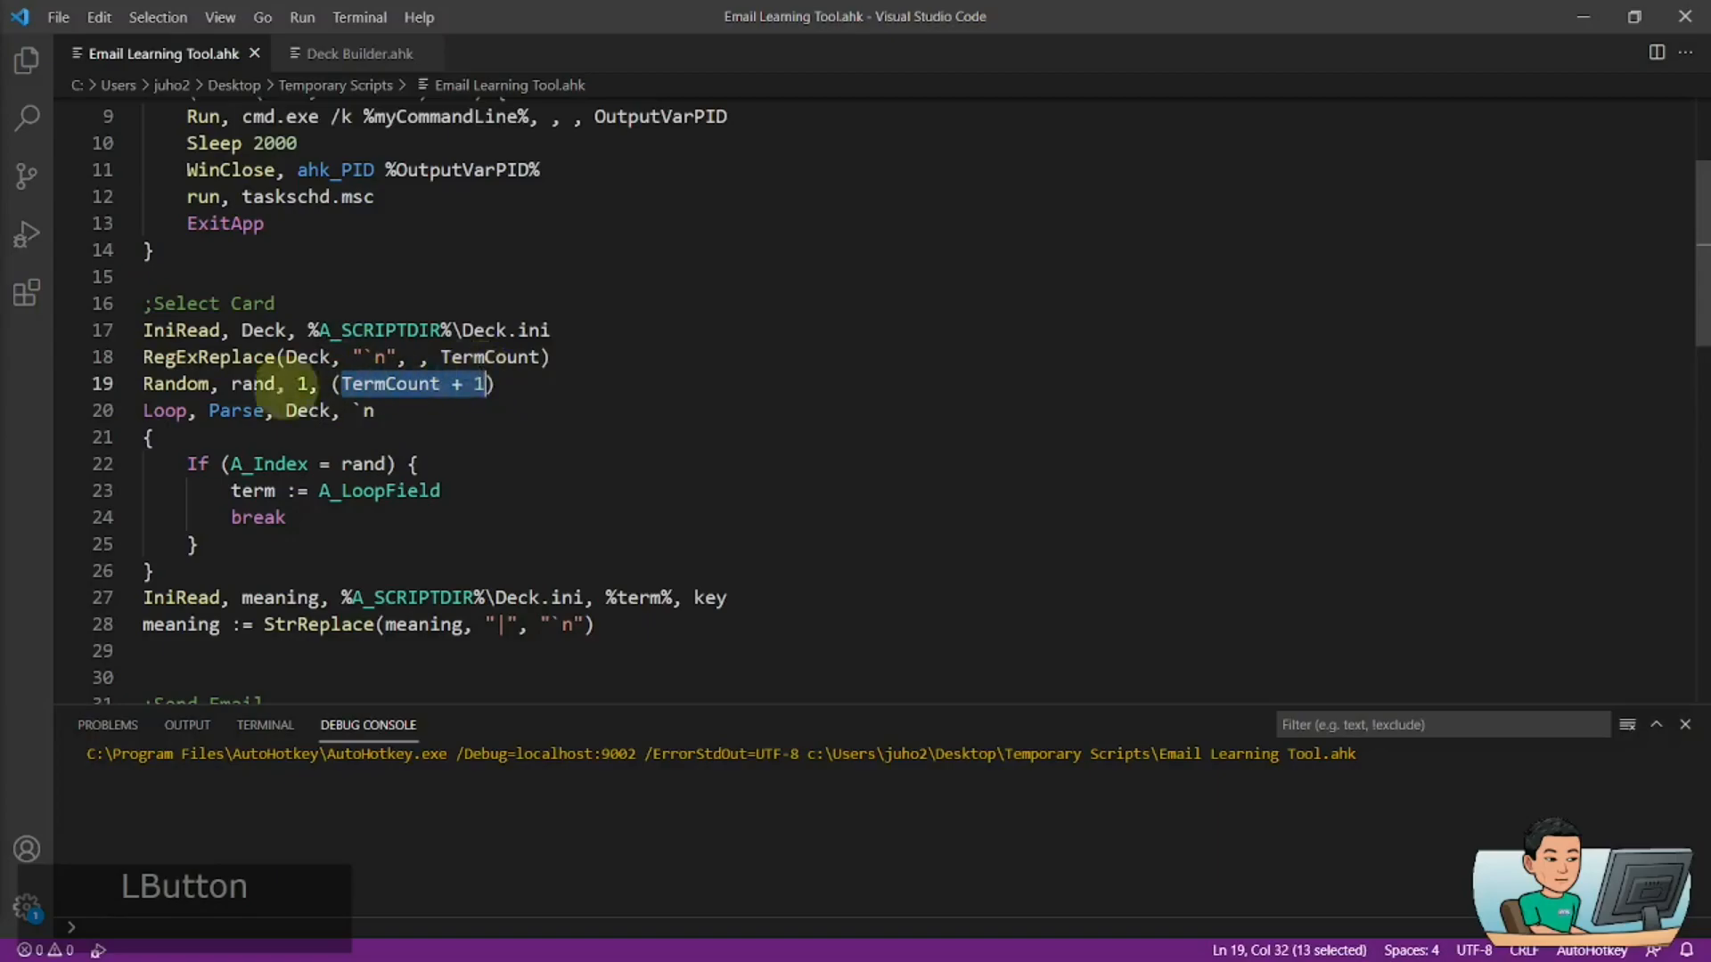
pyautogui.click(146, 383)
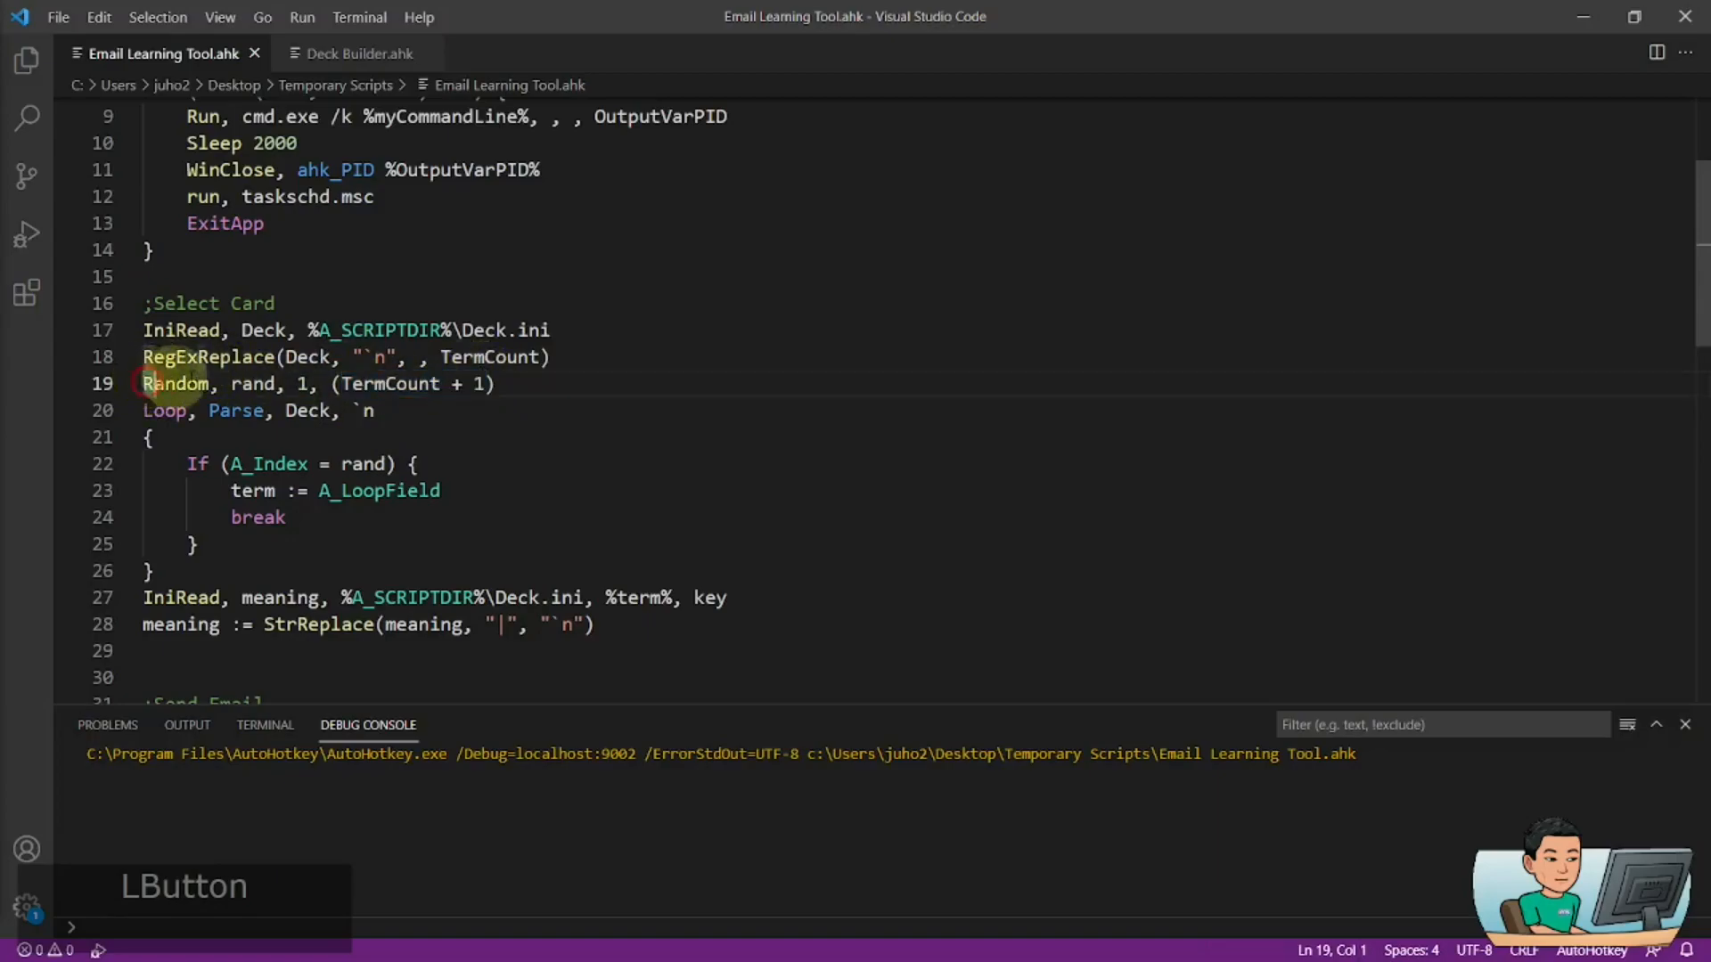
pyautogui.doubleClick(178, 383)
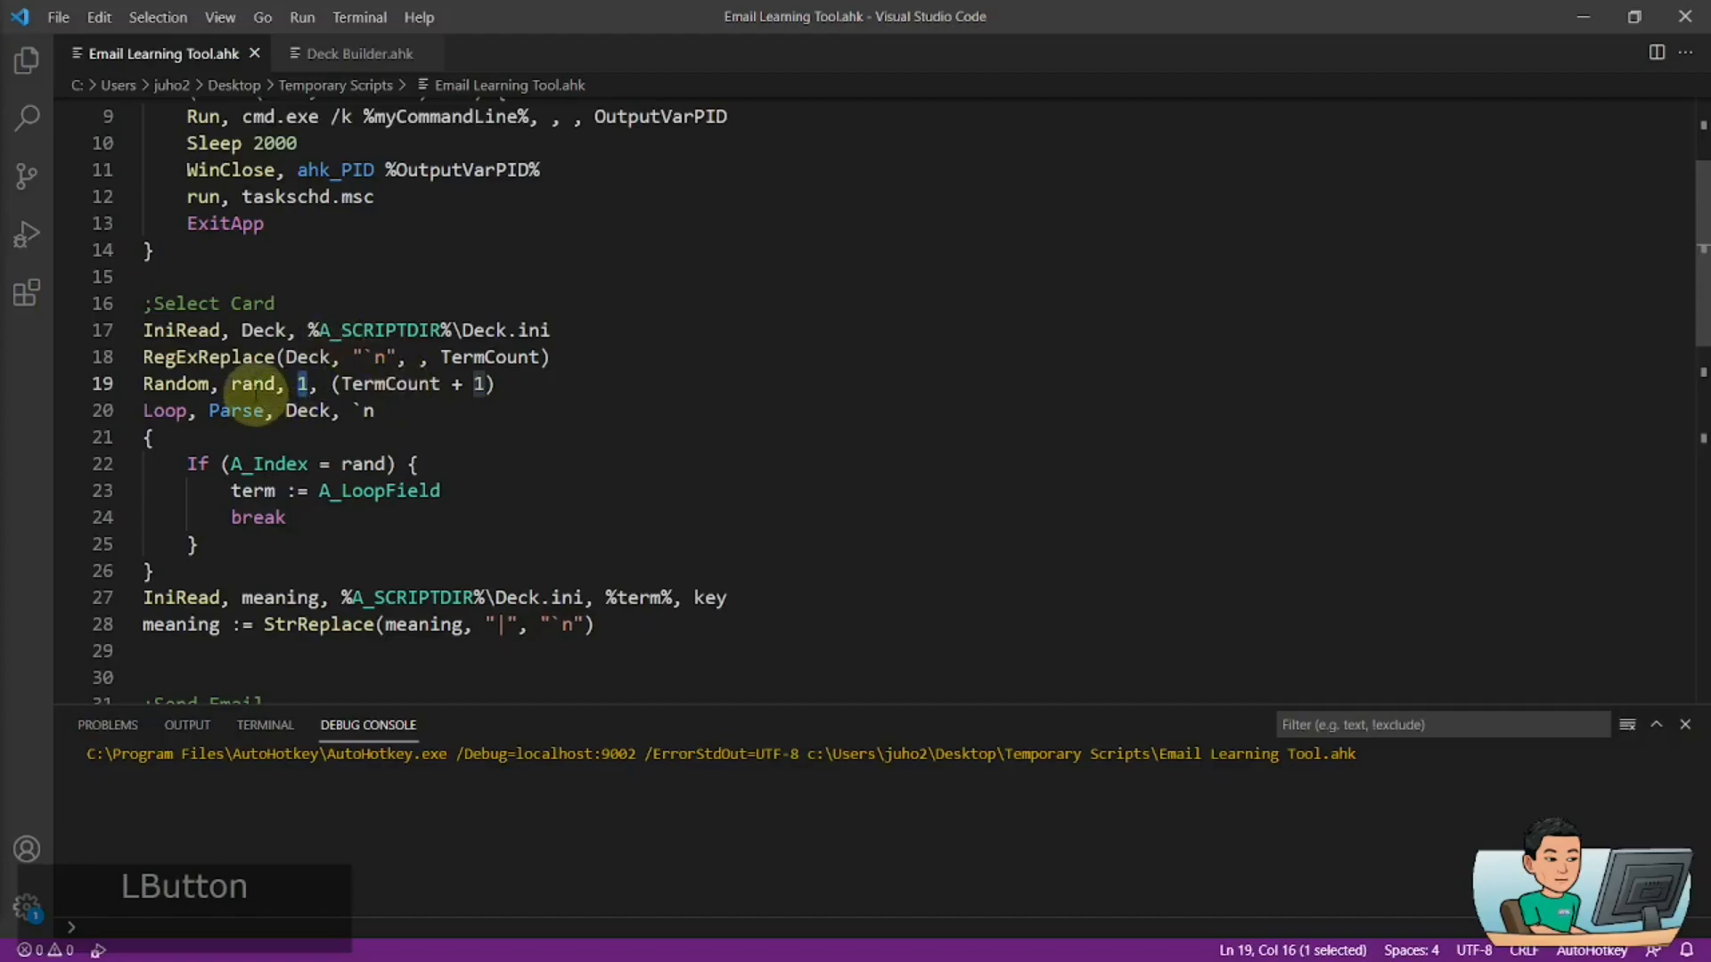
pyautogui.doubleClick(256, 383)
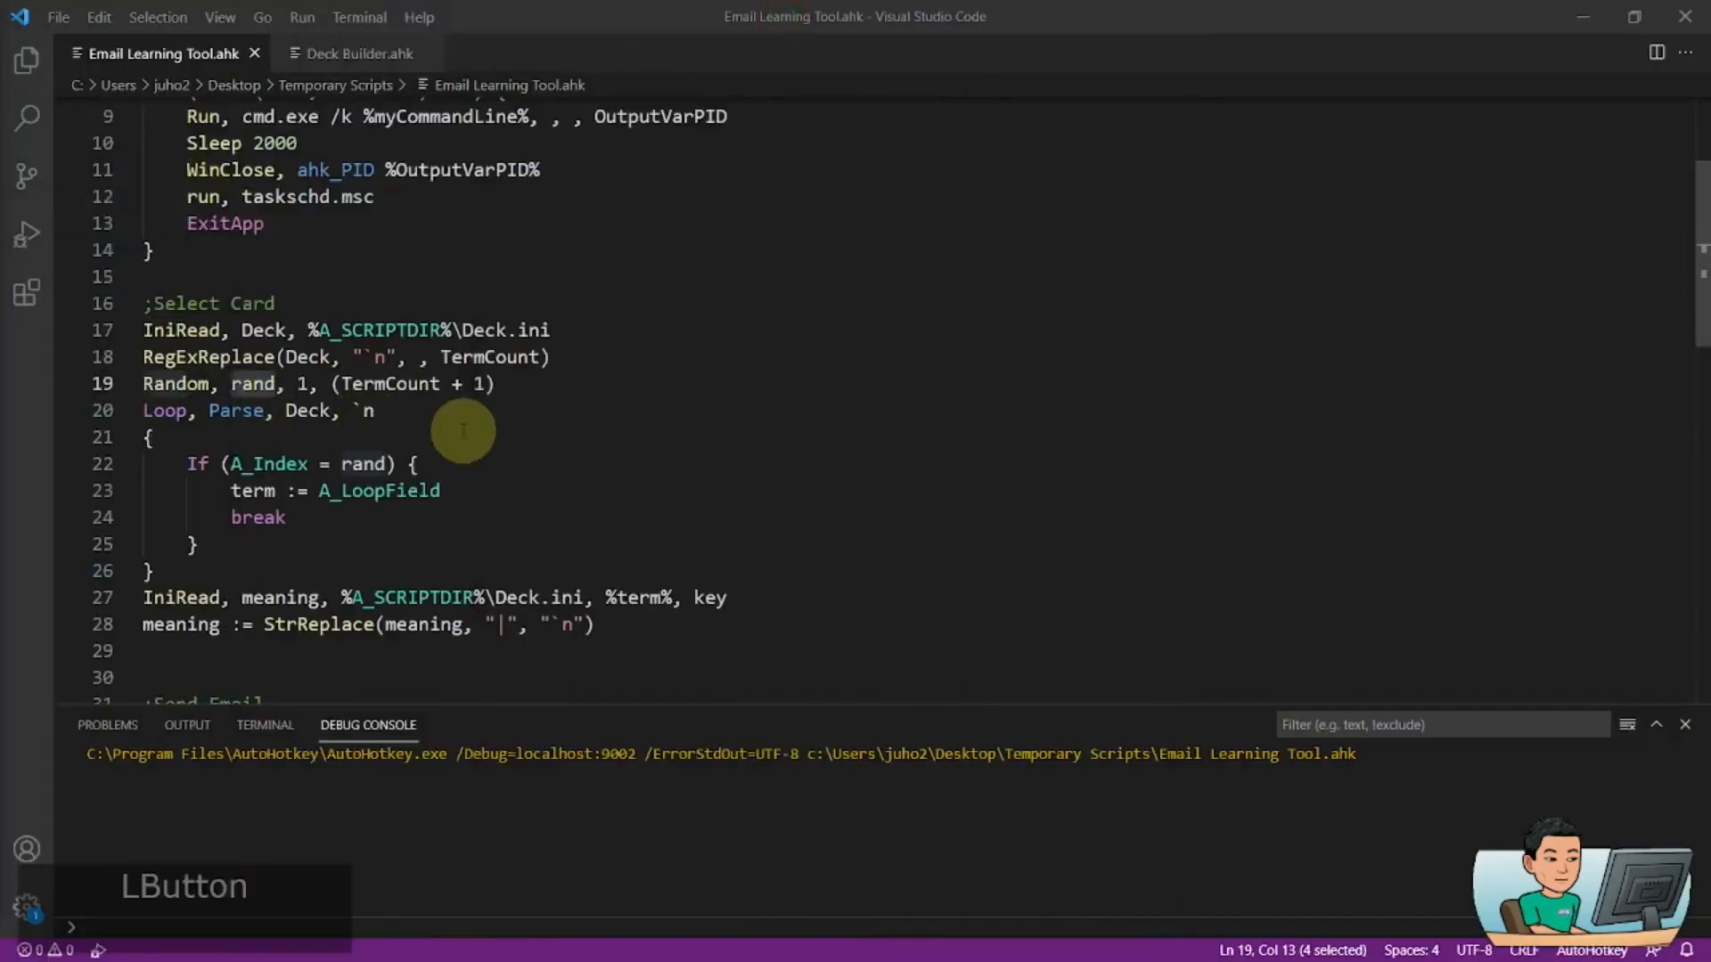
pyautogui.click(101, 383)
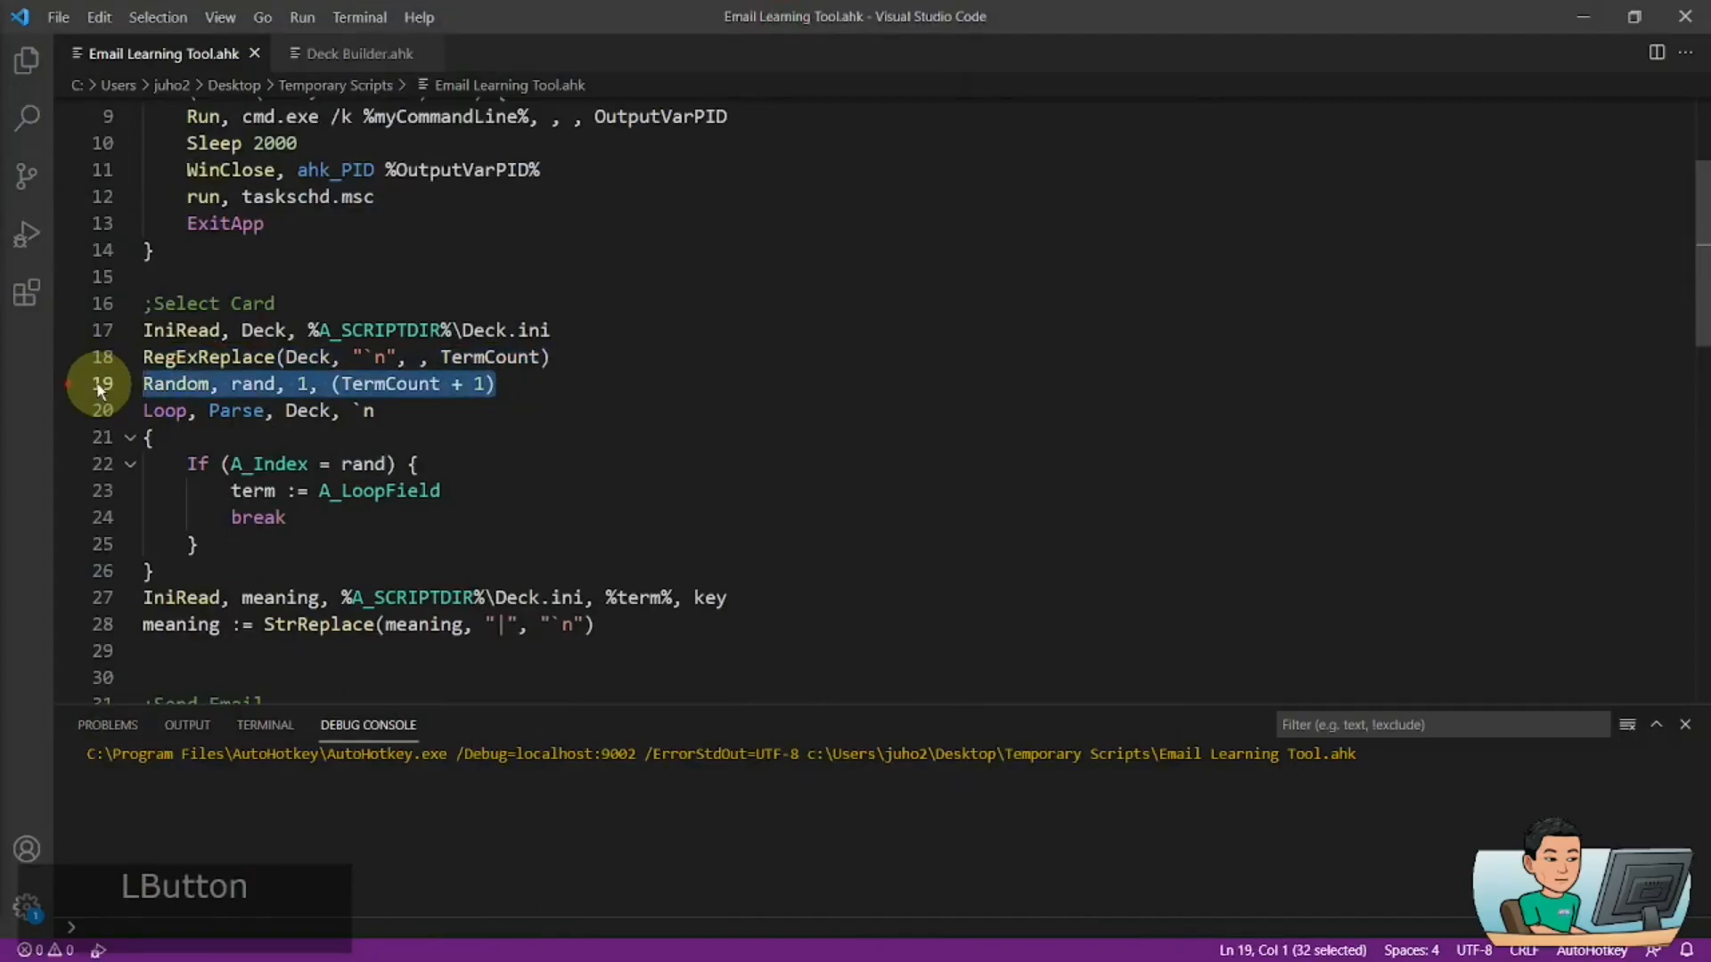
pyautogui.moveTo(96, 344)
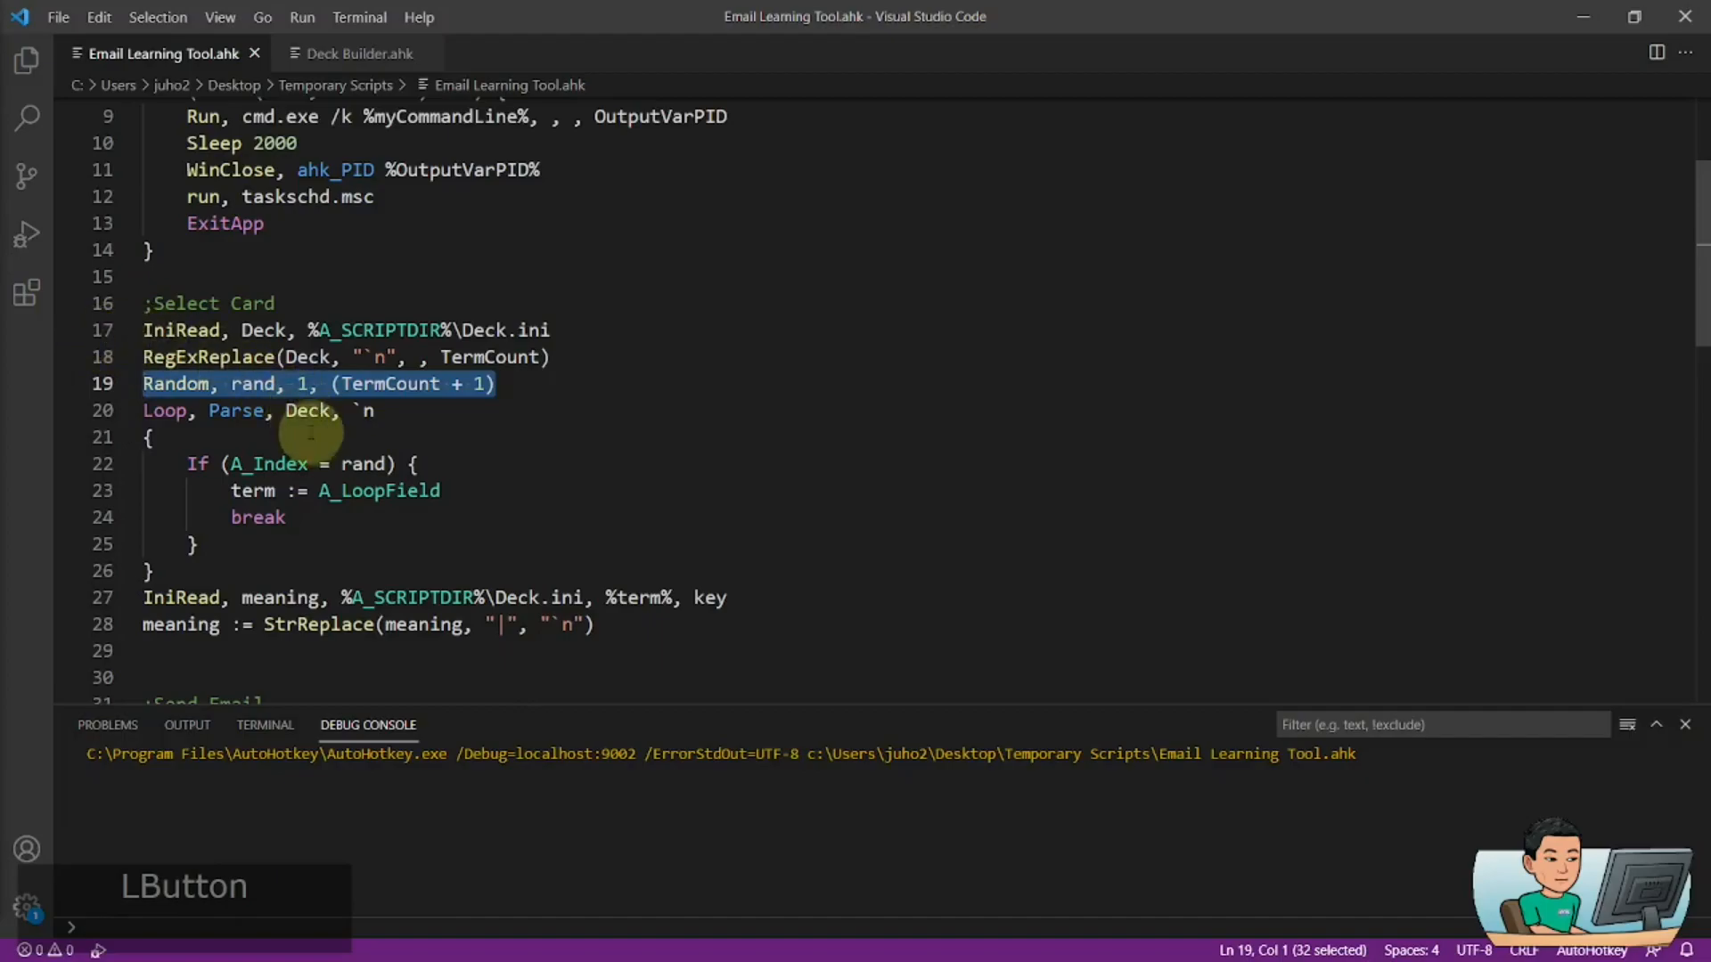
pyautogui.click(311, 410)
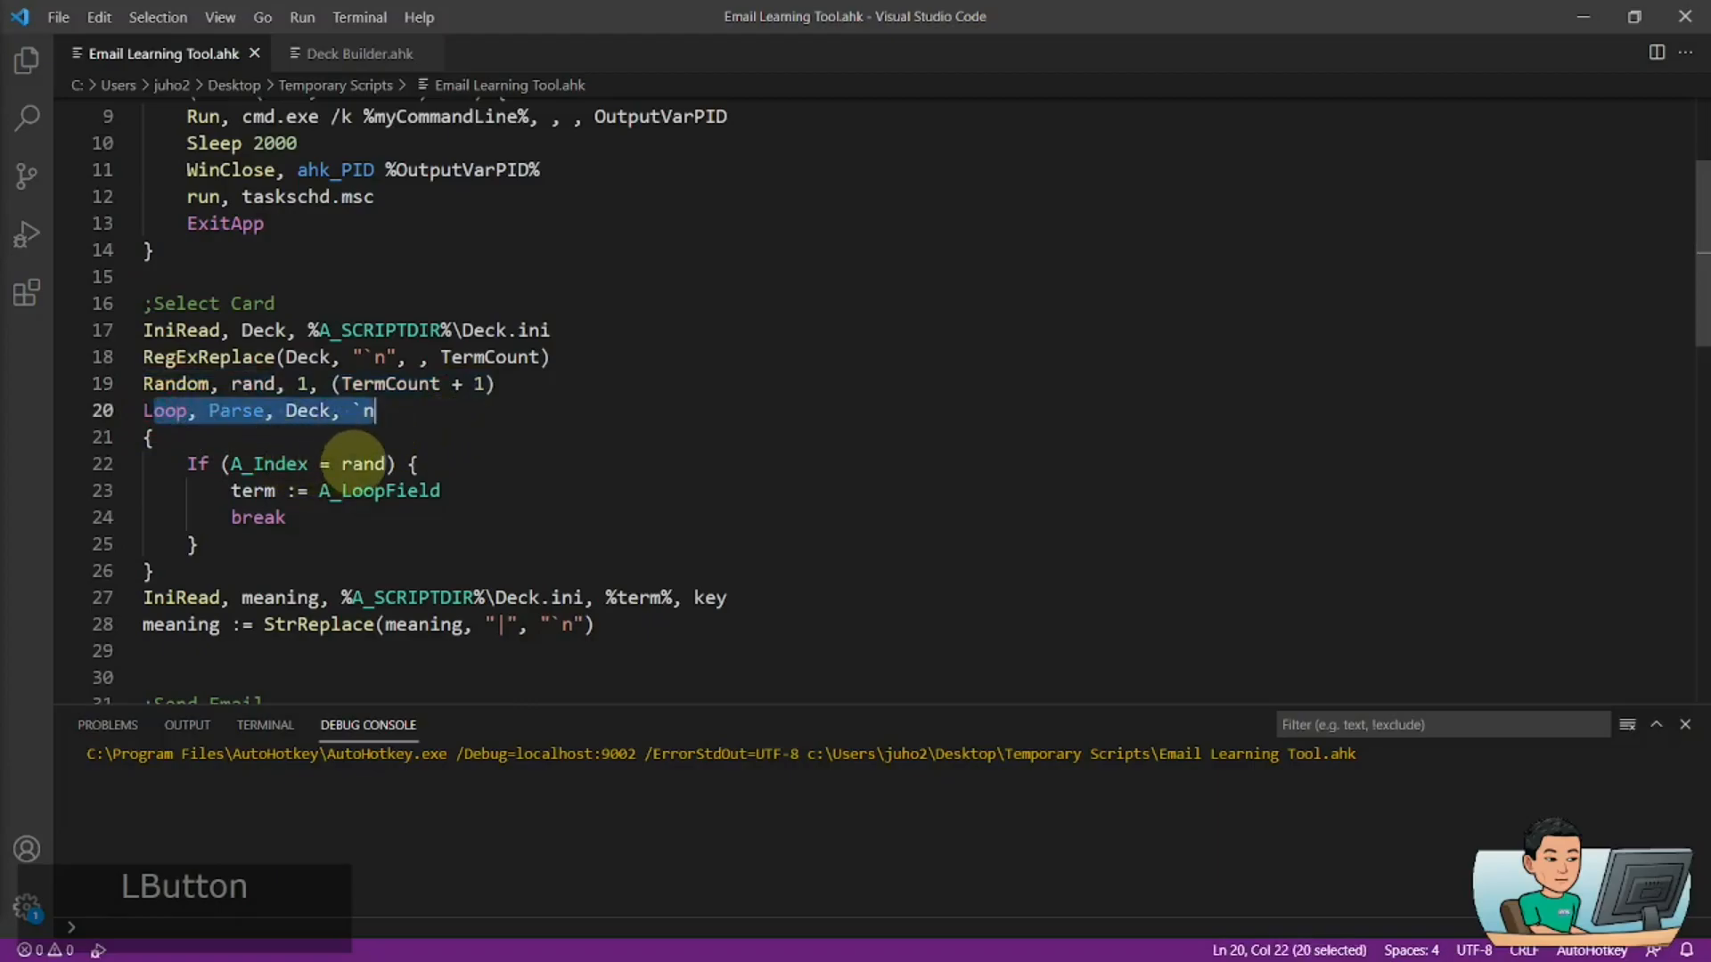
pyautogui.doubleClick(360, 463)
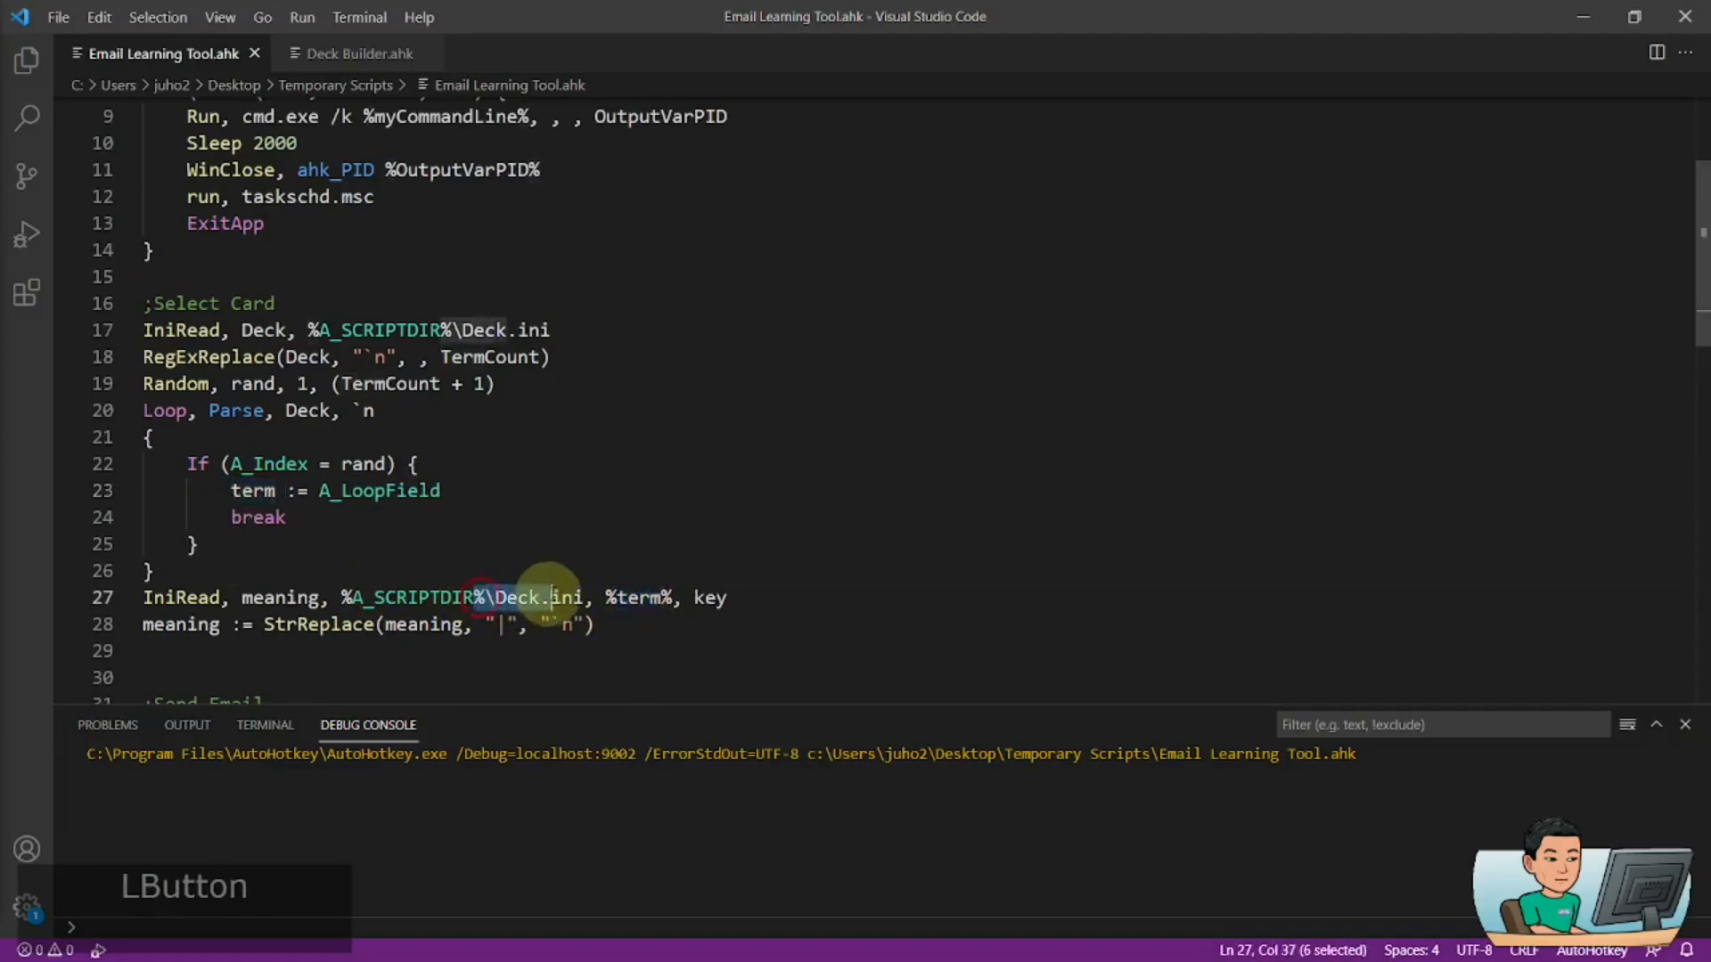
pyautogui.doubleClick(282, 598)
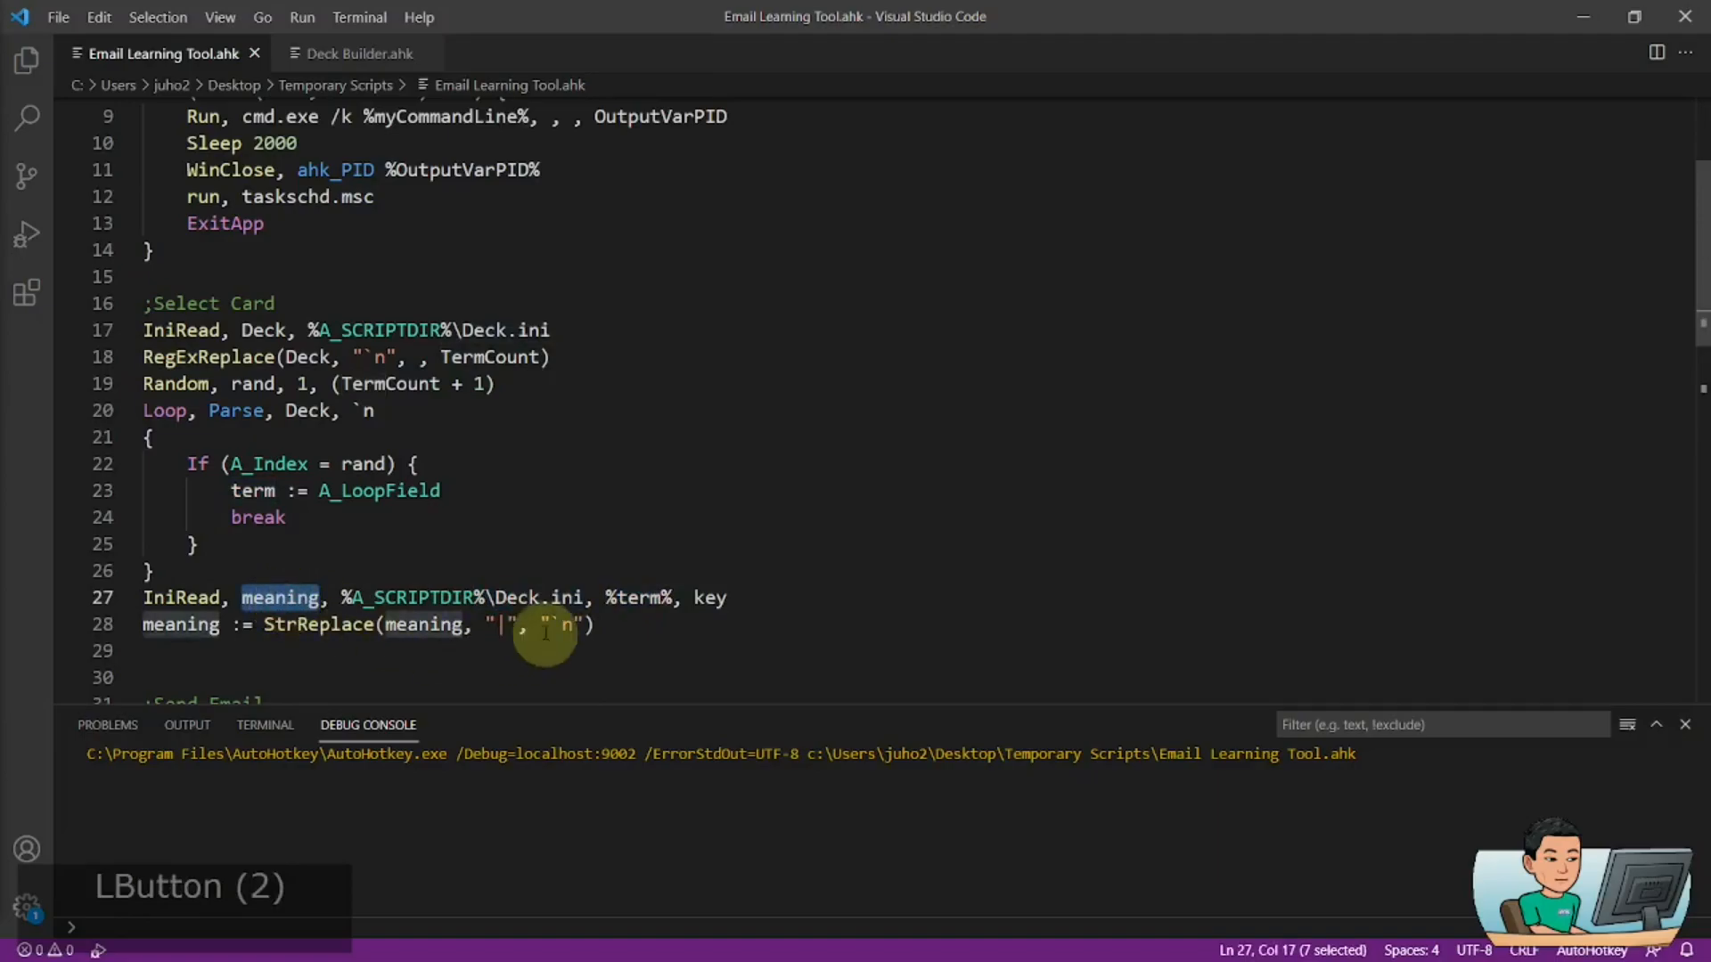
pyautogui.click(507, 624)
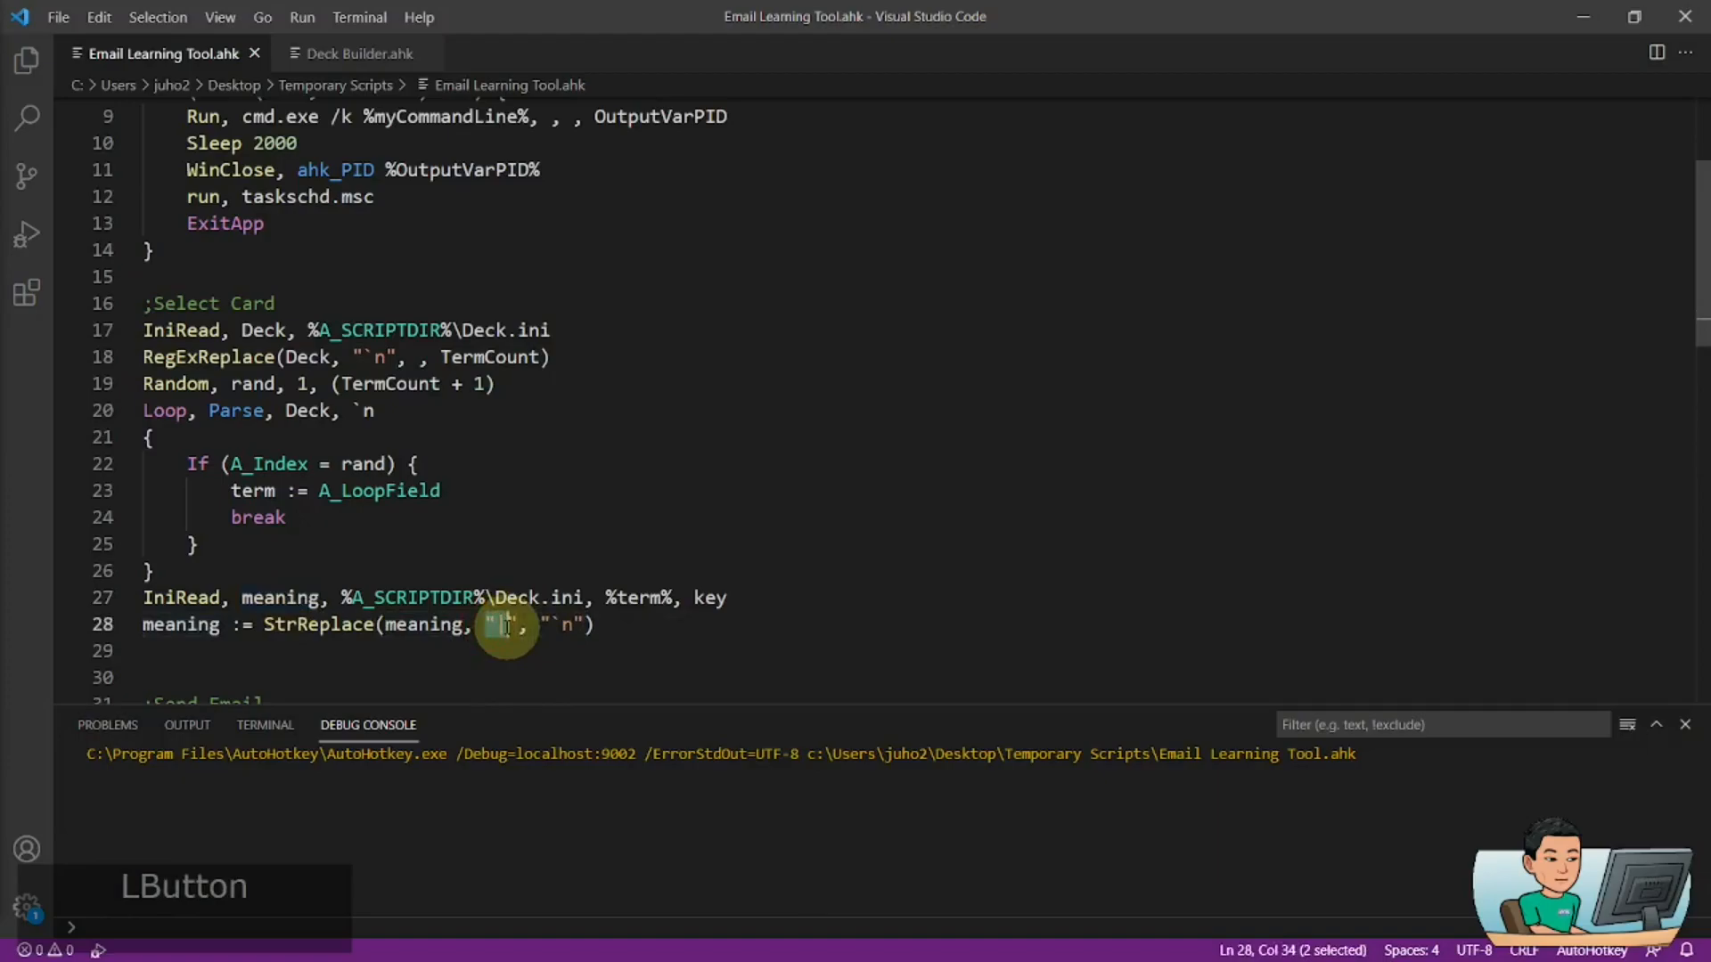
pyautogui.moveTo(502, 624); pyautogui.dragTo(578, 623)
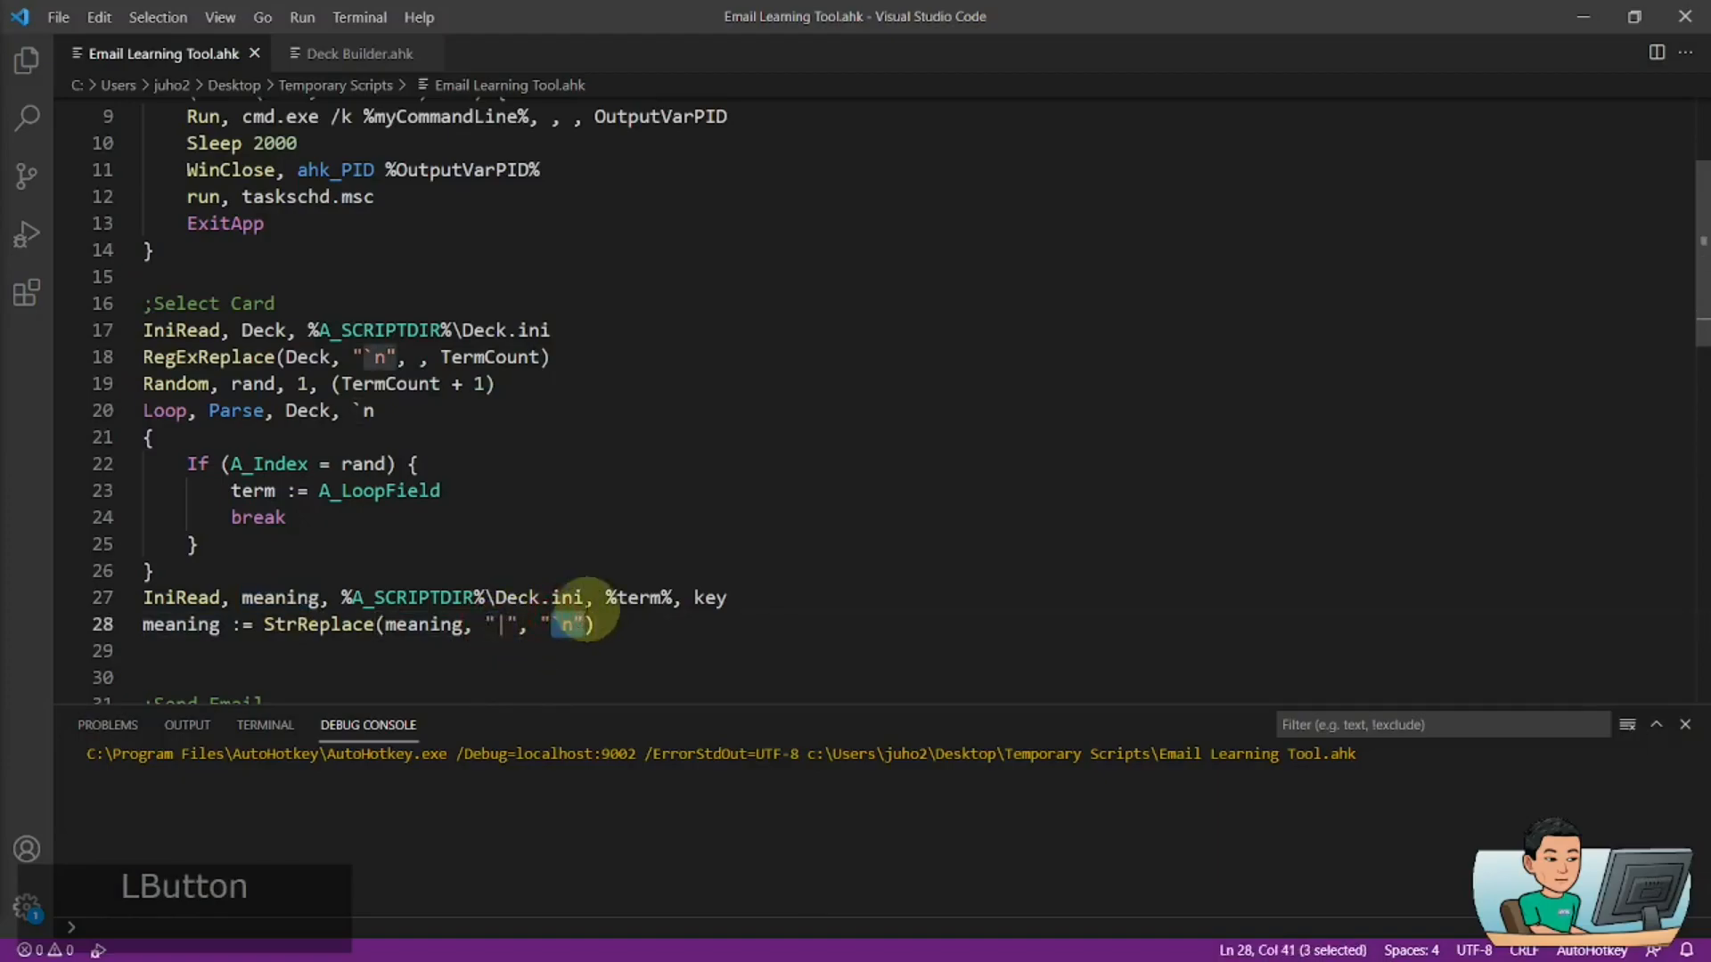
pyautogui.scroll(-3)
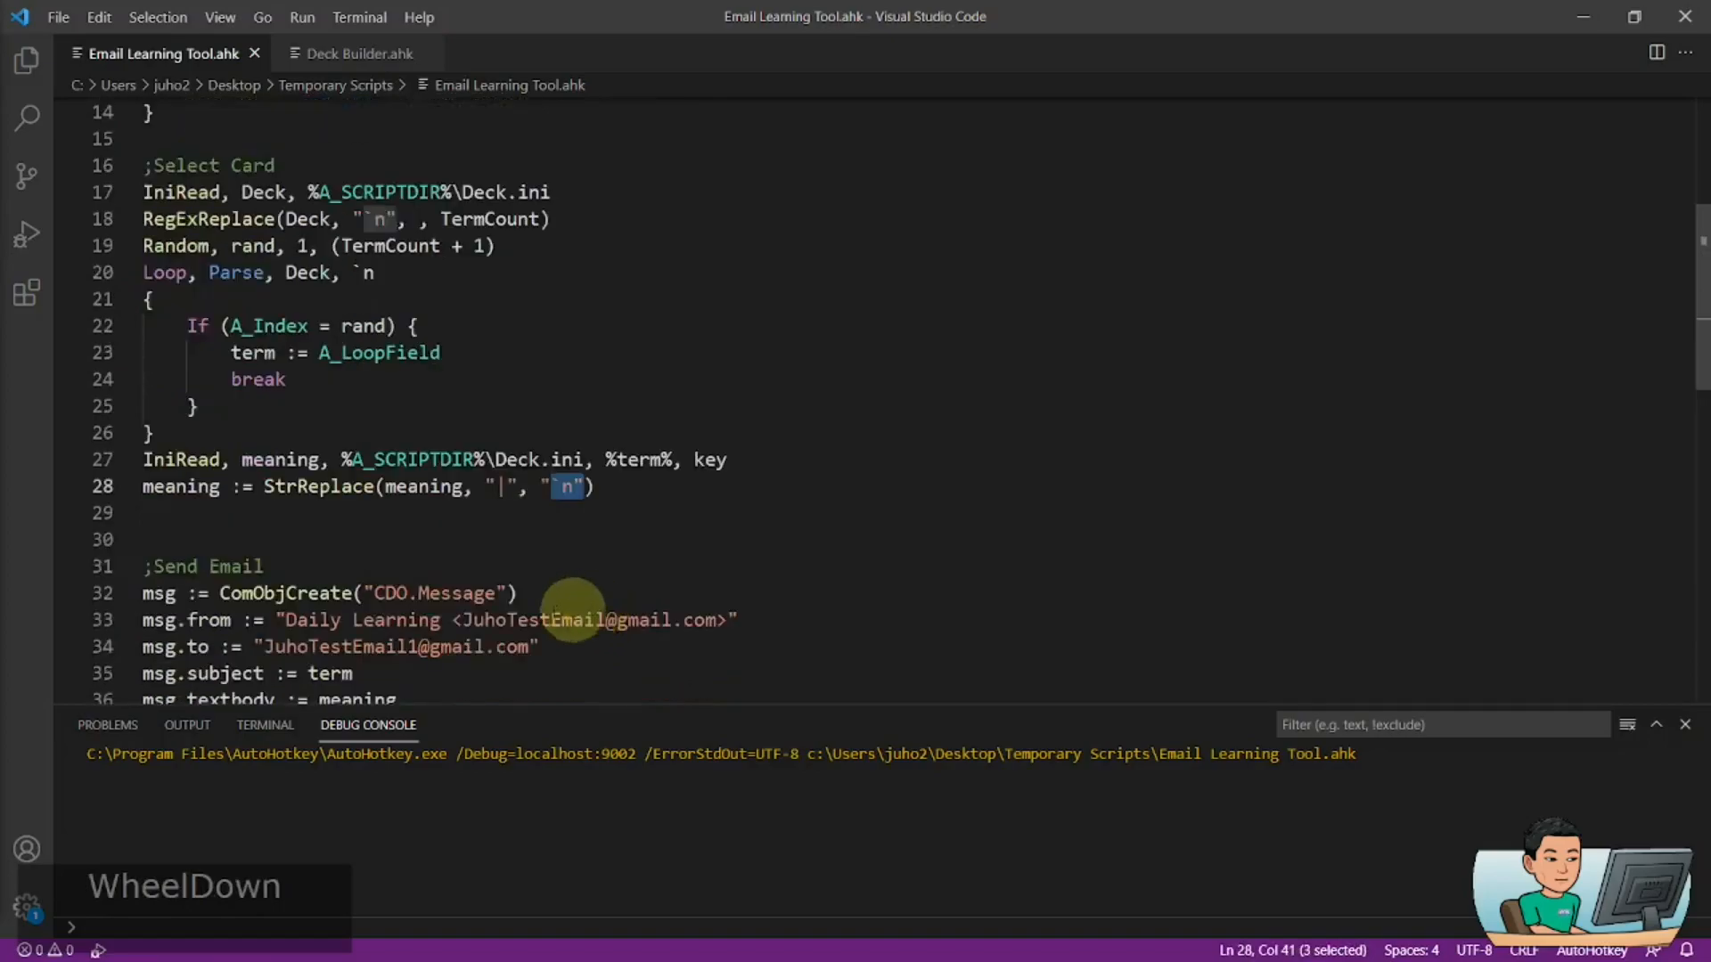
pyautogui.scroll(-3)
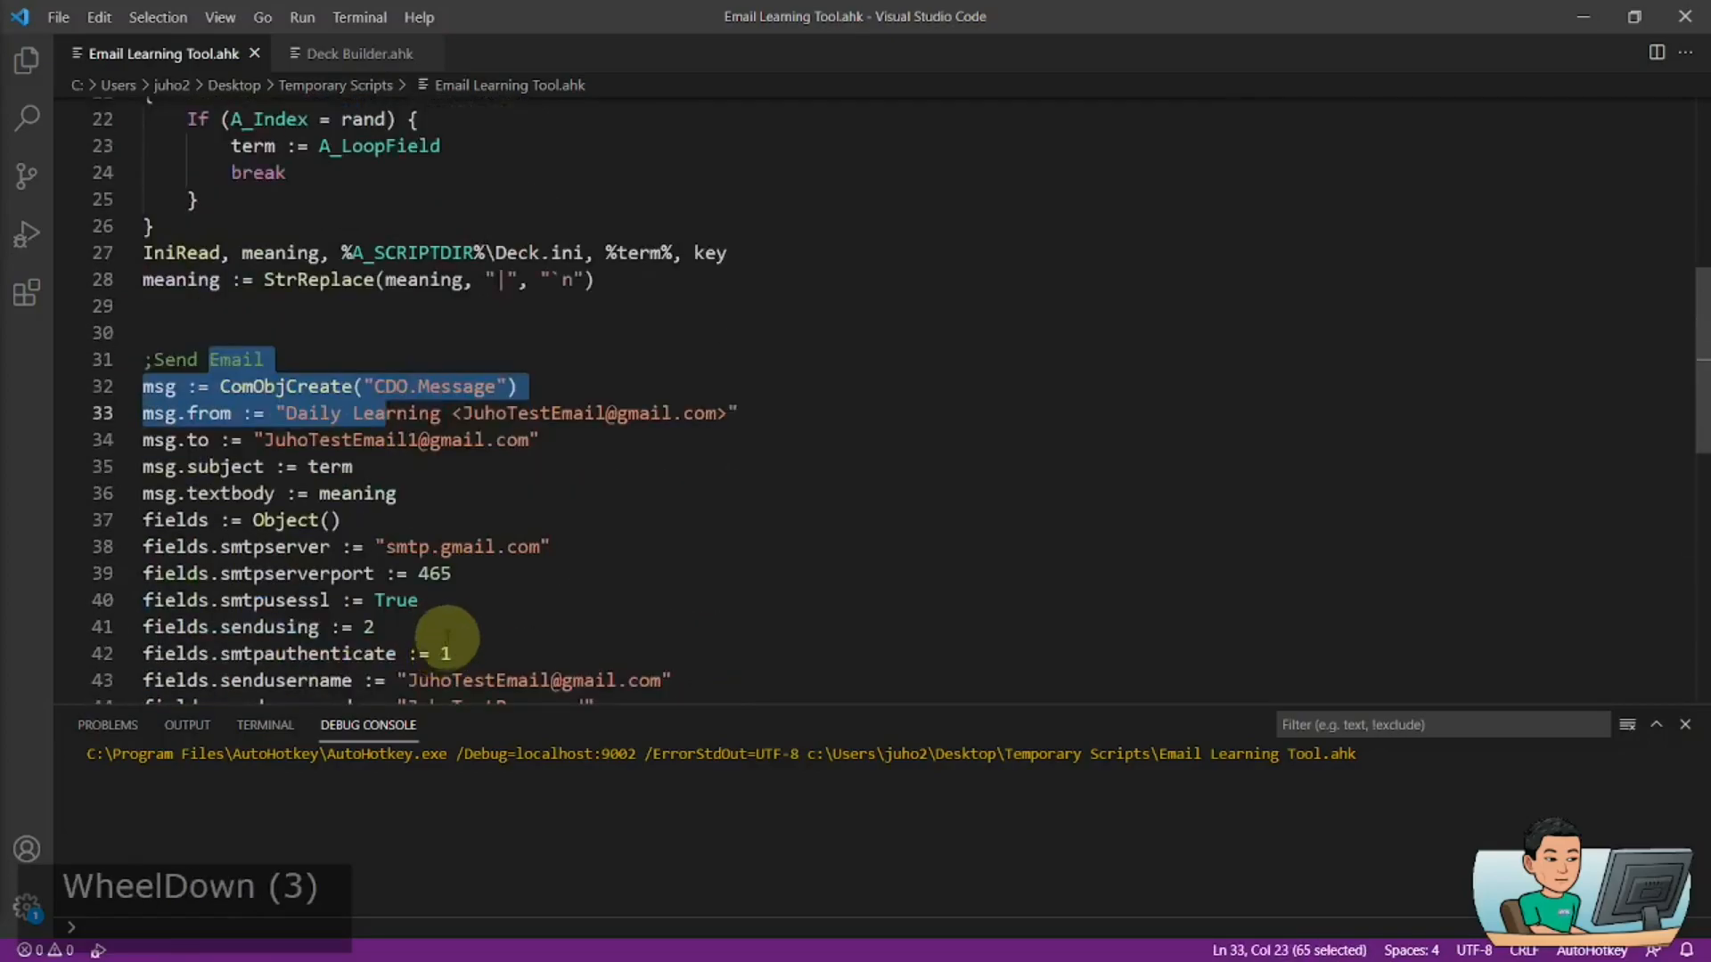
pyautogui.scroll(-3)
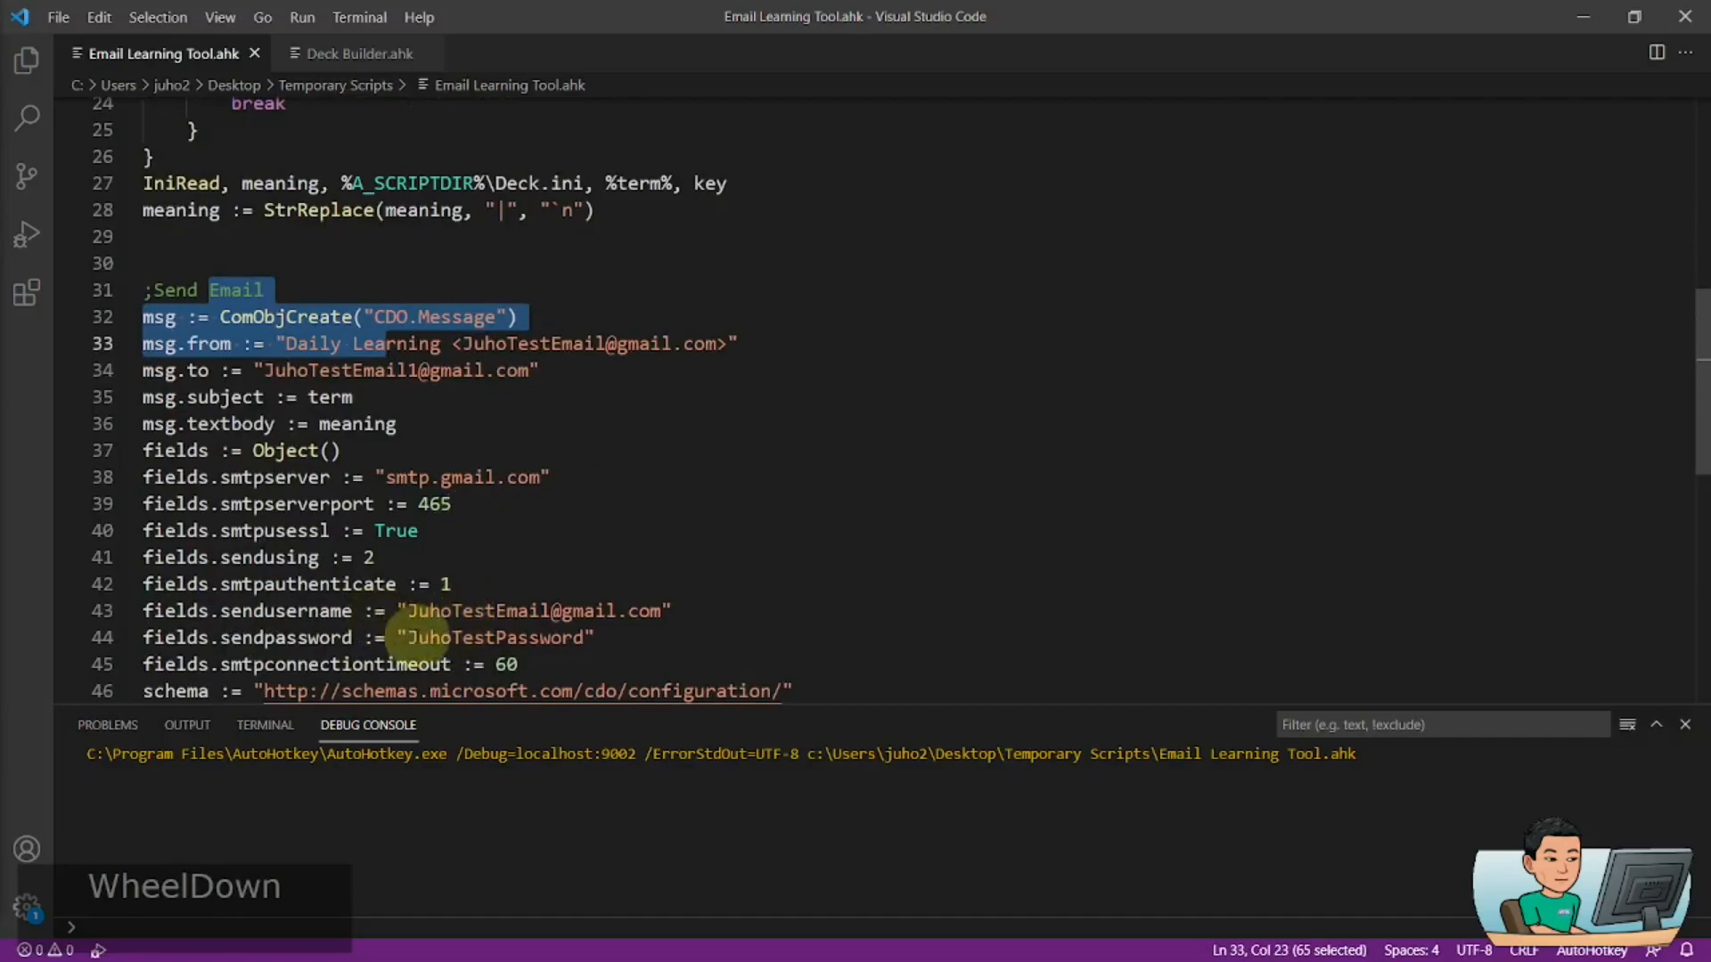
pyautogui.doubleClick(497, 637)
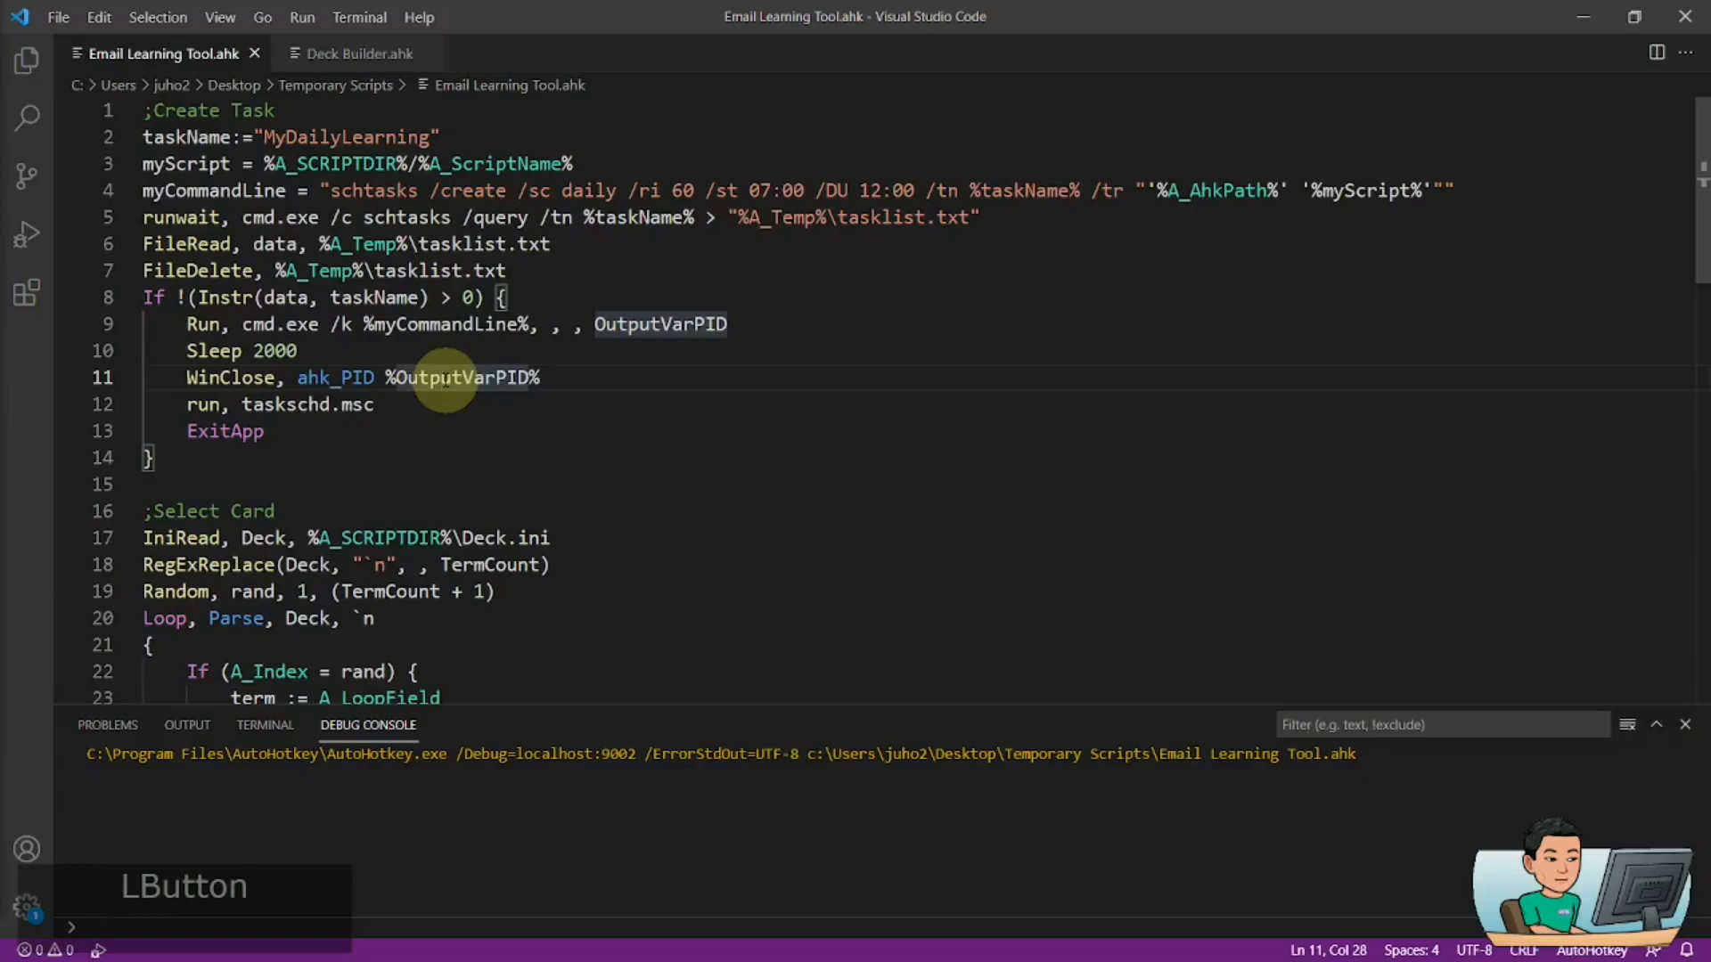
# - Run the email script, refresh Task Scheduler, and open MyDailyLearning's properties
pyautogui.press('f5')
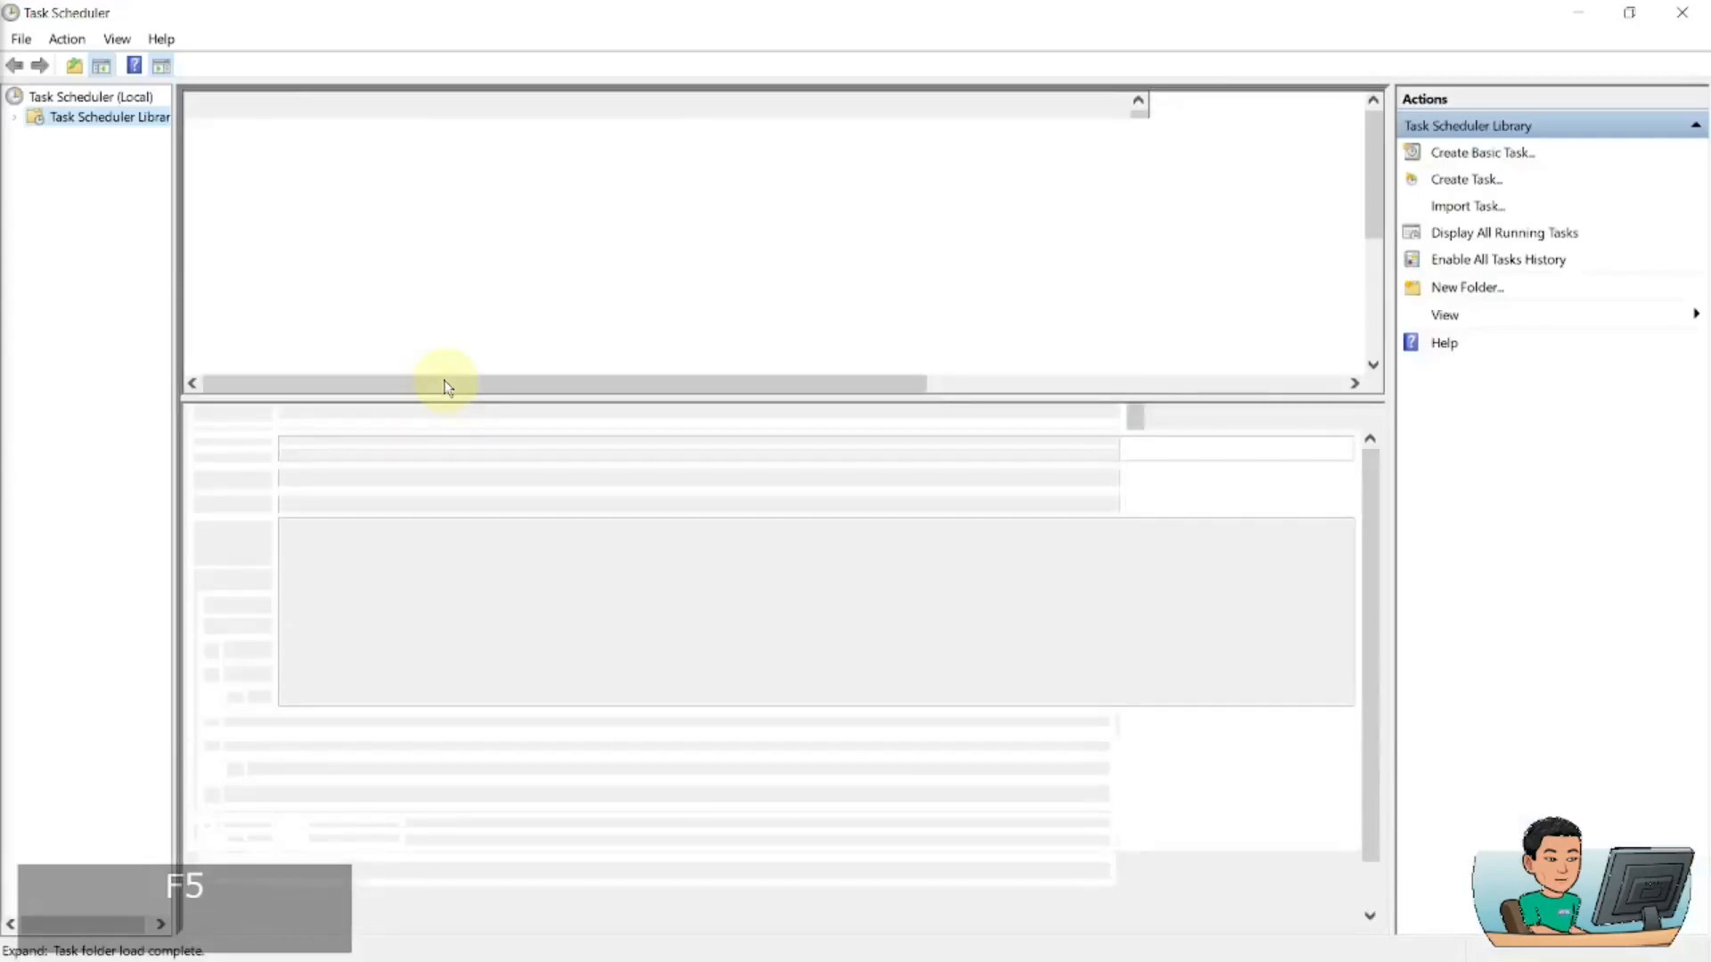
pyautogui.press('f5')
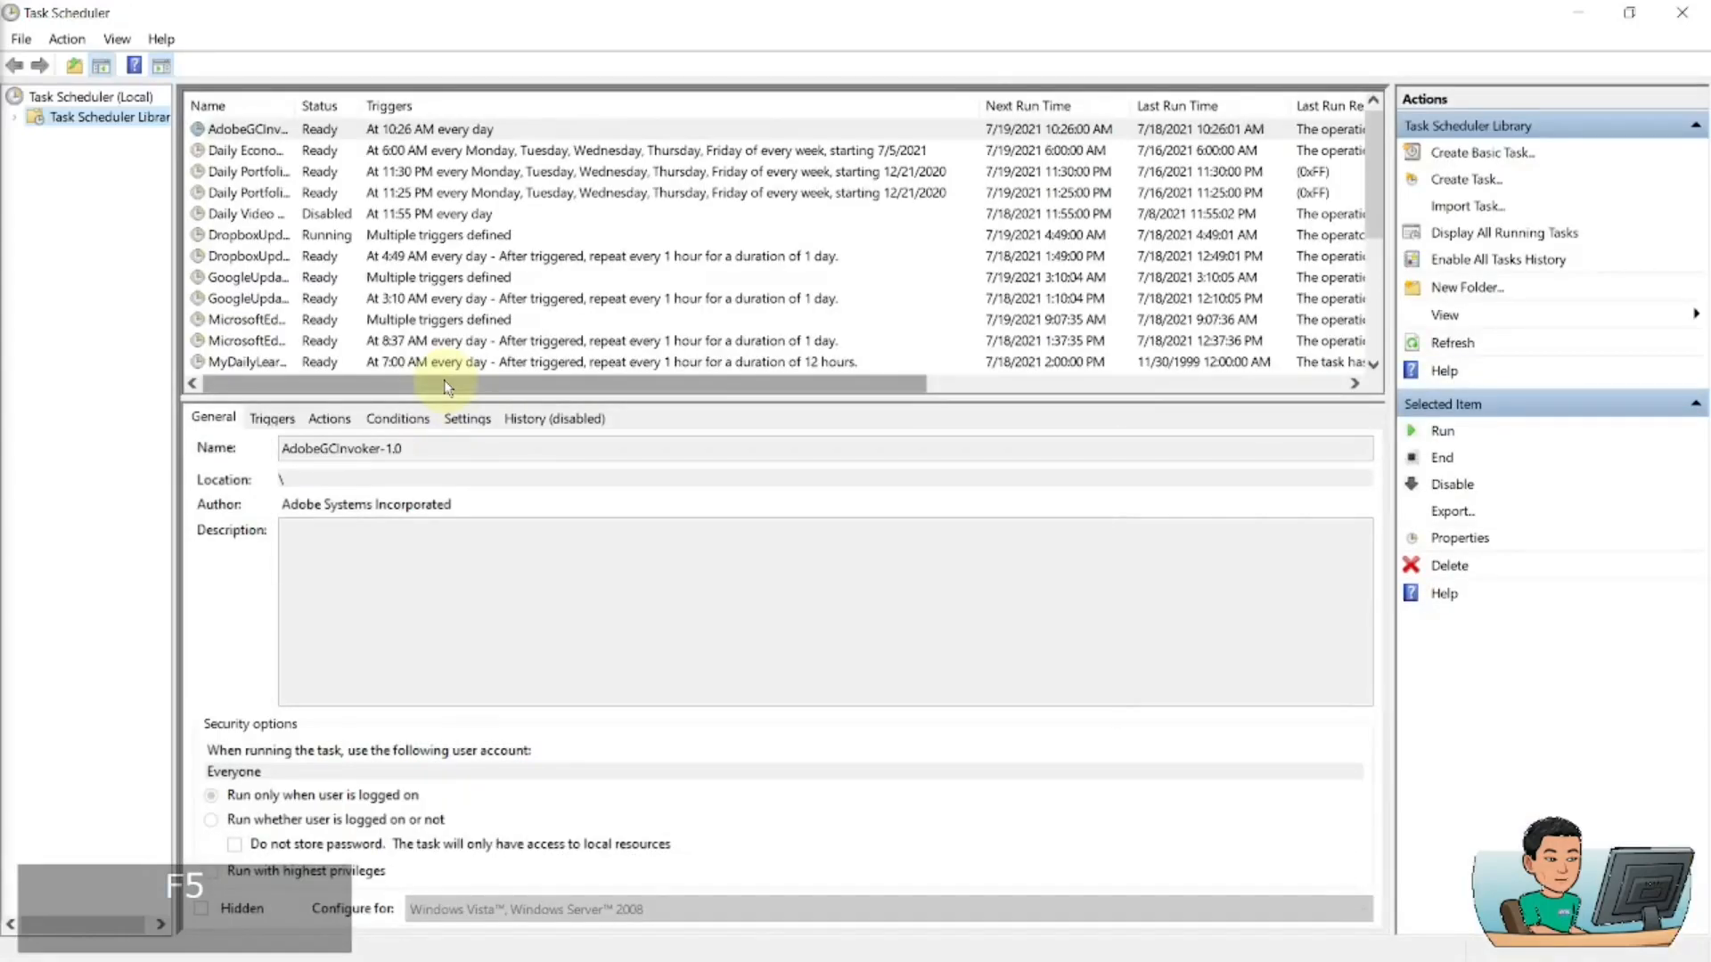
pyautogui.click(246, 361)
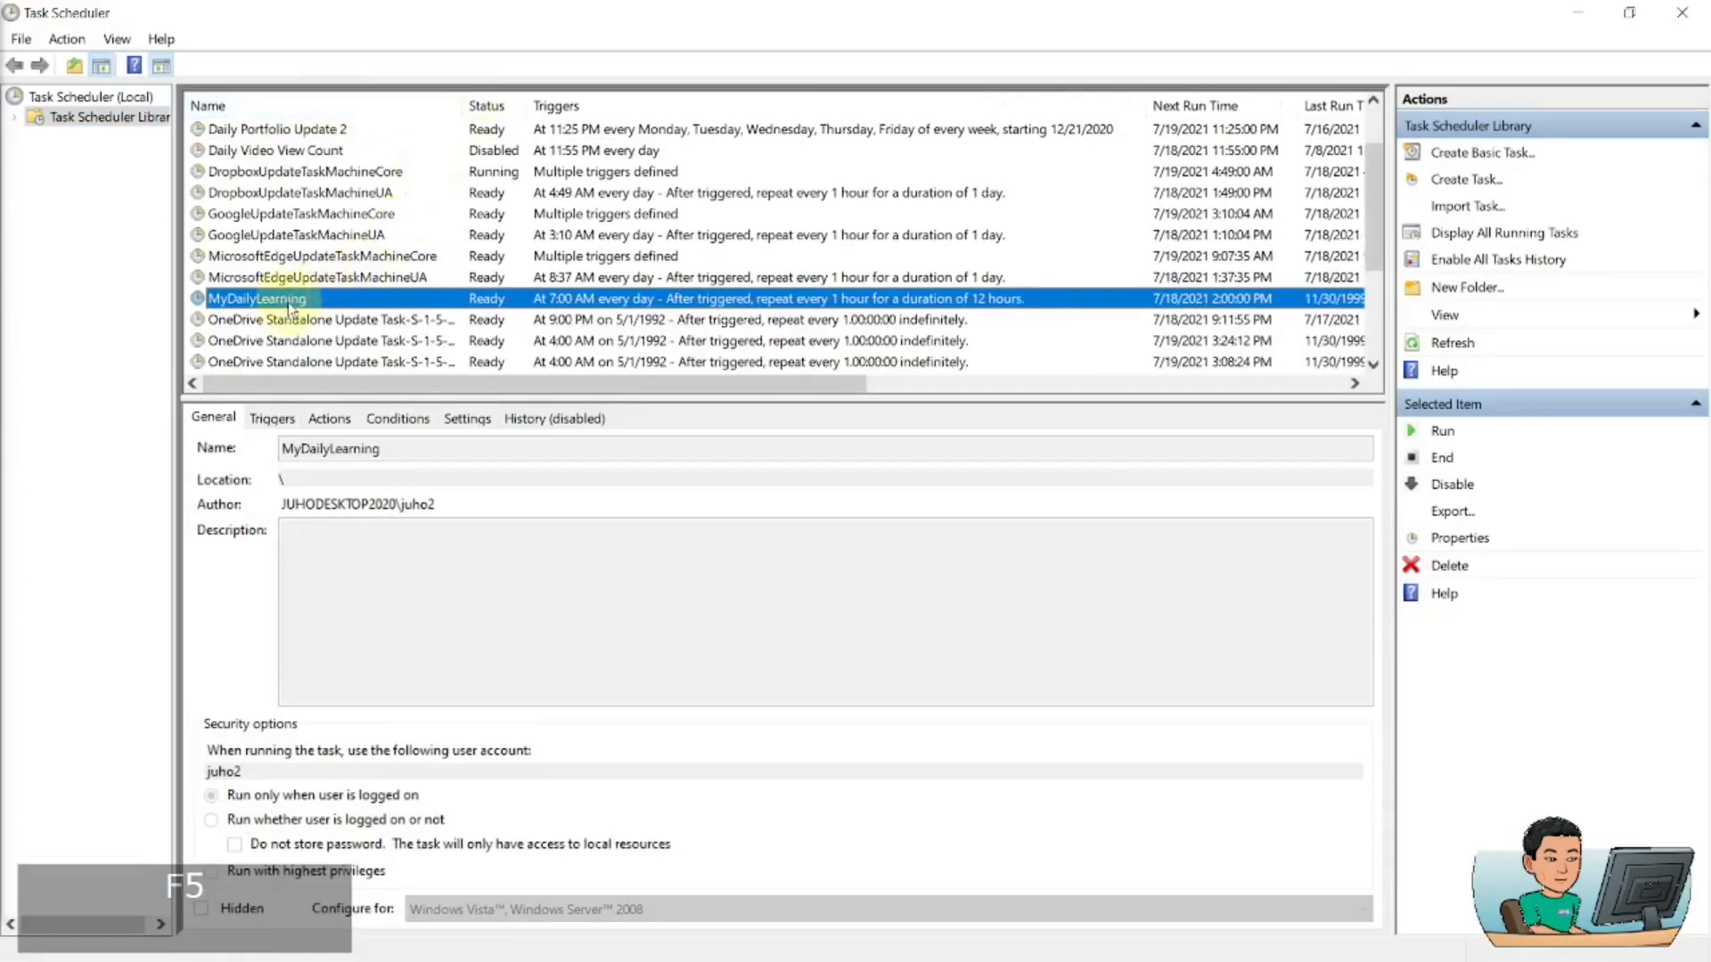
pyautogui.click(1458, 536)
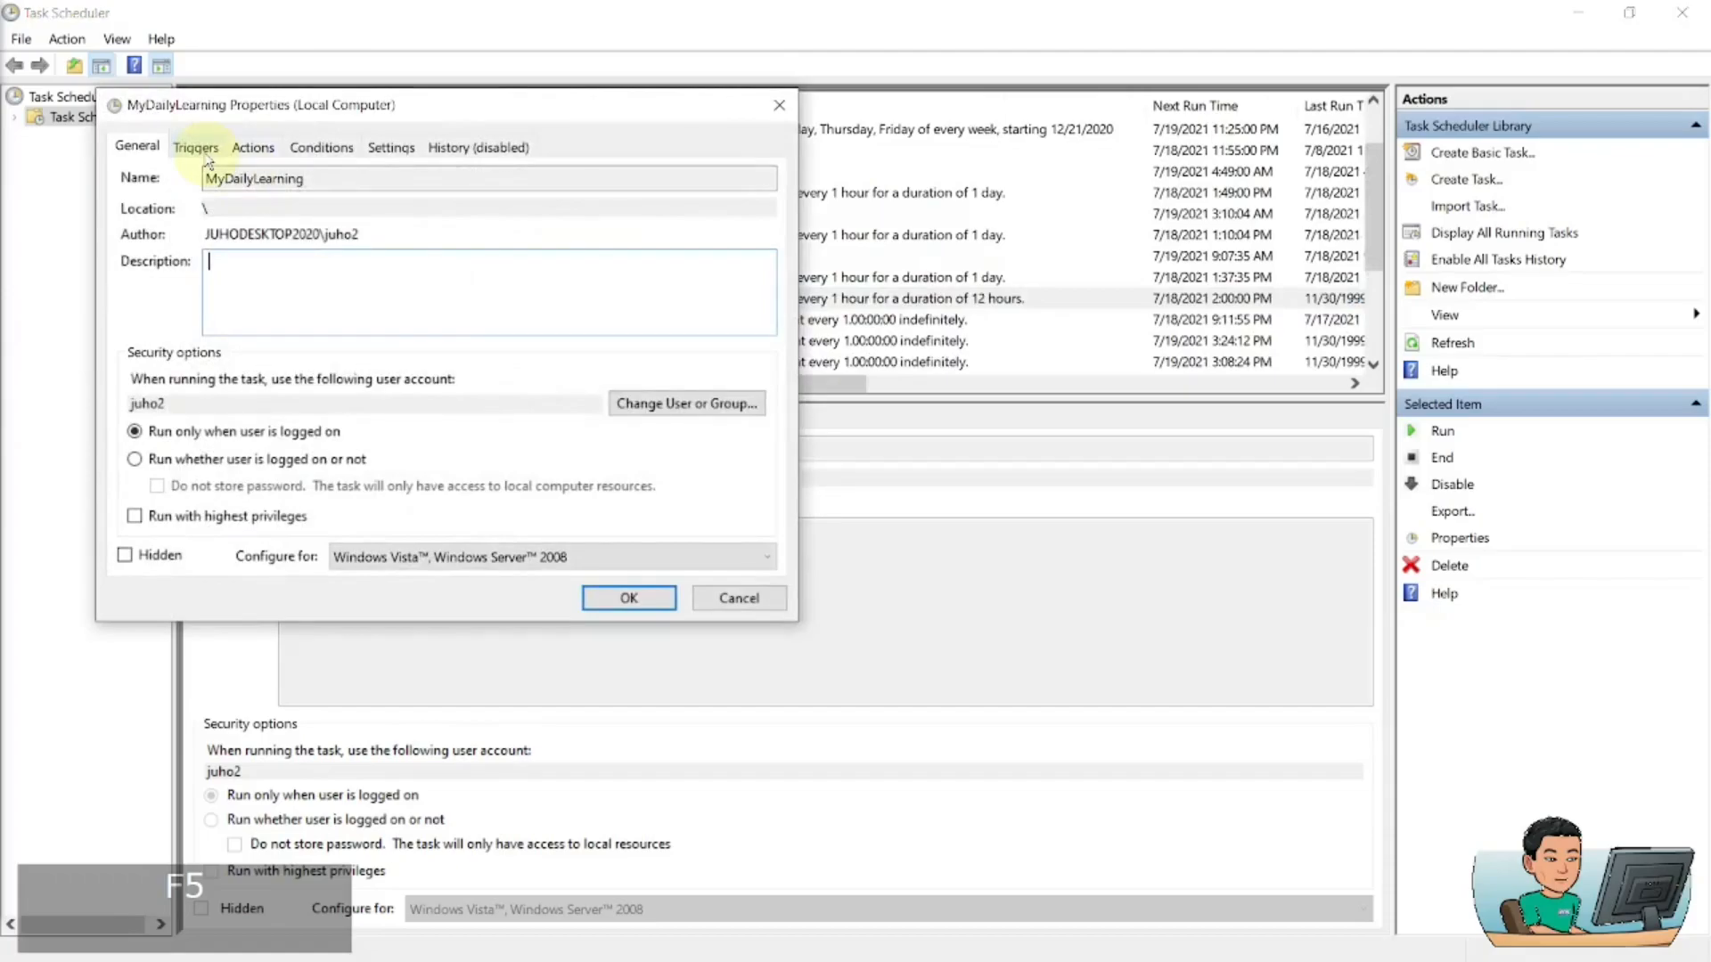
# - Review the Daily trigger repeating every 1 hour for 12 hours, then close it with OK
pyautogui.click(195, 147)
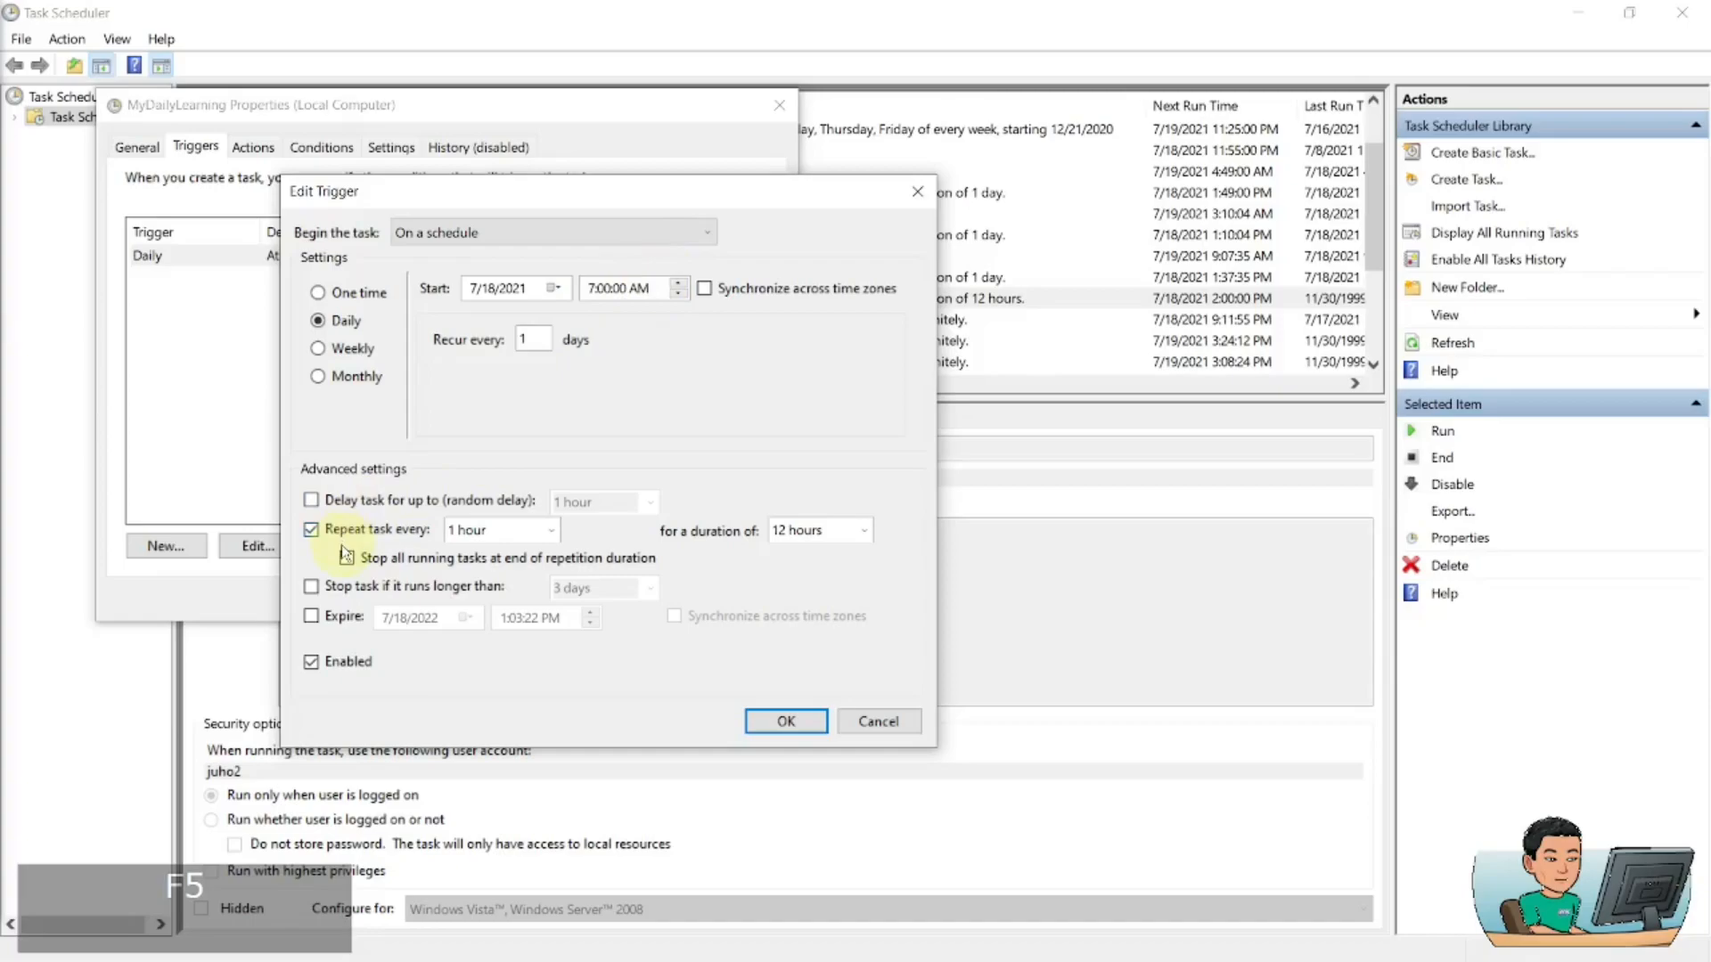
pyautogui.click(491, 530)
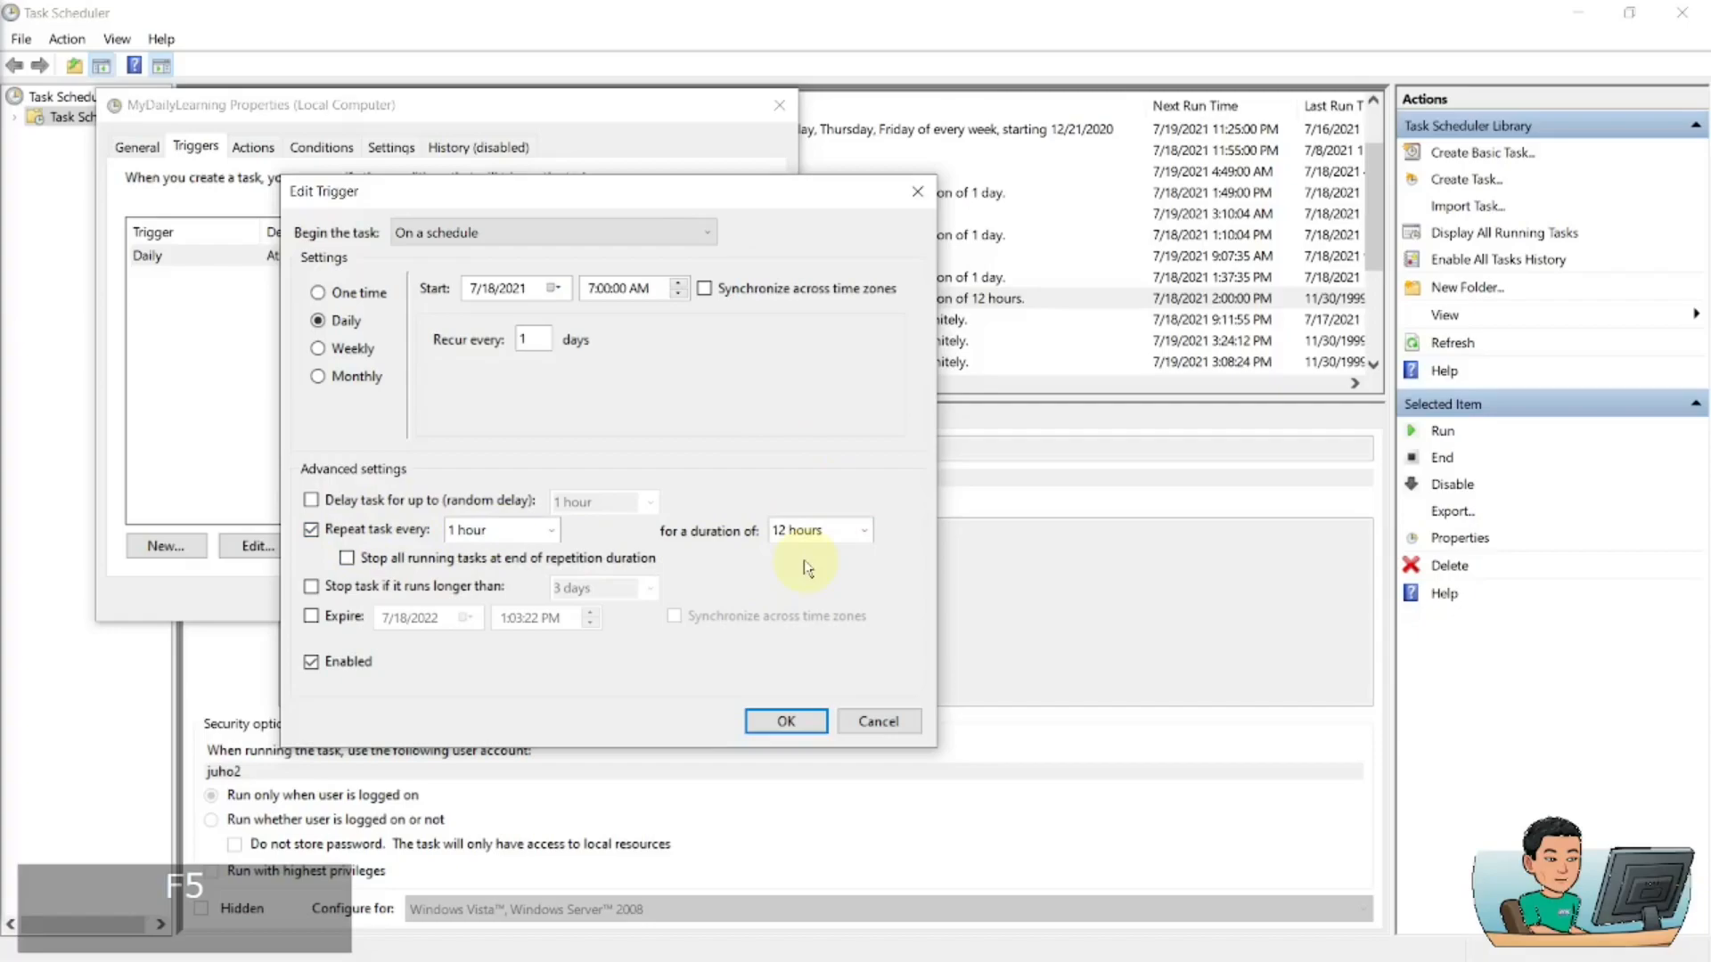
pyautogui.moveTo(786, 720)
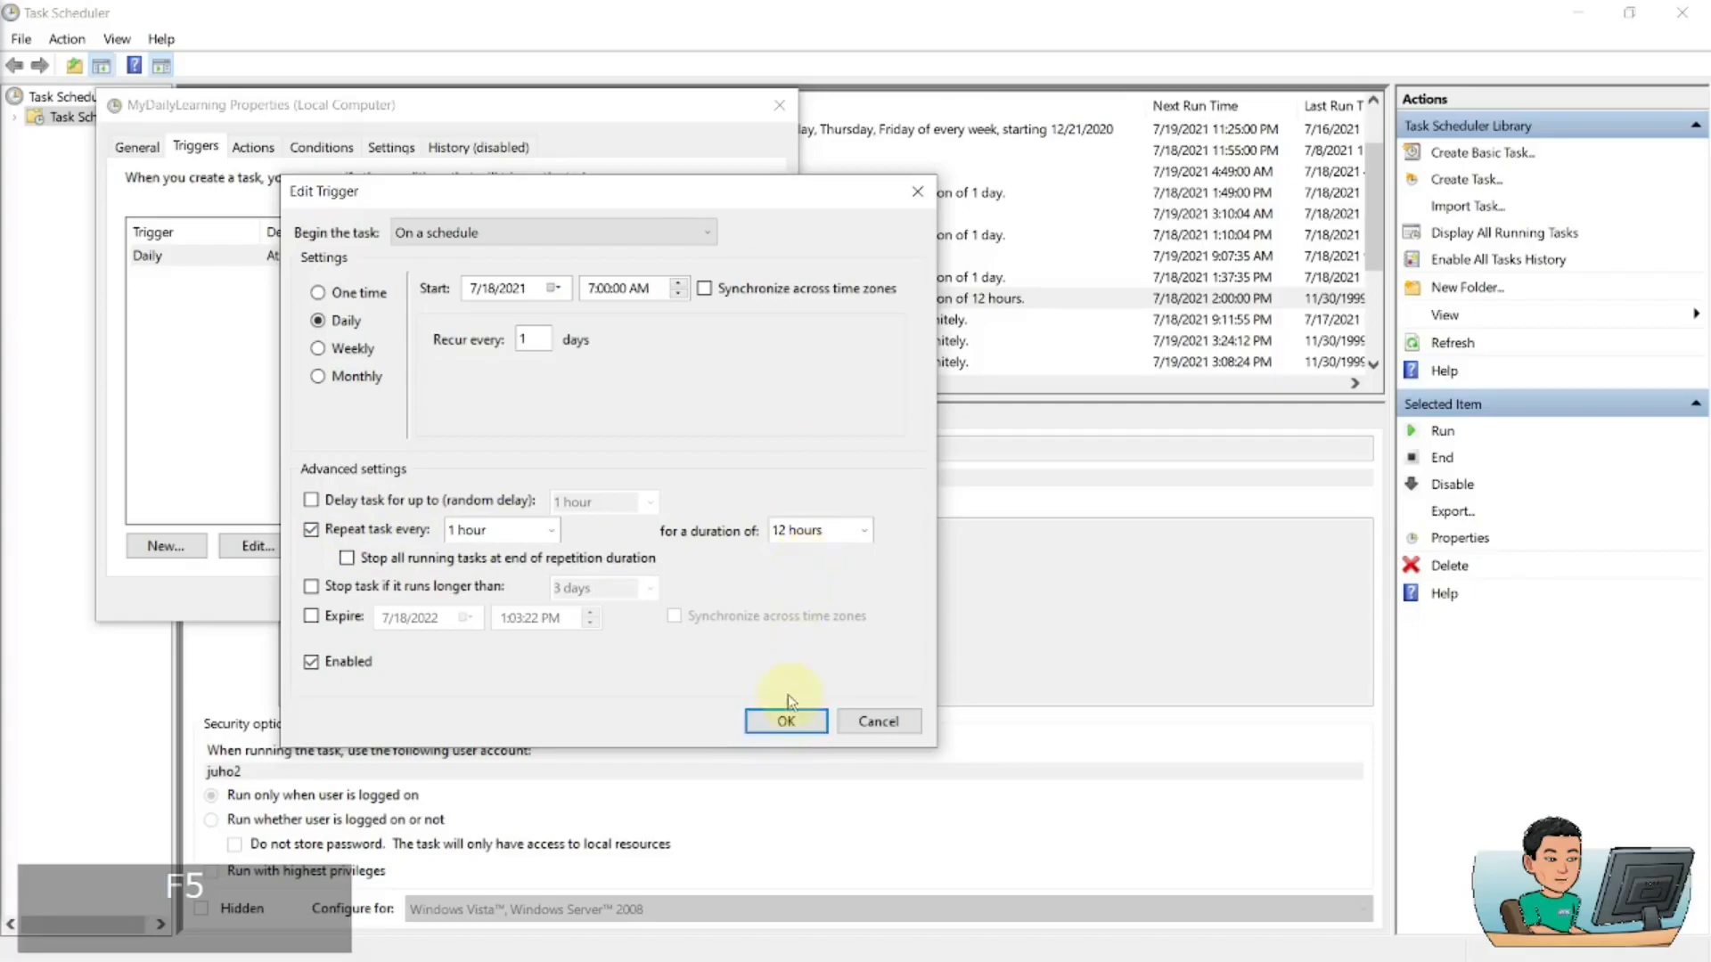
pyautogui.click(784, 720)
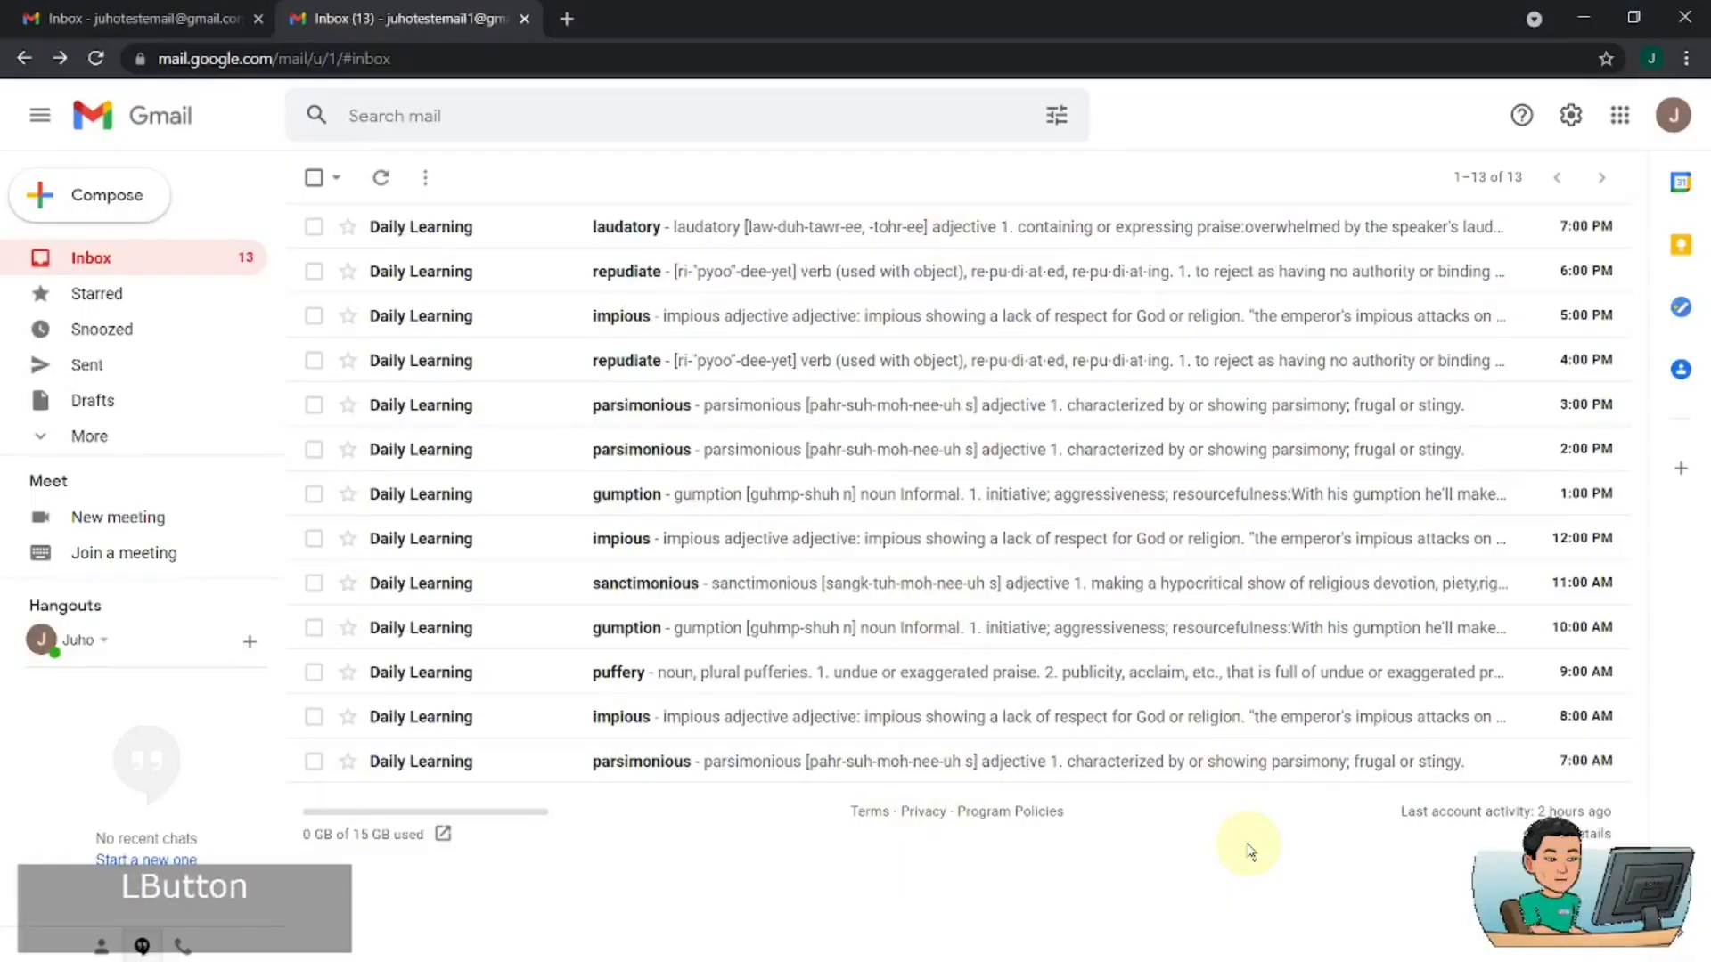
pyautogui.moveTo(1189, 844)
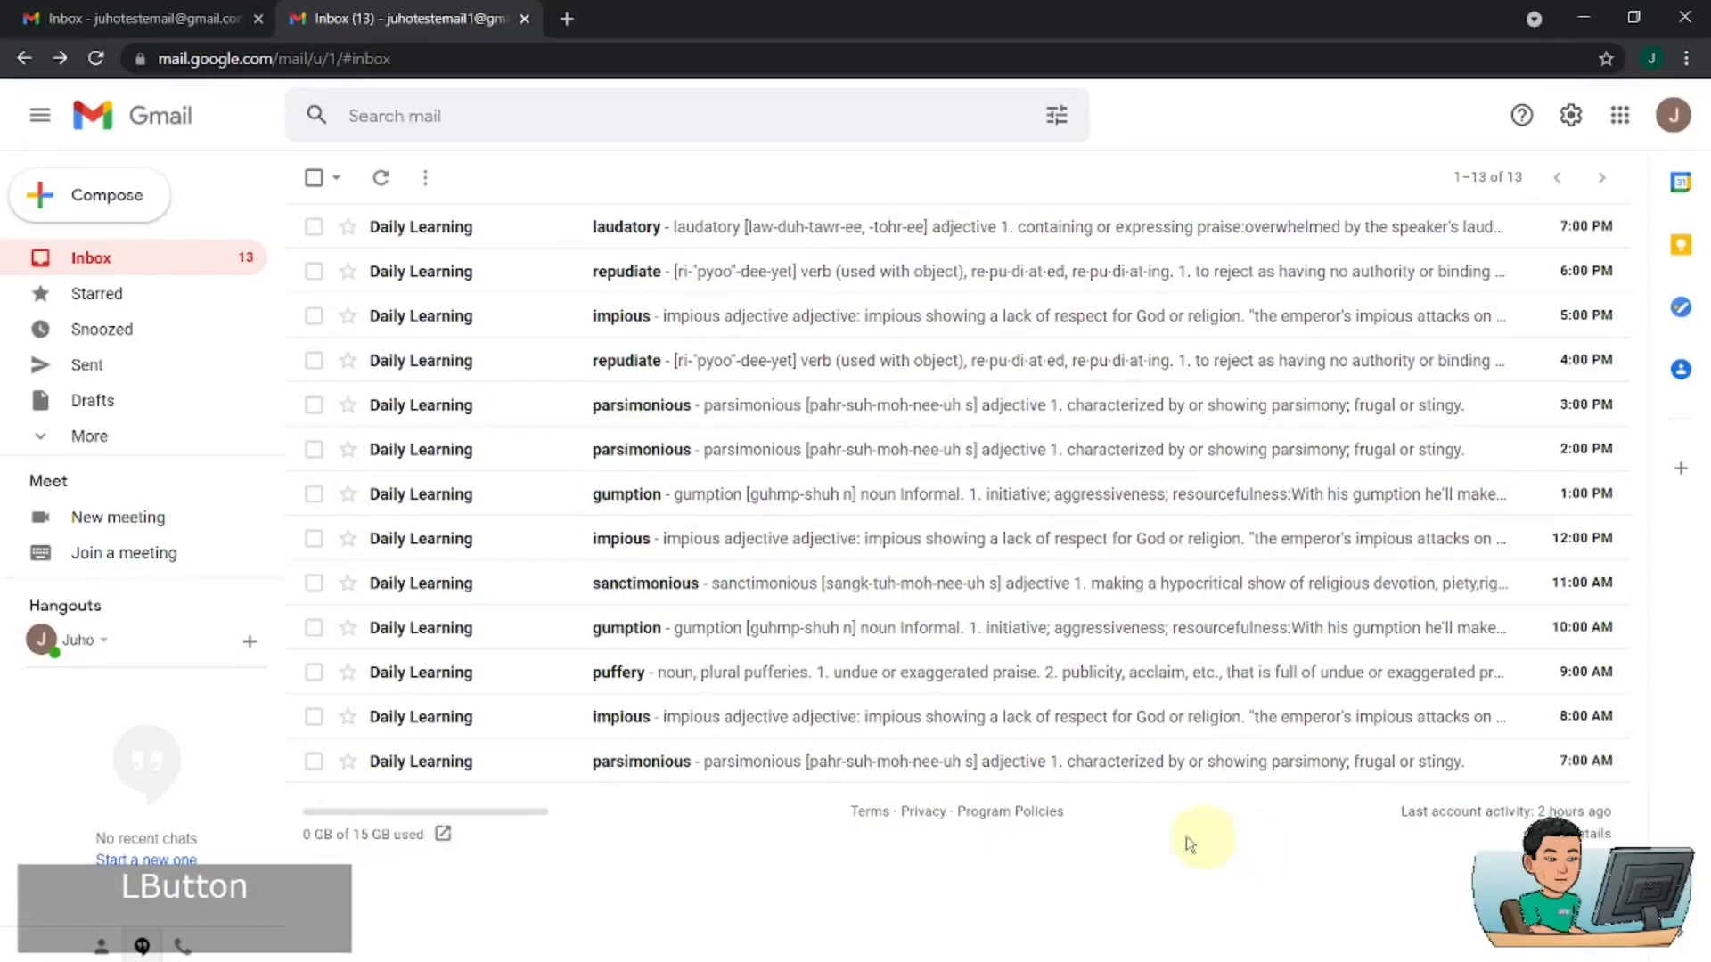
pyautogui.moveTo(756, 760)
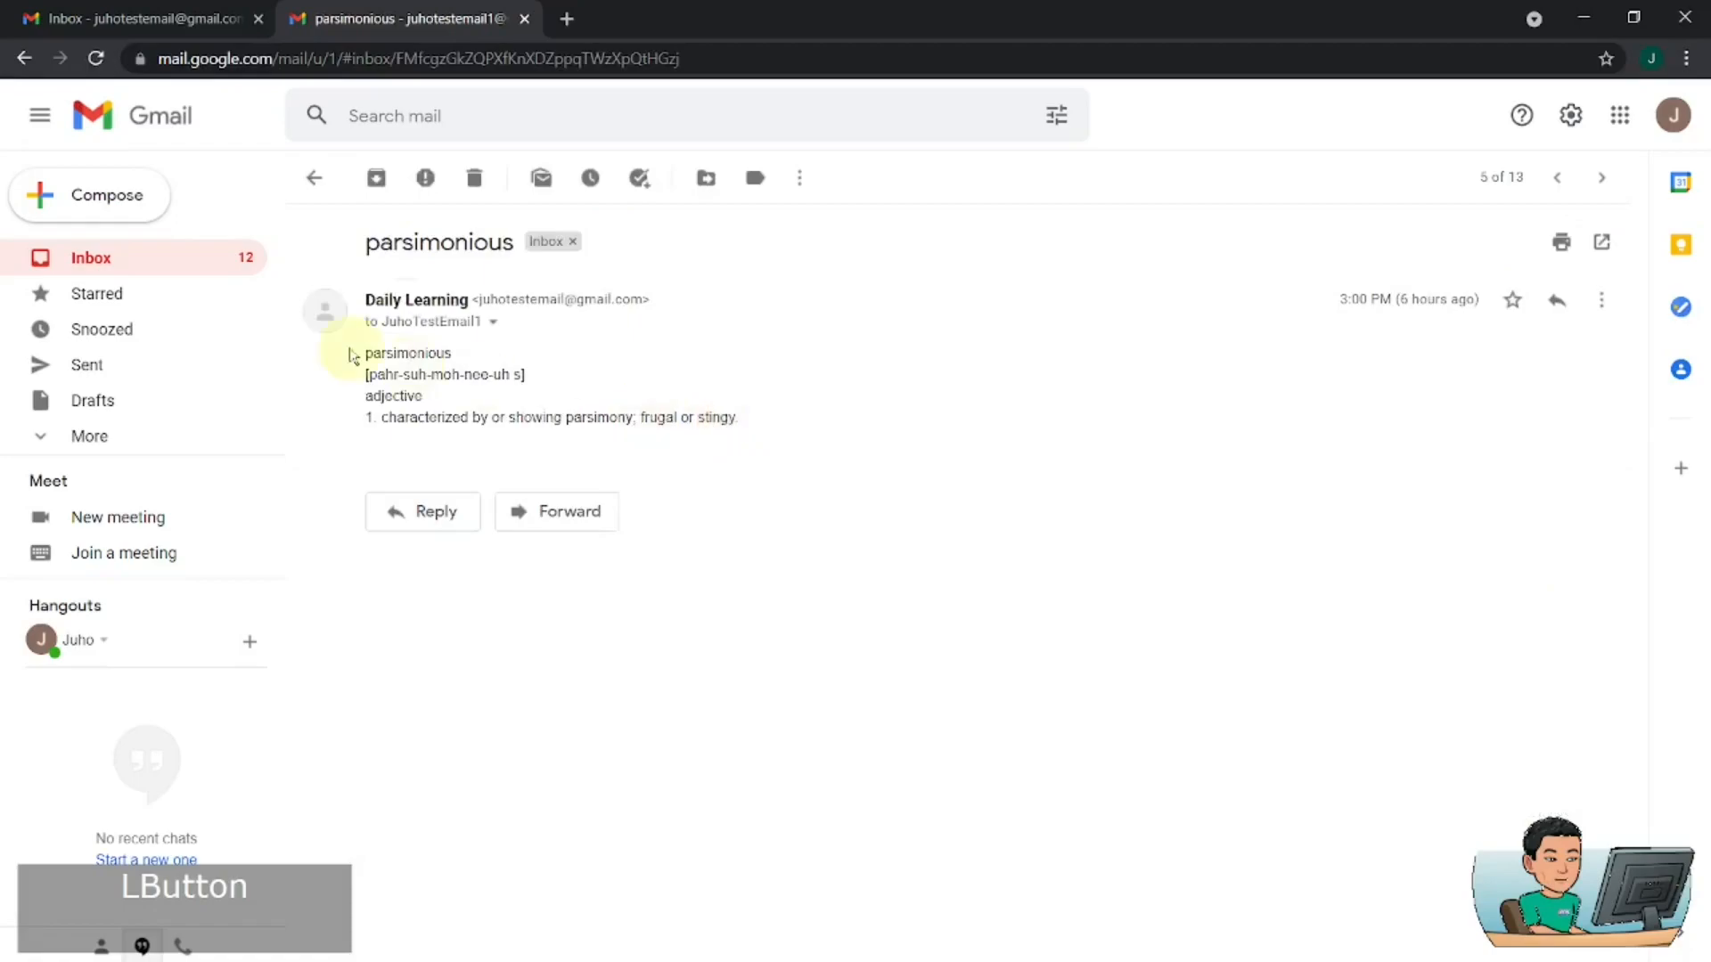
# - Select the 'parsimonious' email's definition text, then clear the selection
pyautogui.moveTo(351, 353); pyautogui.dragTo(788, 434)
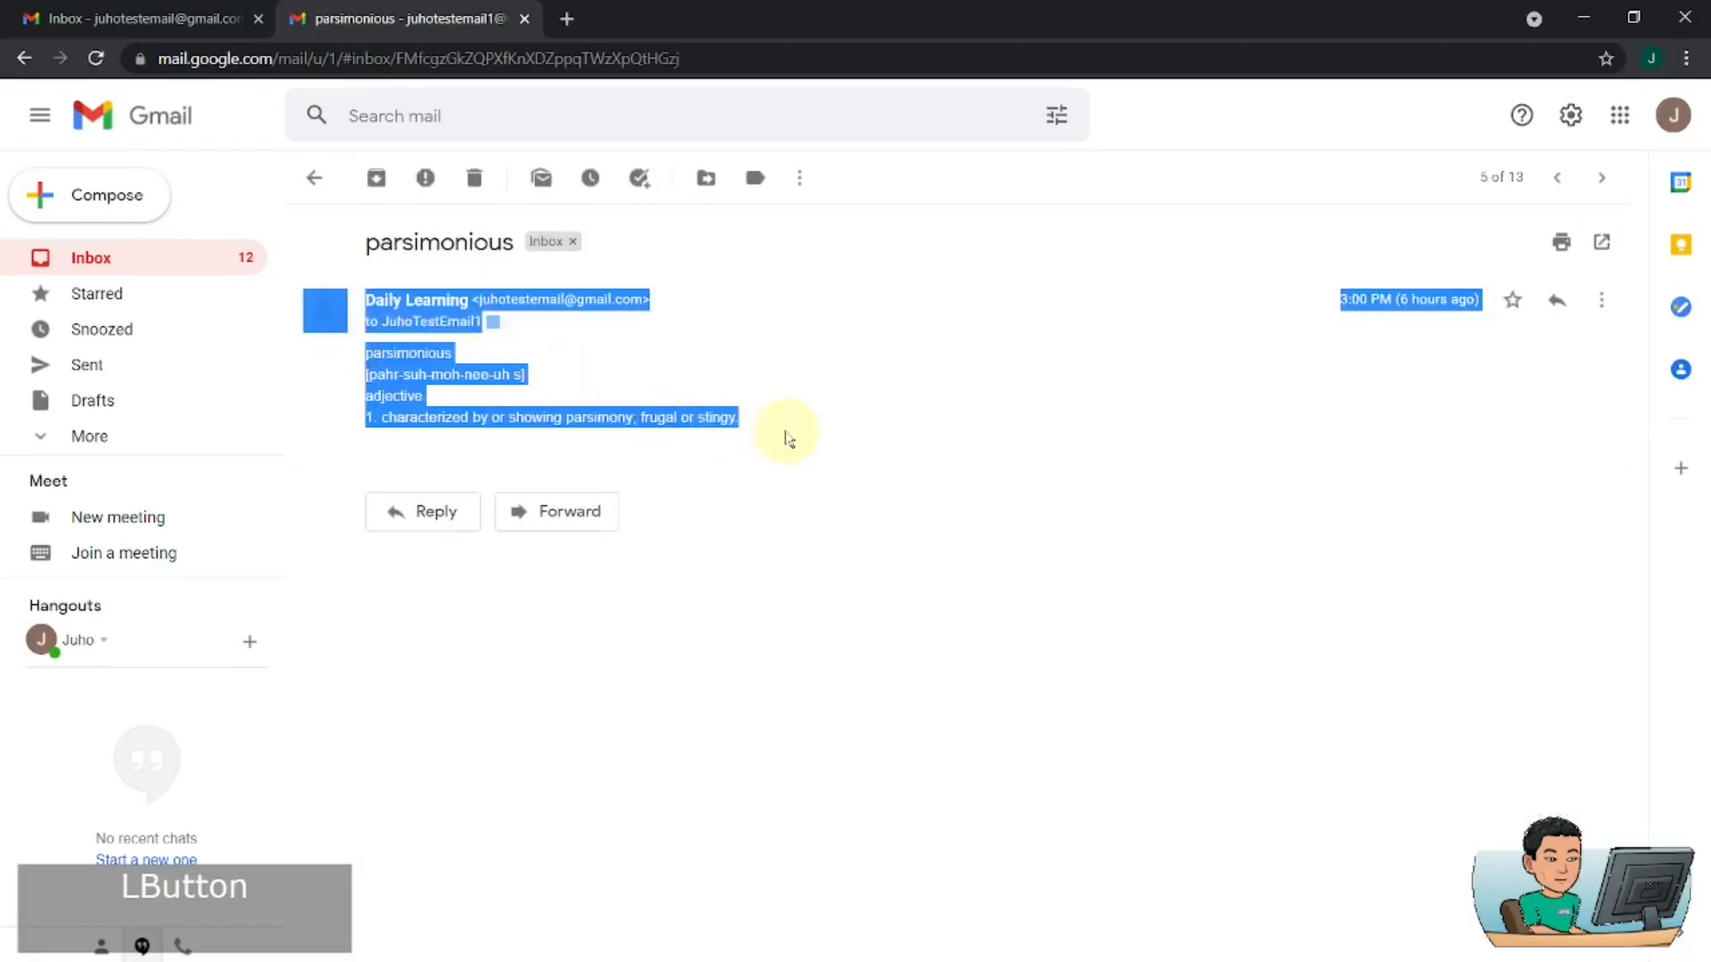
pyautogui.click(808, 452)
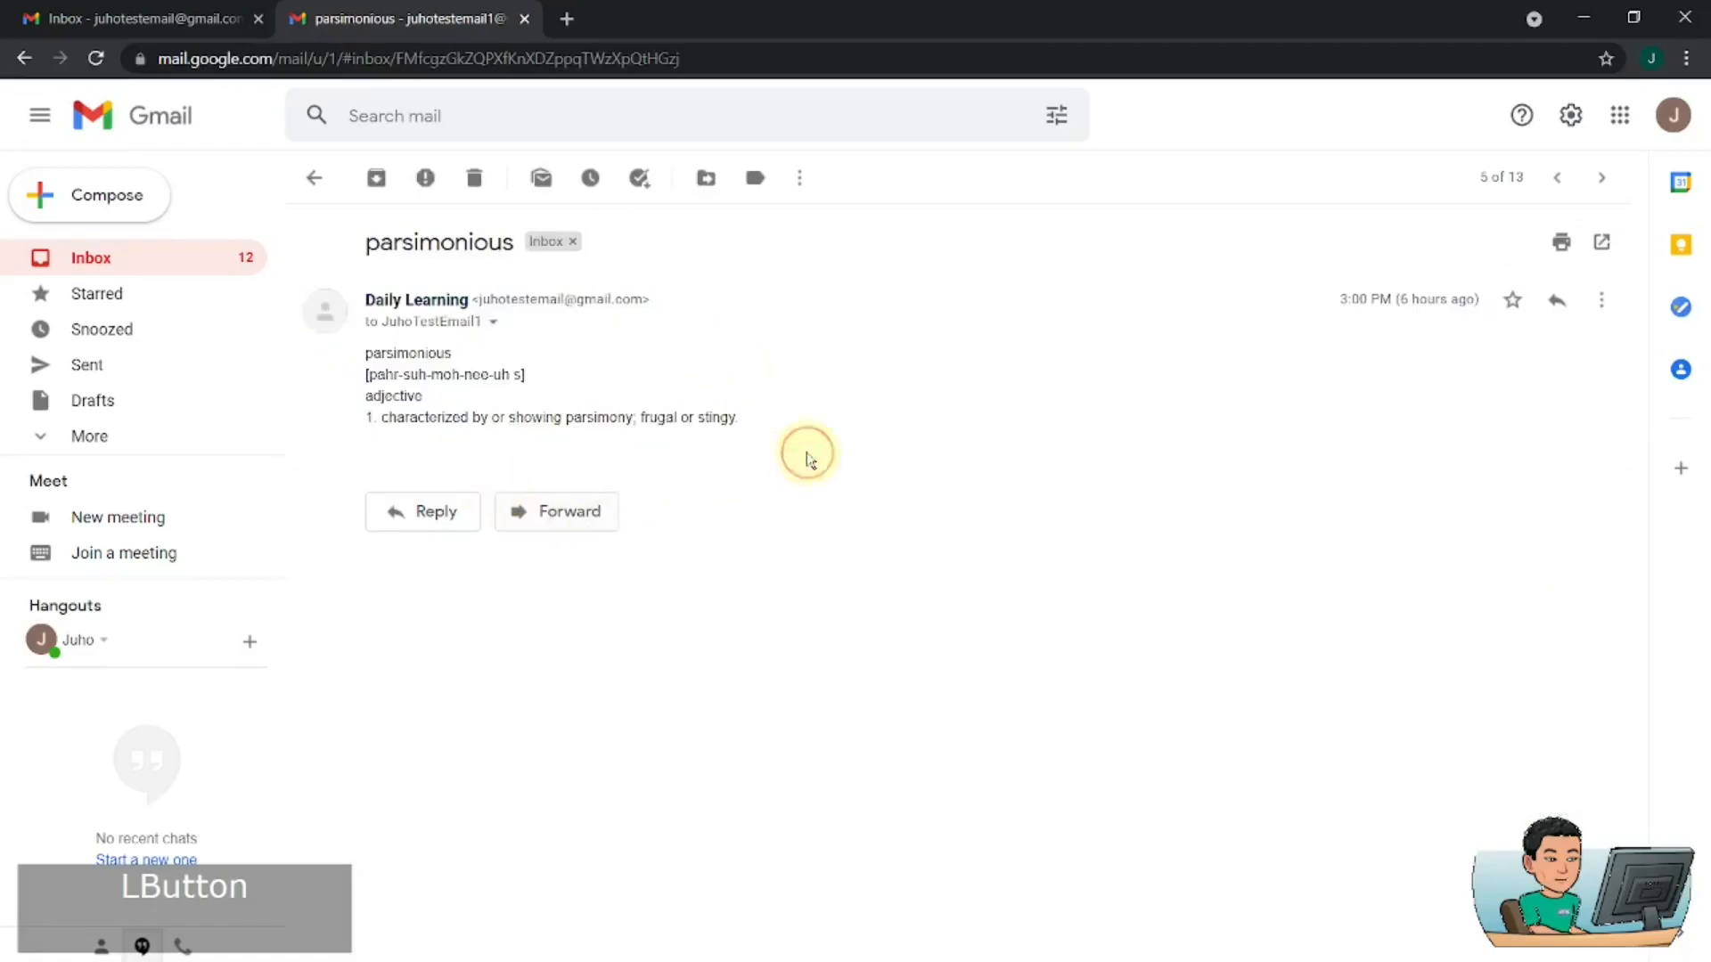